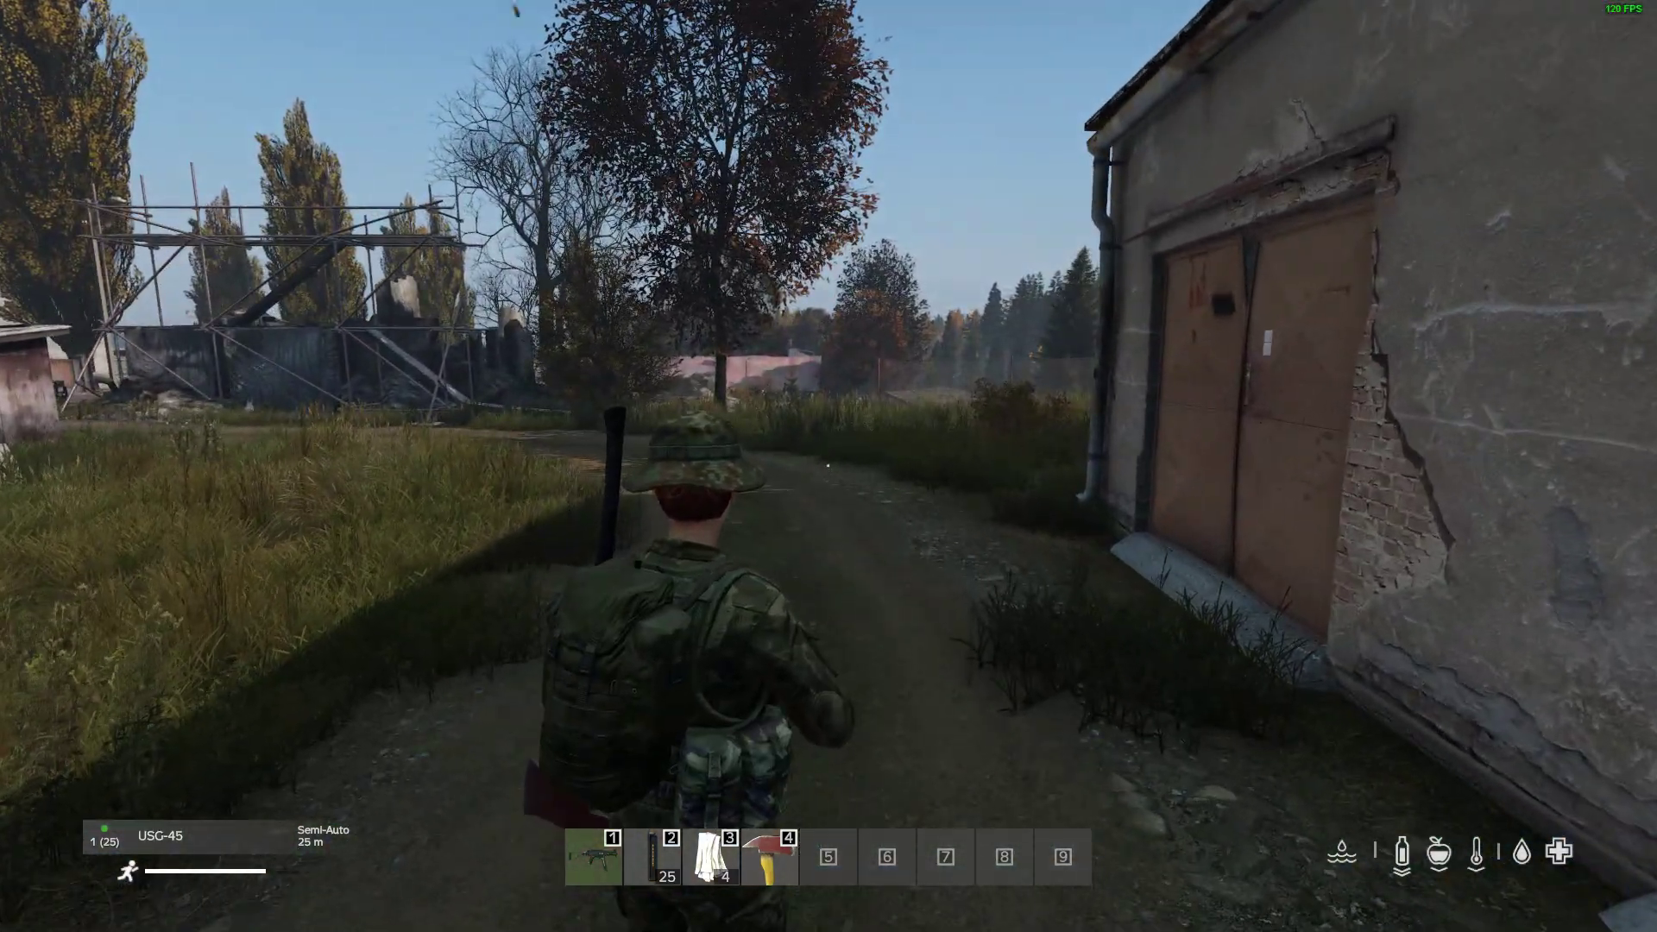
Step: Show the MiniMap overlay while playing, then bring up the pause menu
key(M)
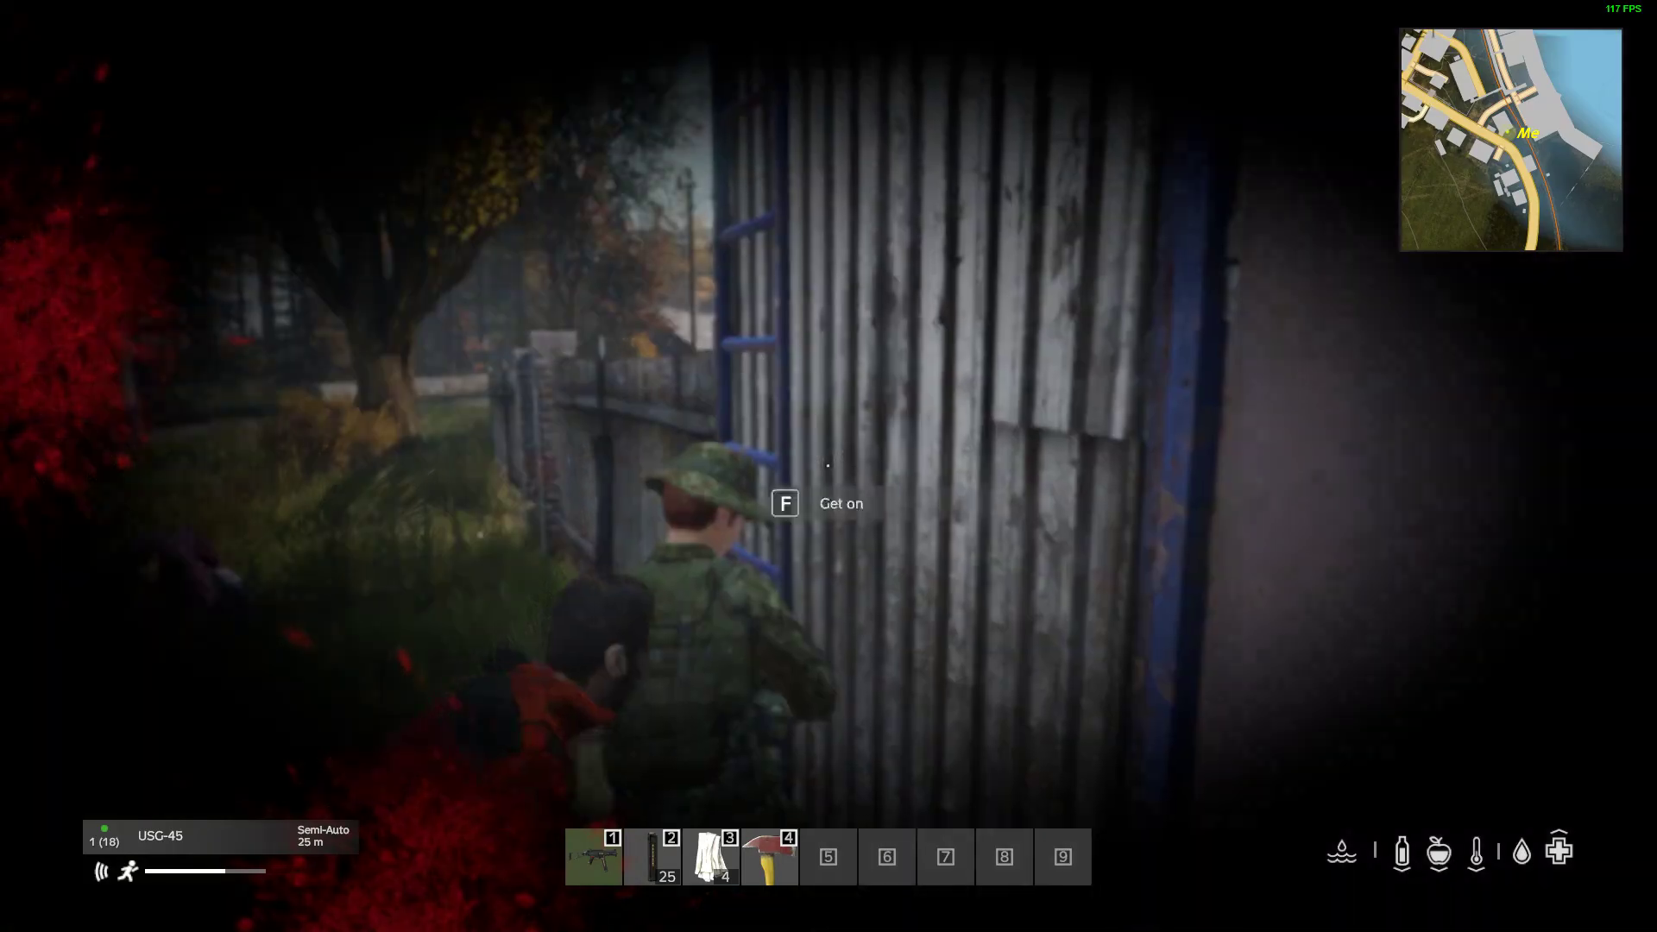
key(F)
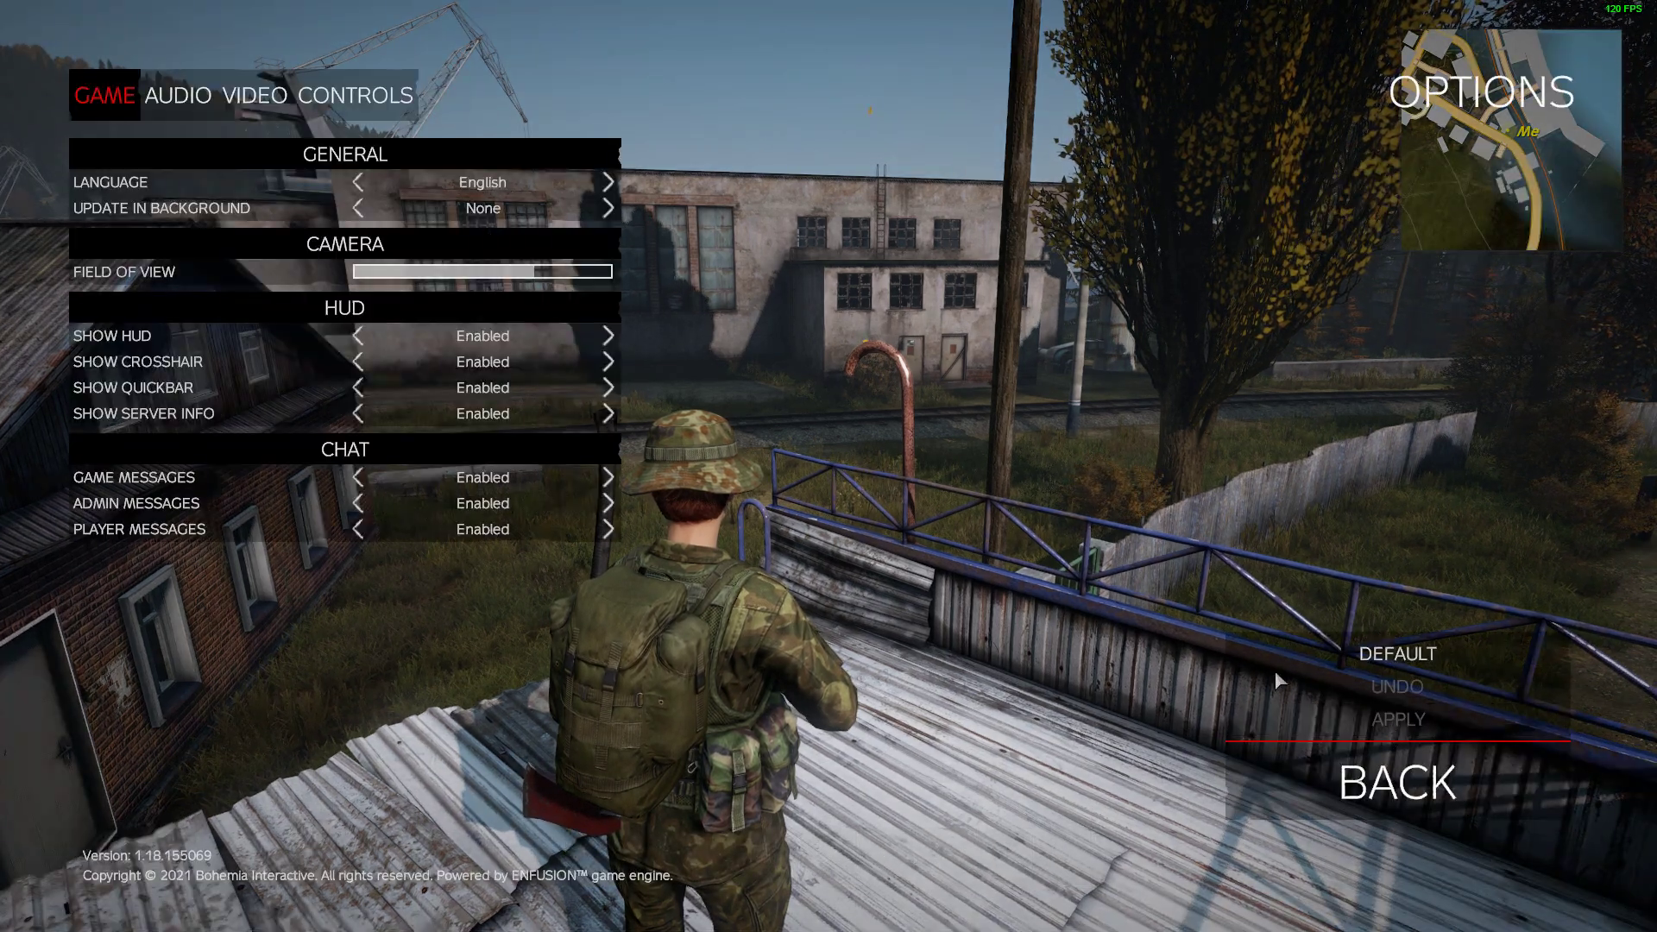
Step: Check the Open MiniMap '/' binding under Controls > Unsorted keybindings, then go back
click(348, 95)
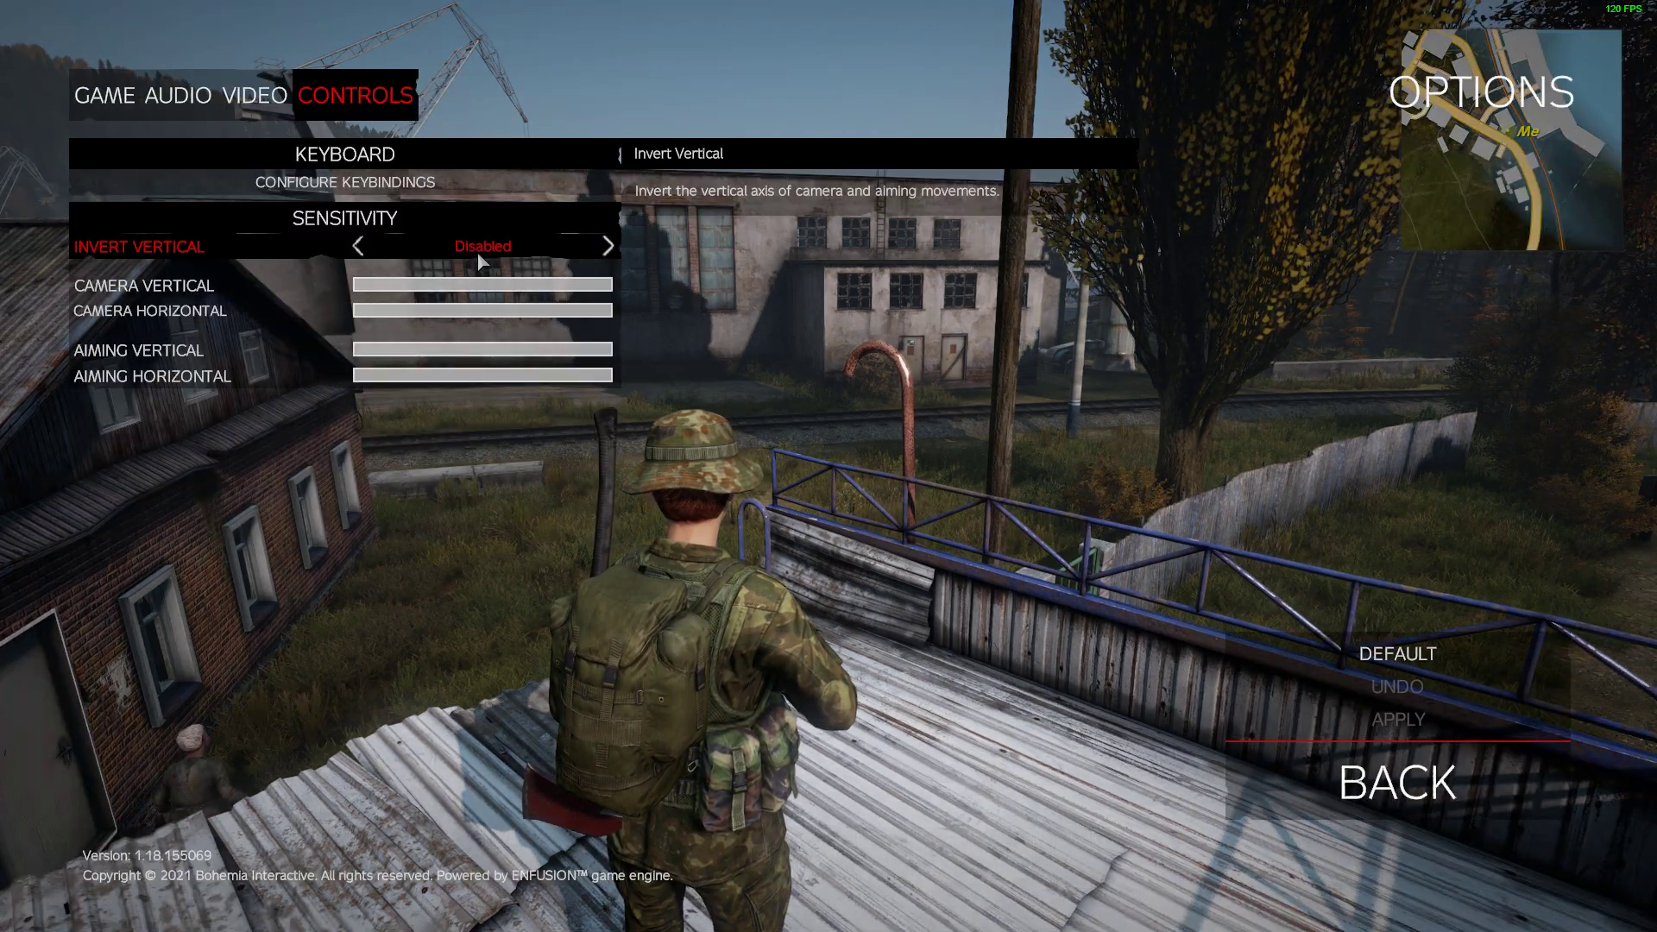
click(344, 183)
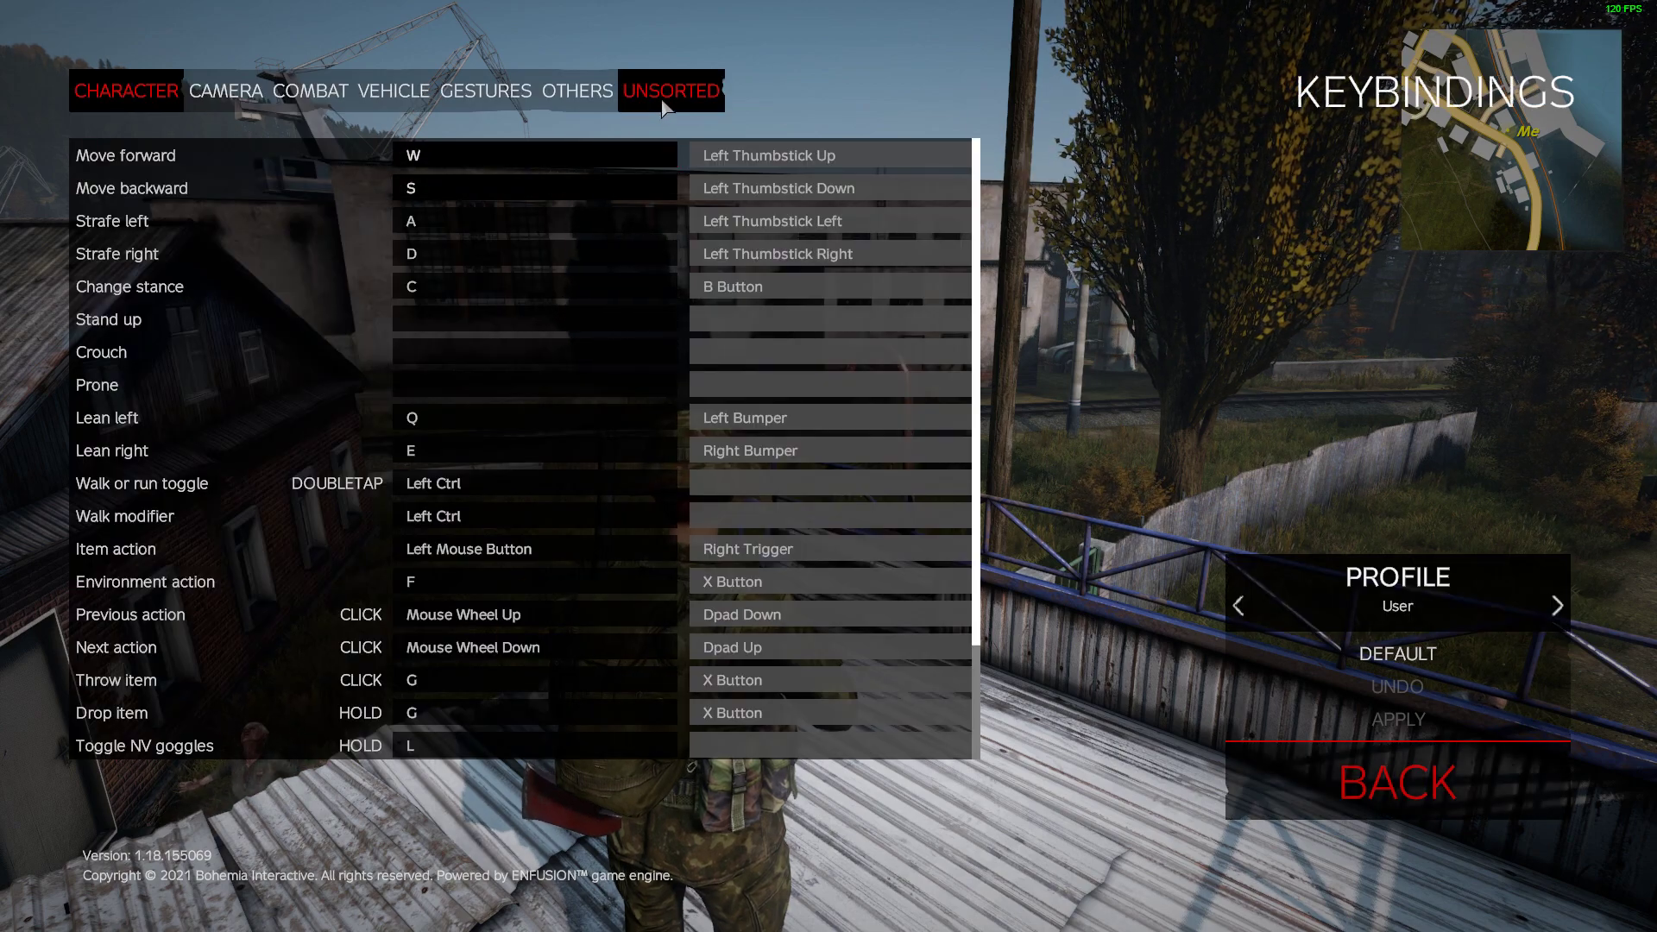
click(670, 91)
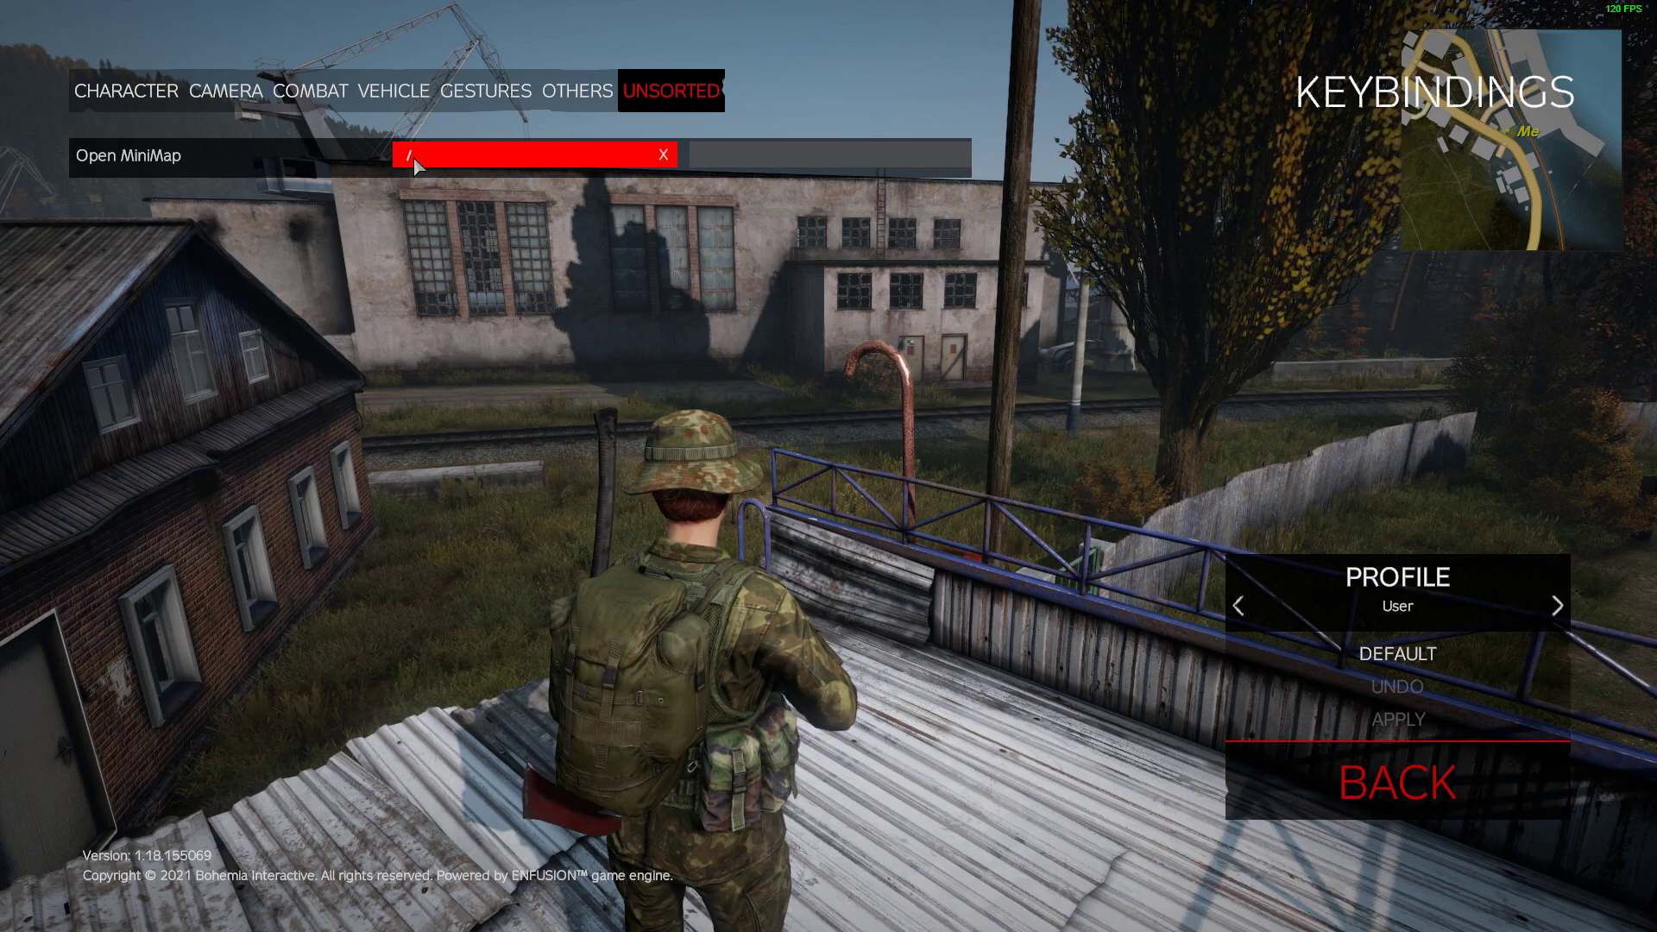
mouse_move(1397, 782)
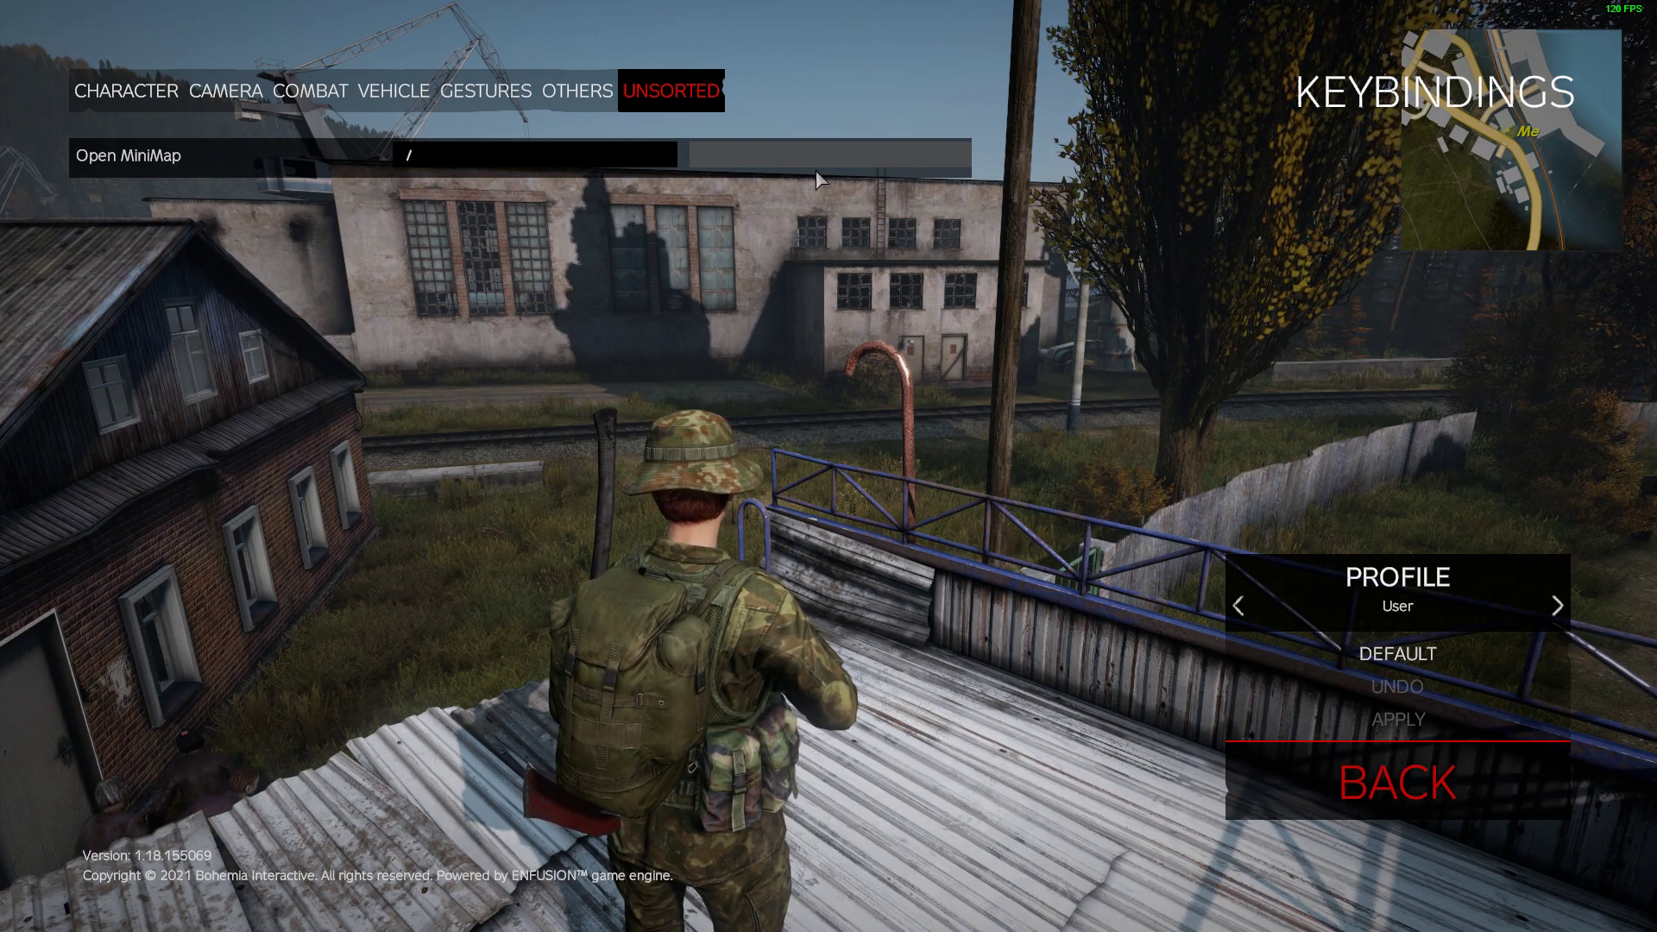
click(1396, 783)
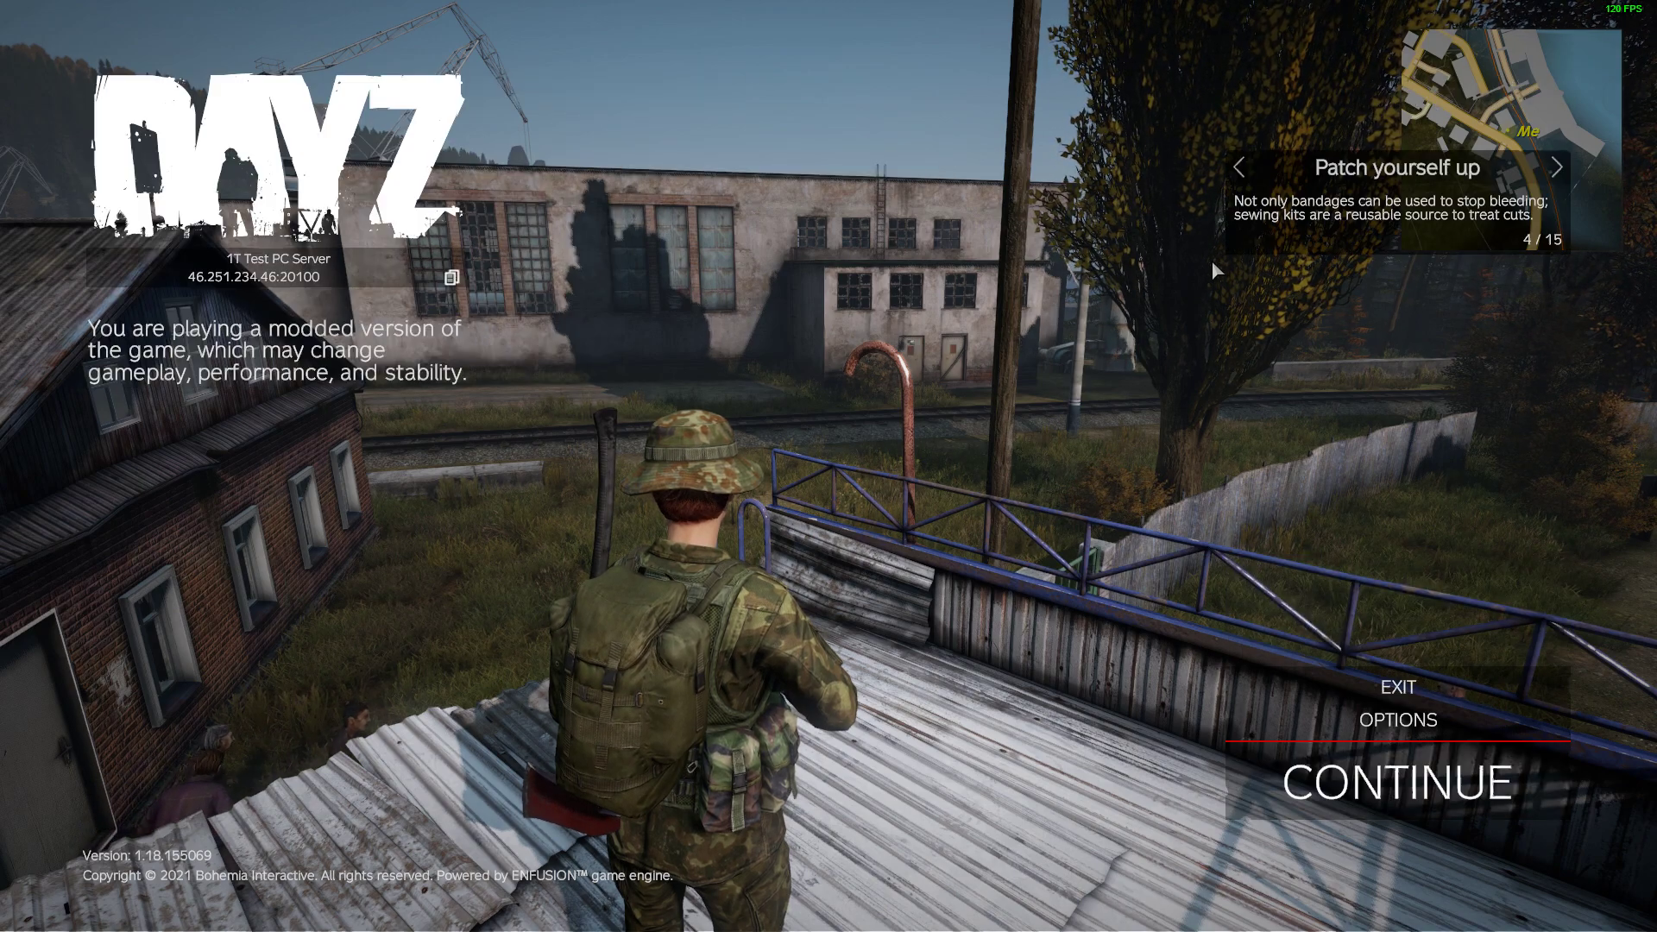
Step: Leave the server, skip the exit countdown, and quit DayZ to the desktop
click(1403, 785)
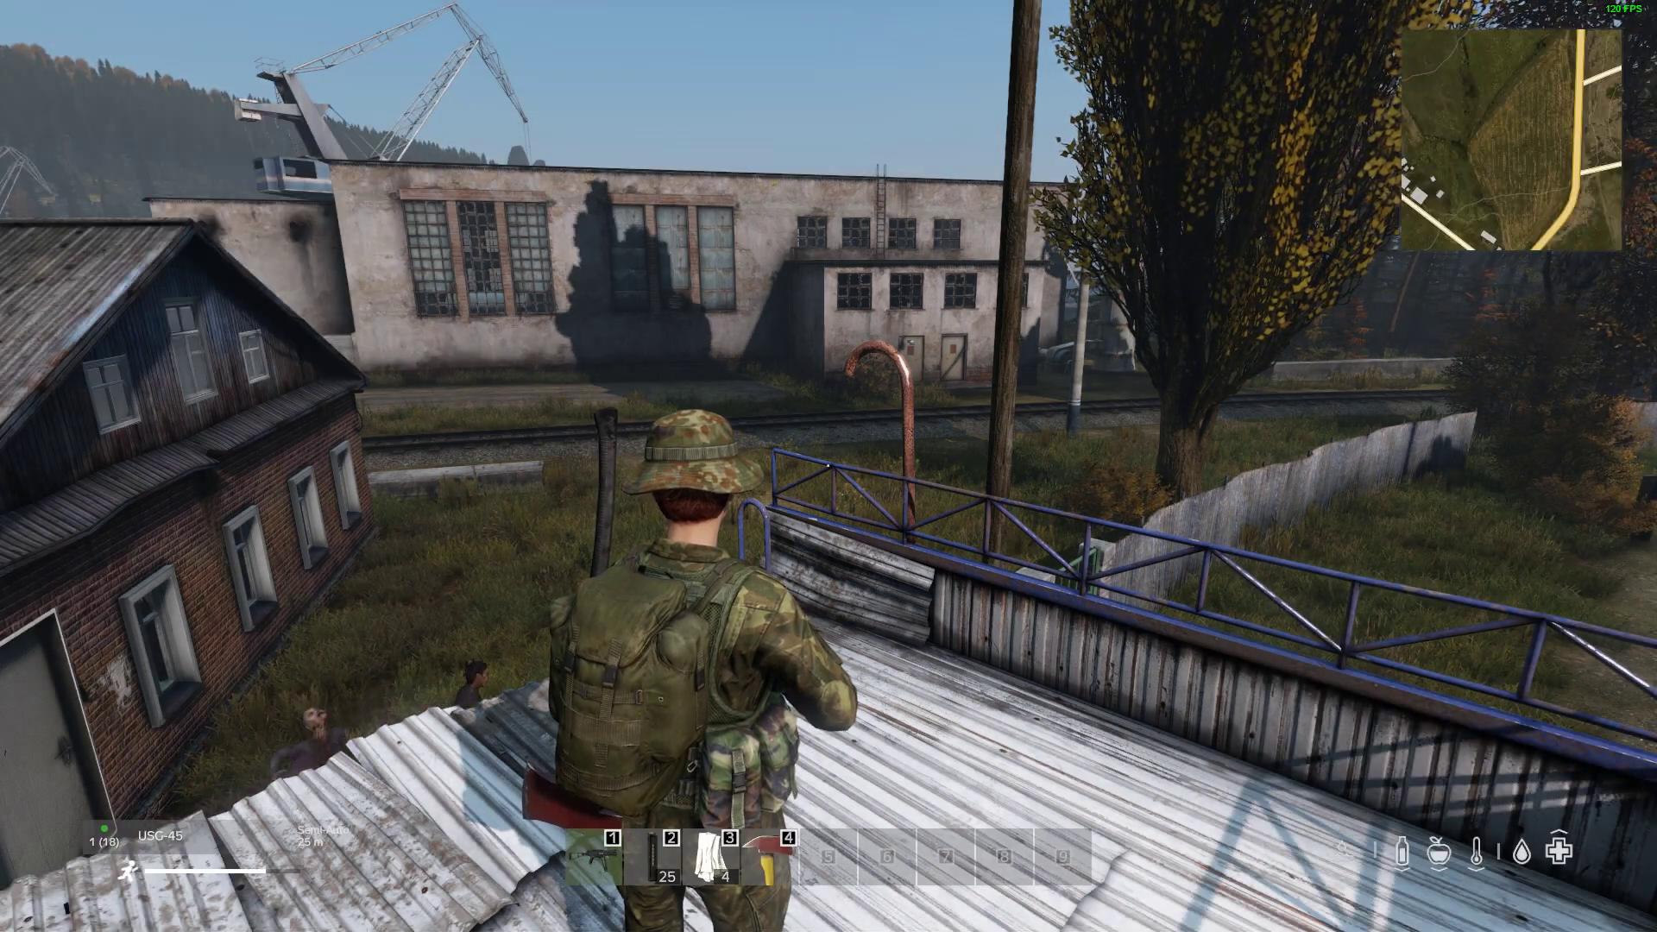
key(Escape)
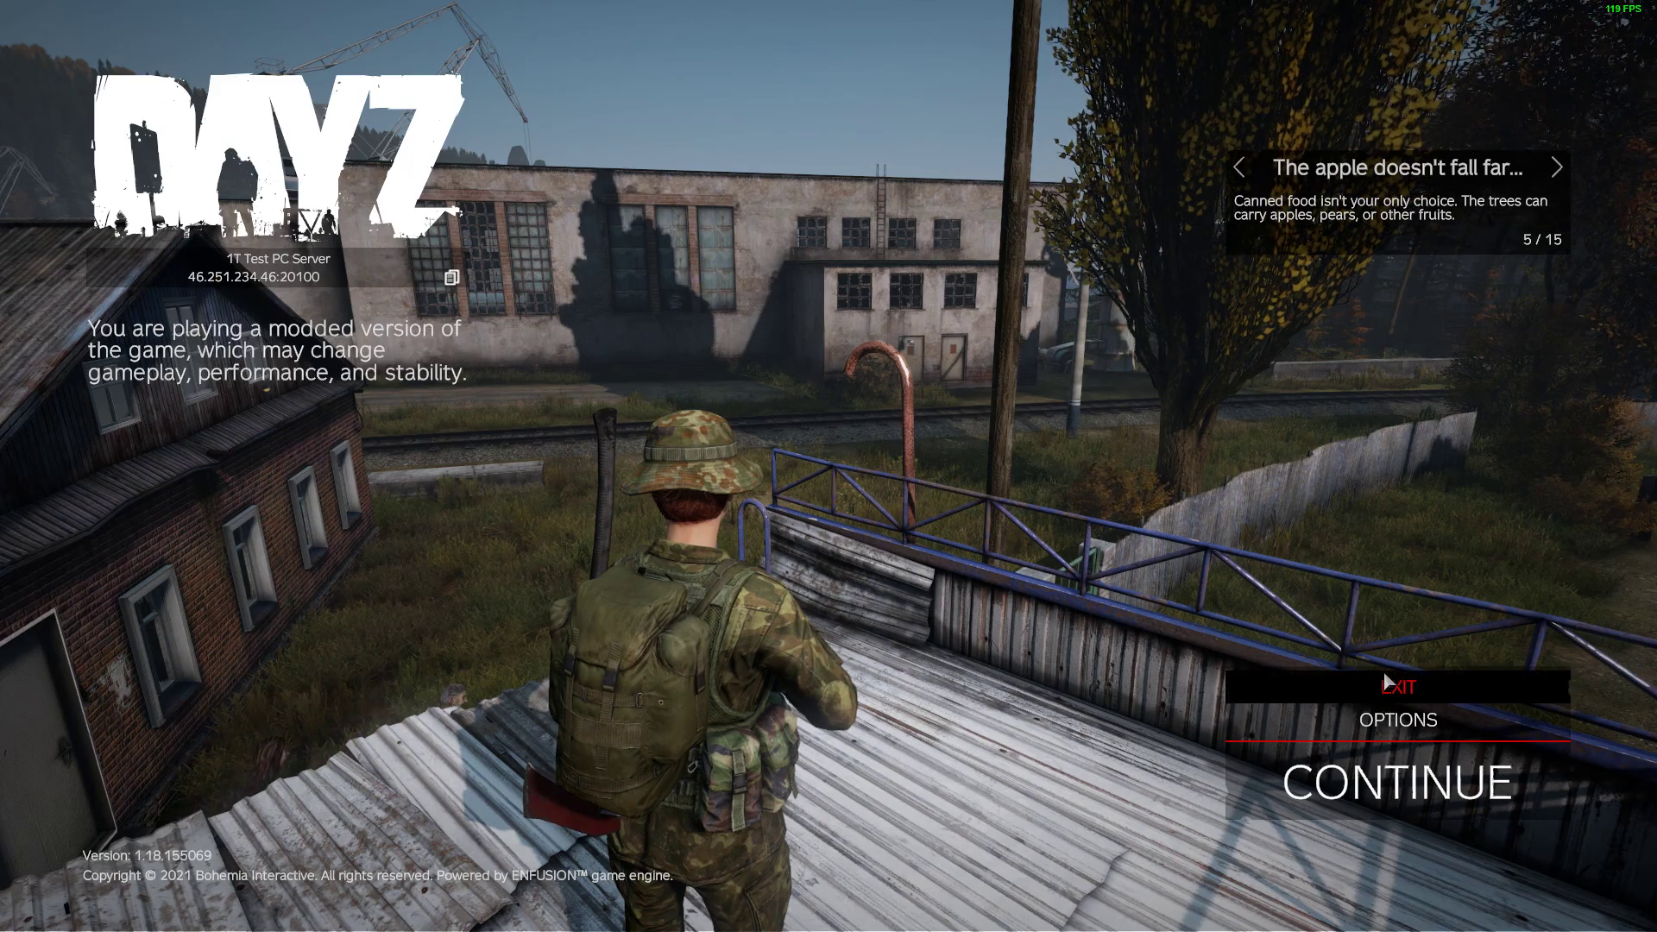
click(1400, 687)
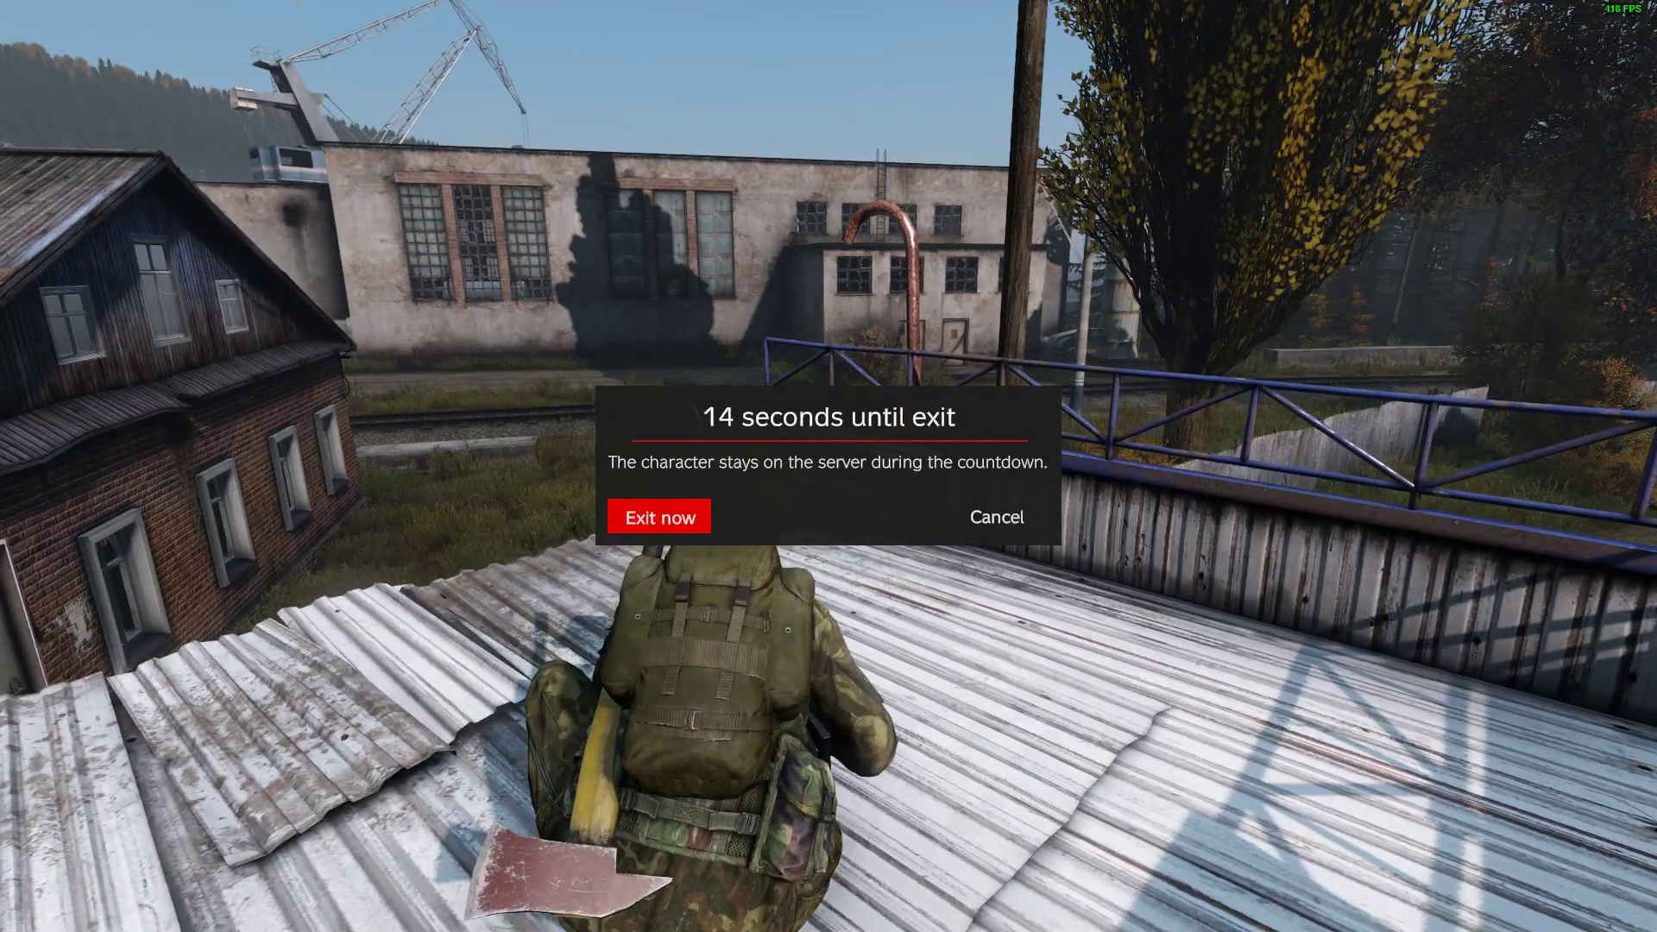
click(659, 516)
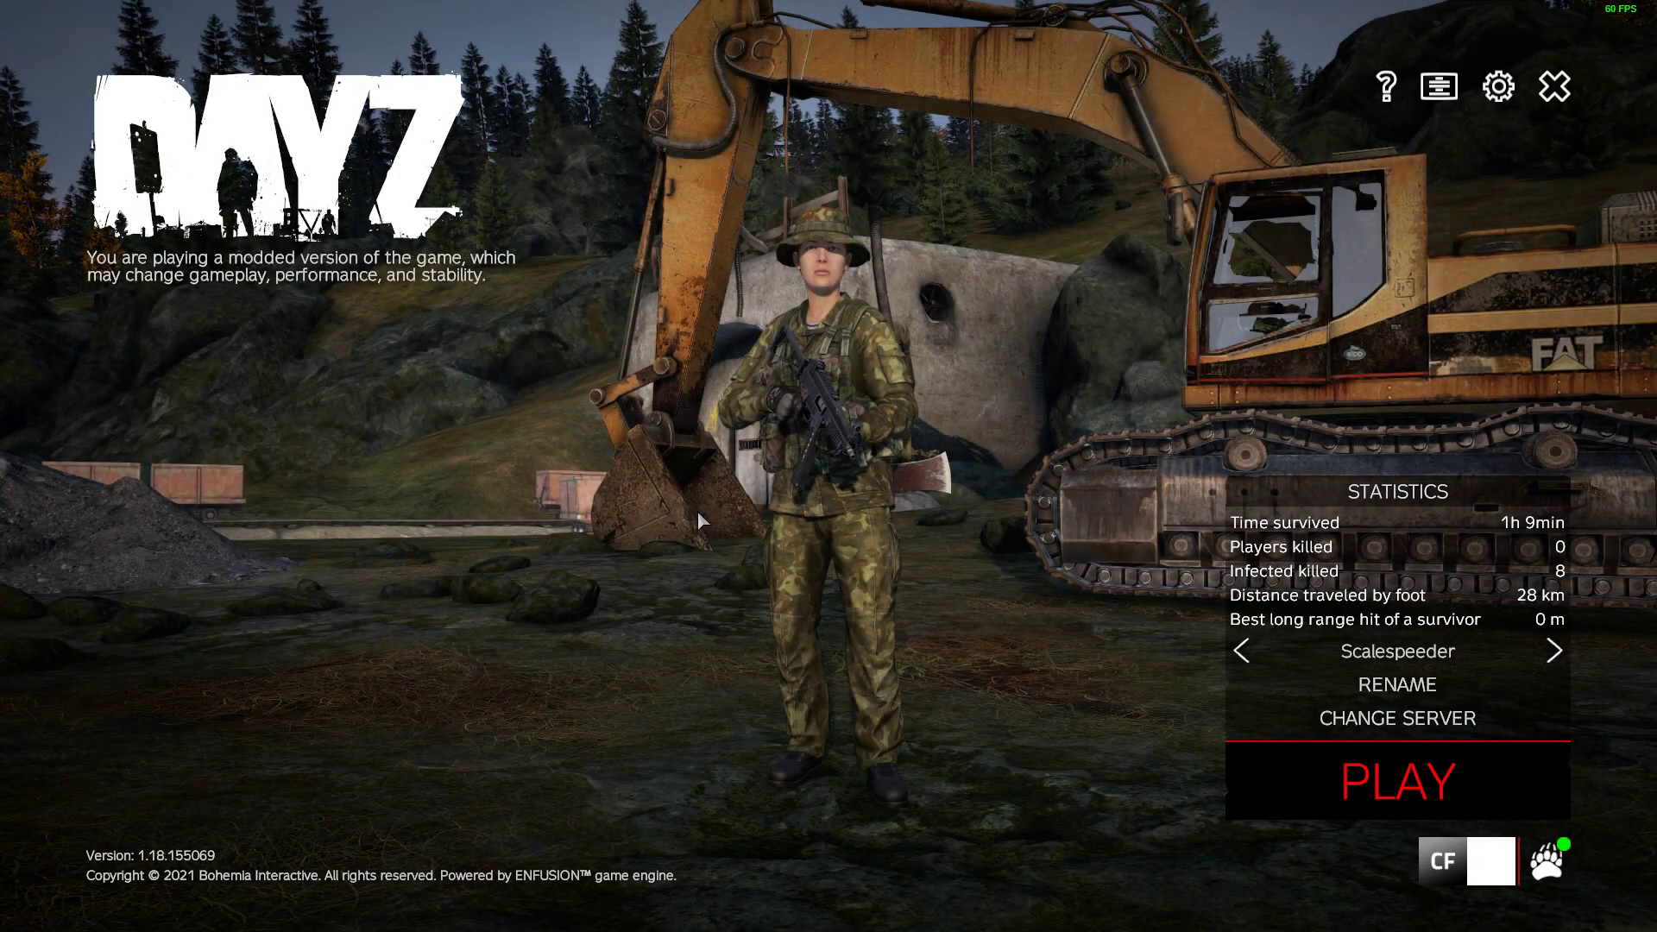
click(1553, 86)
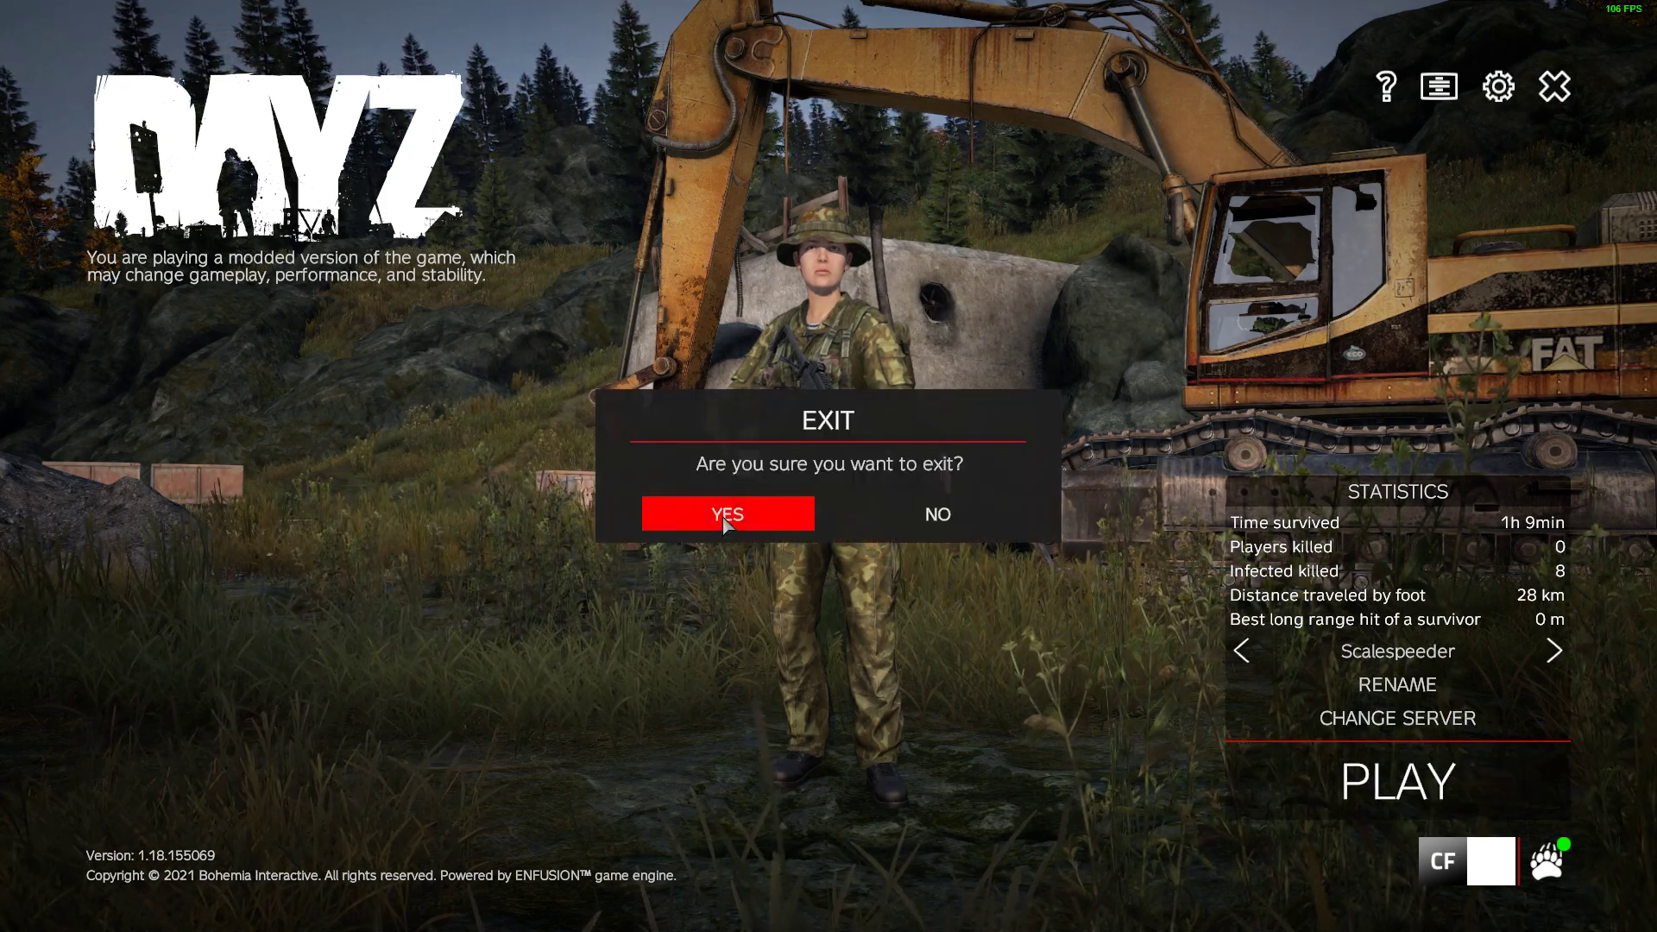
click(938, 515)
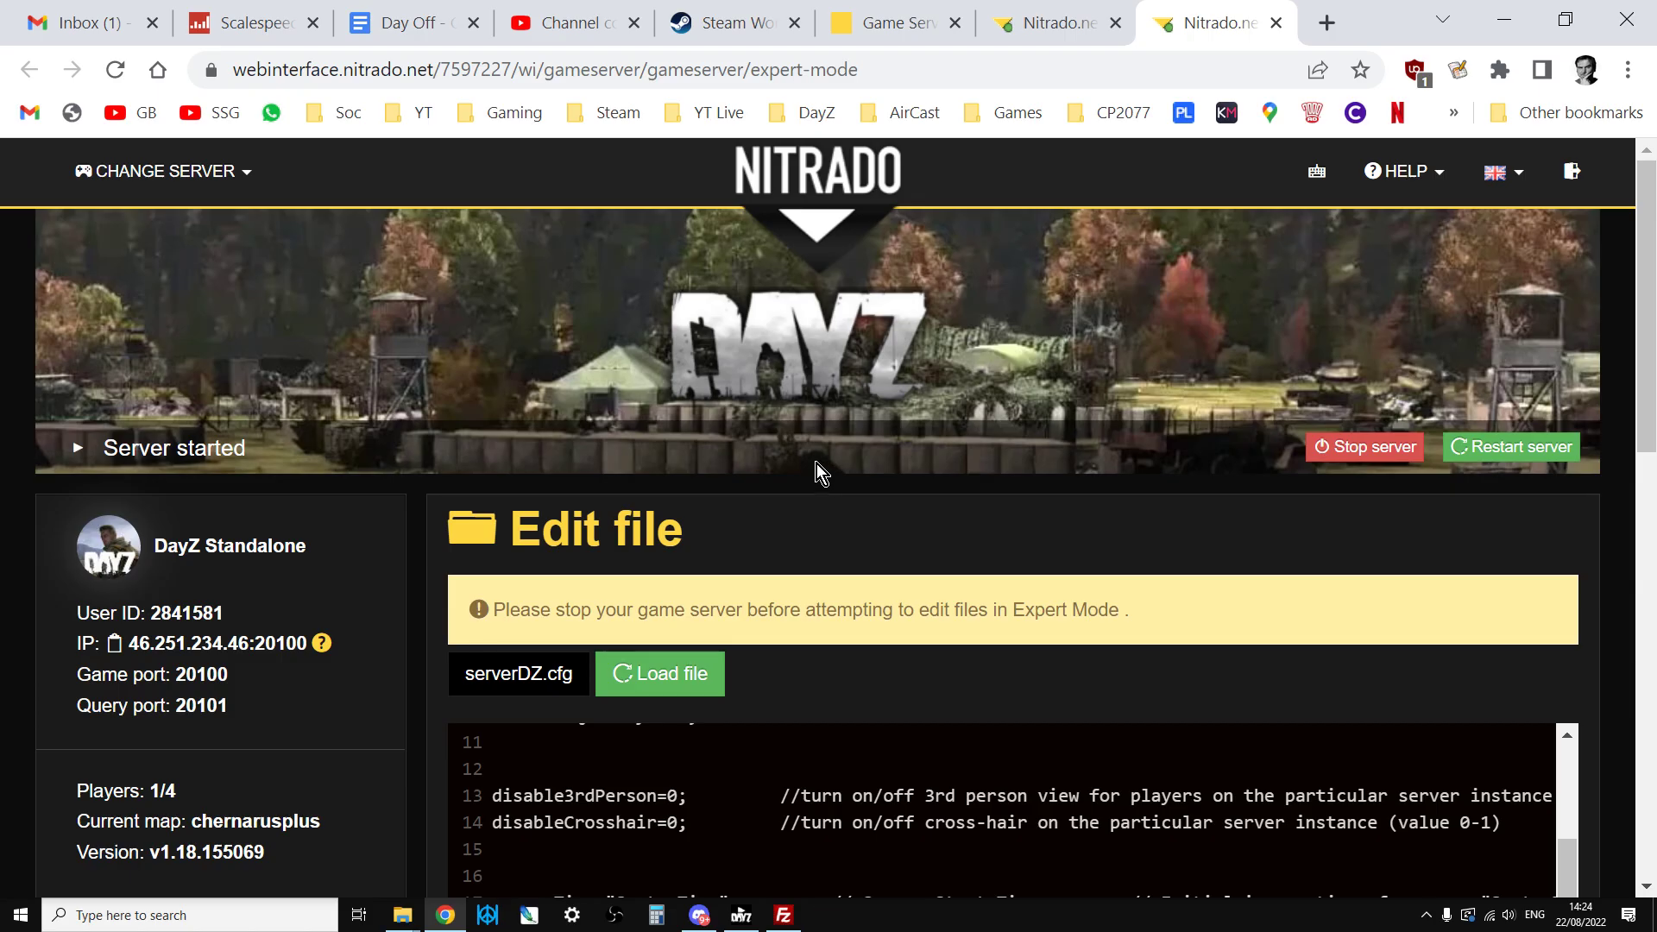
Step: Scroll through the MiniMap Steam Workshop page, then bring up the DayZ Launcher
click(725, 23)
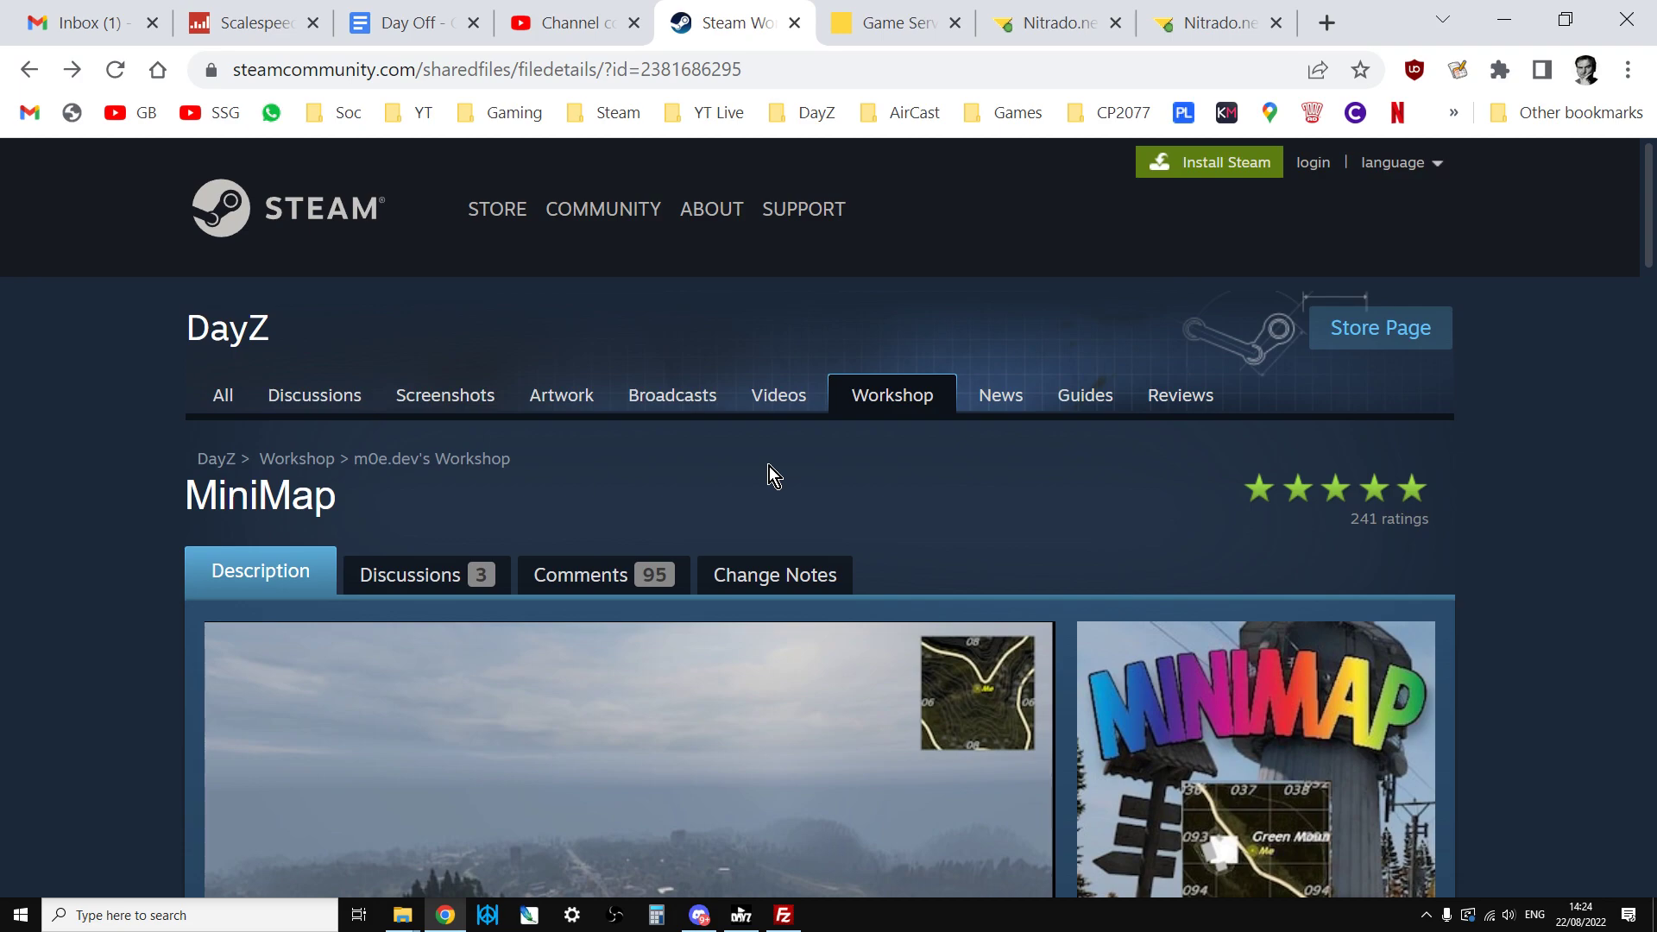
scroll(down, 3)
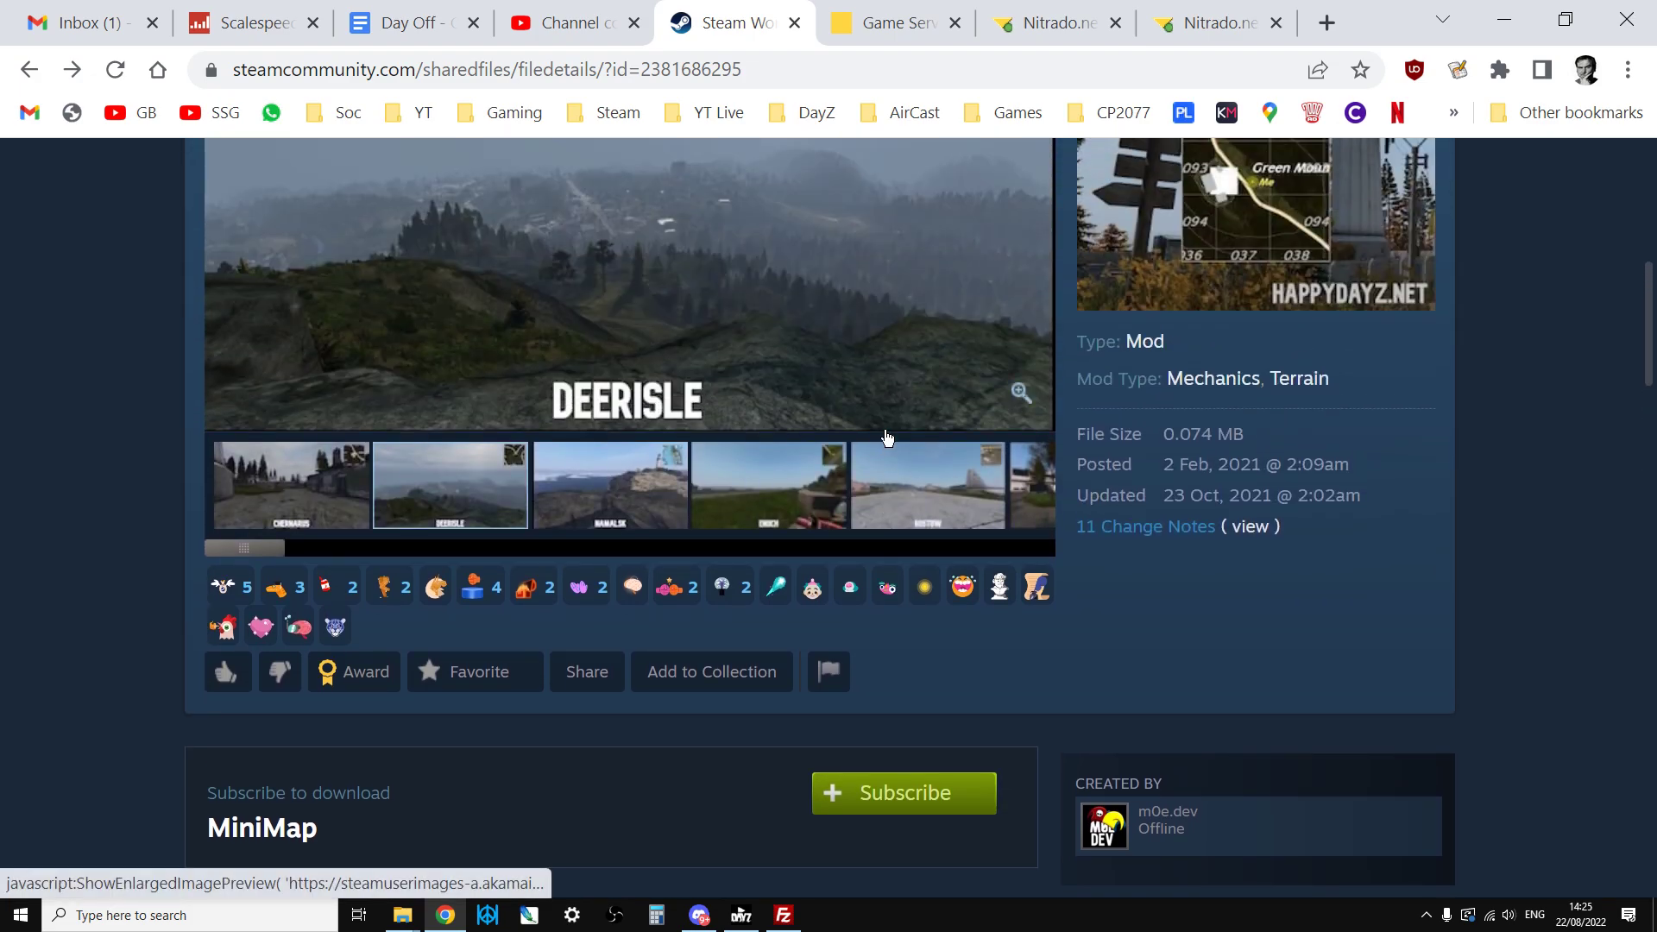
mouse_move(910, 455)
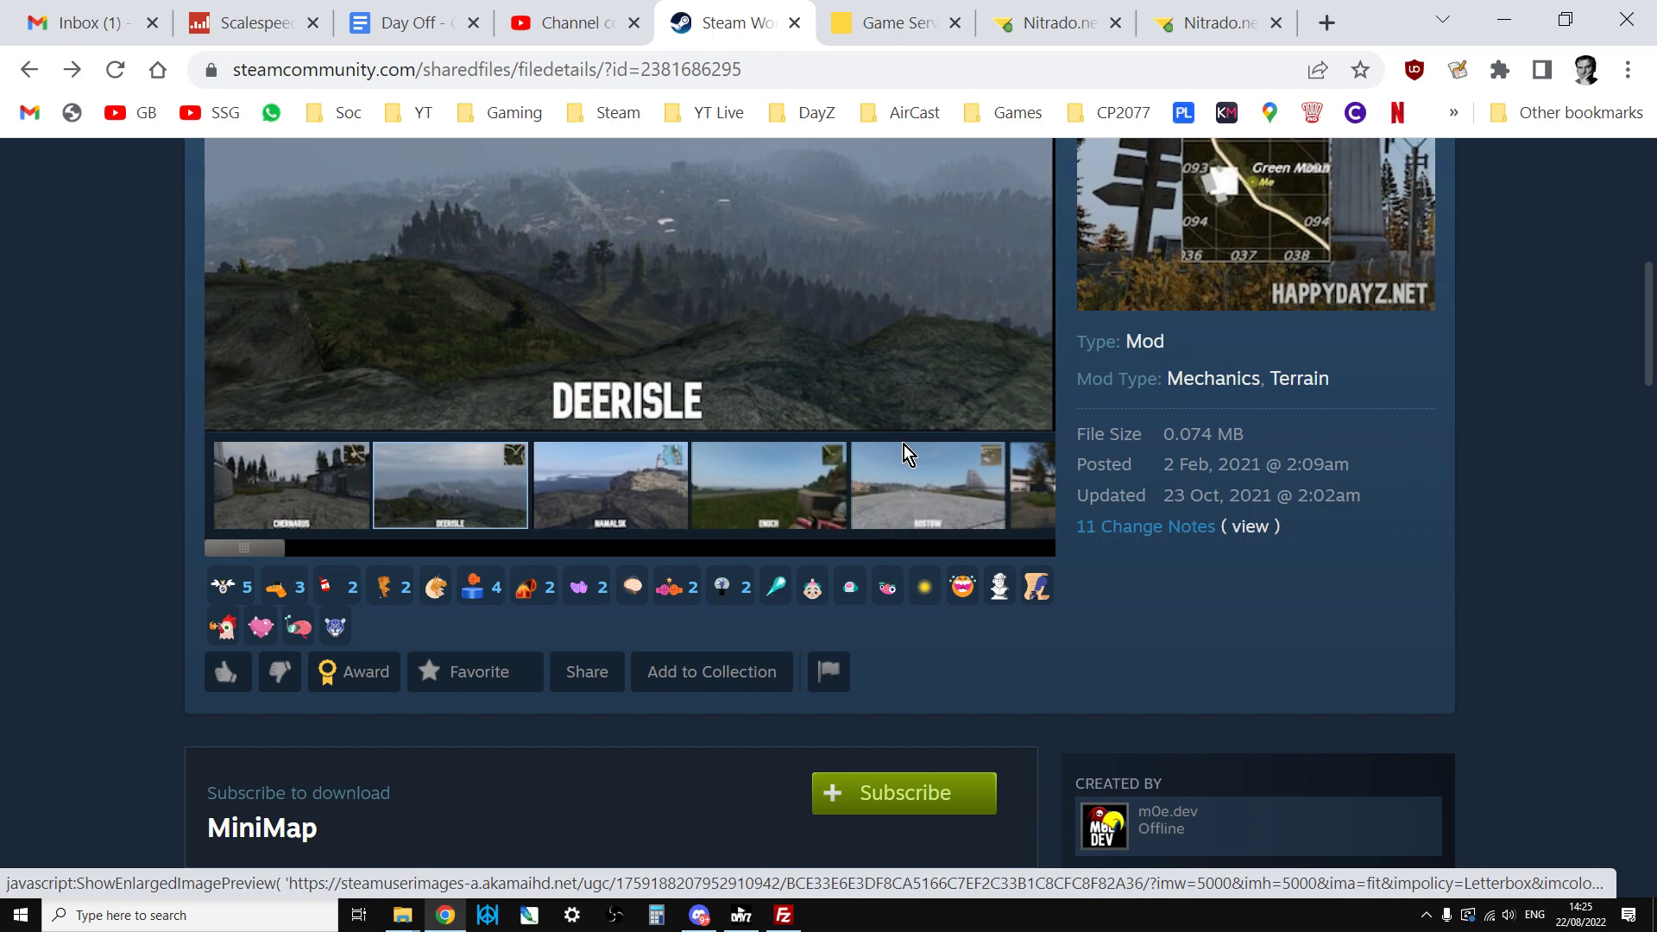
mouse_move(859, 450)
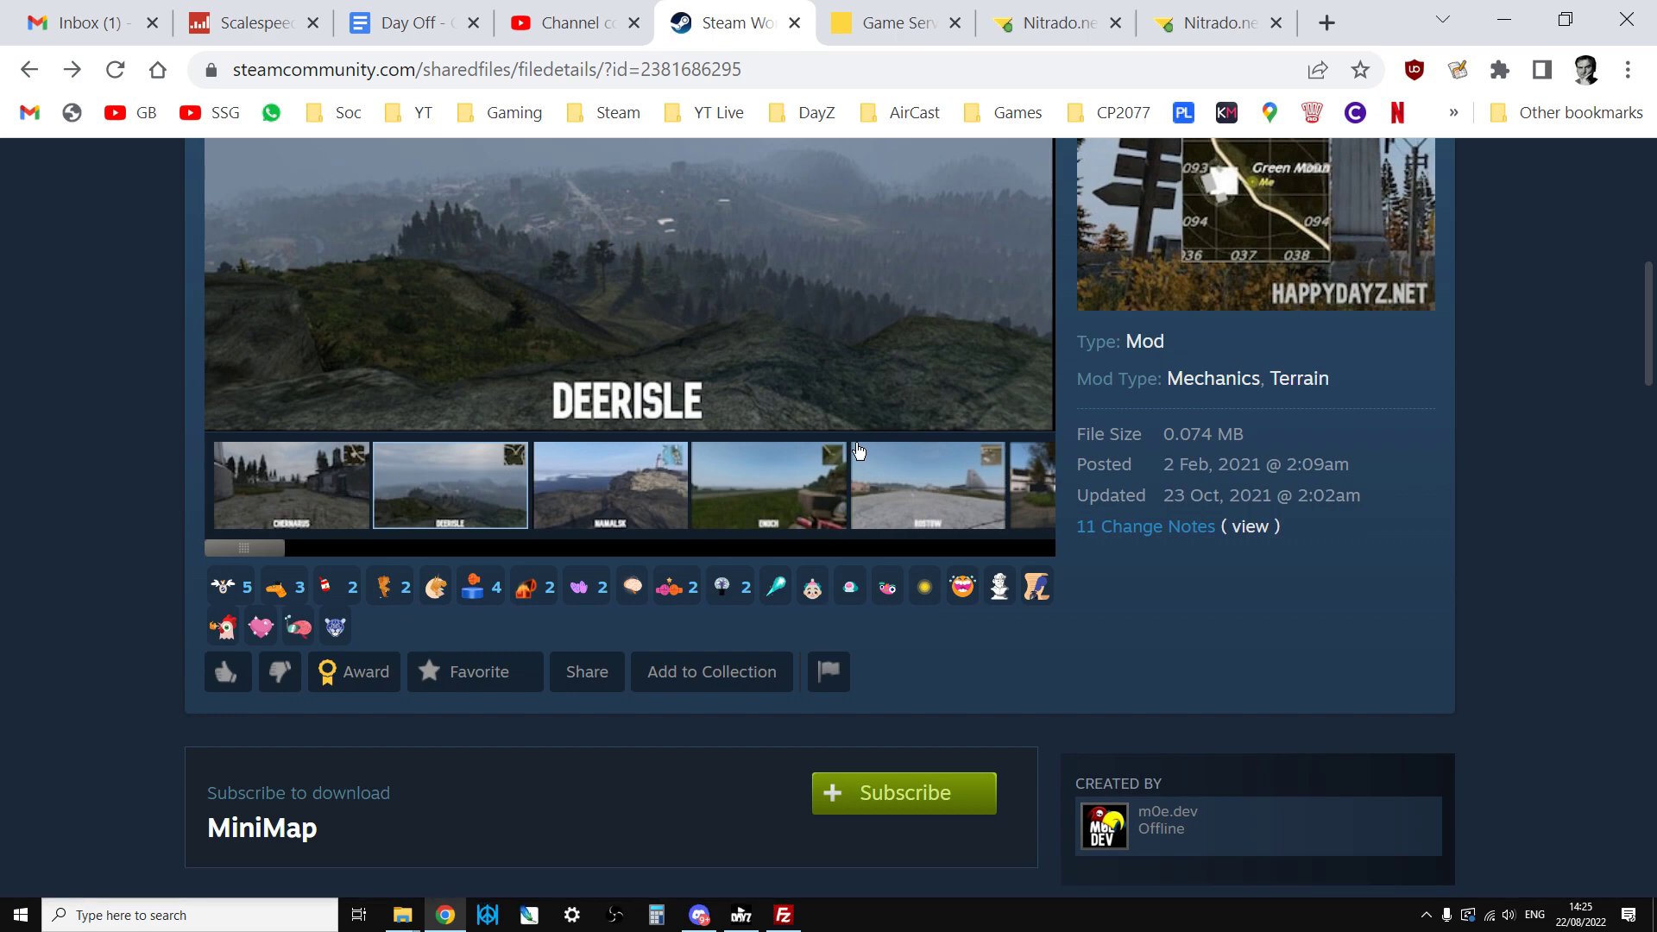
mouse_move(814, 441)
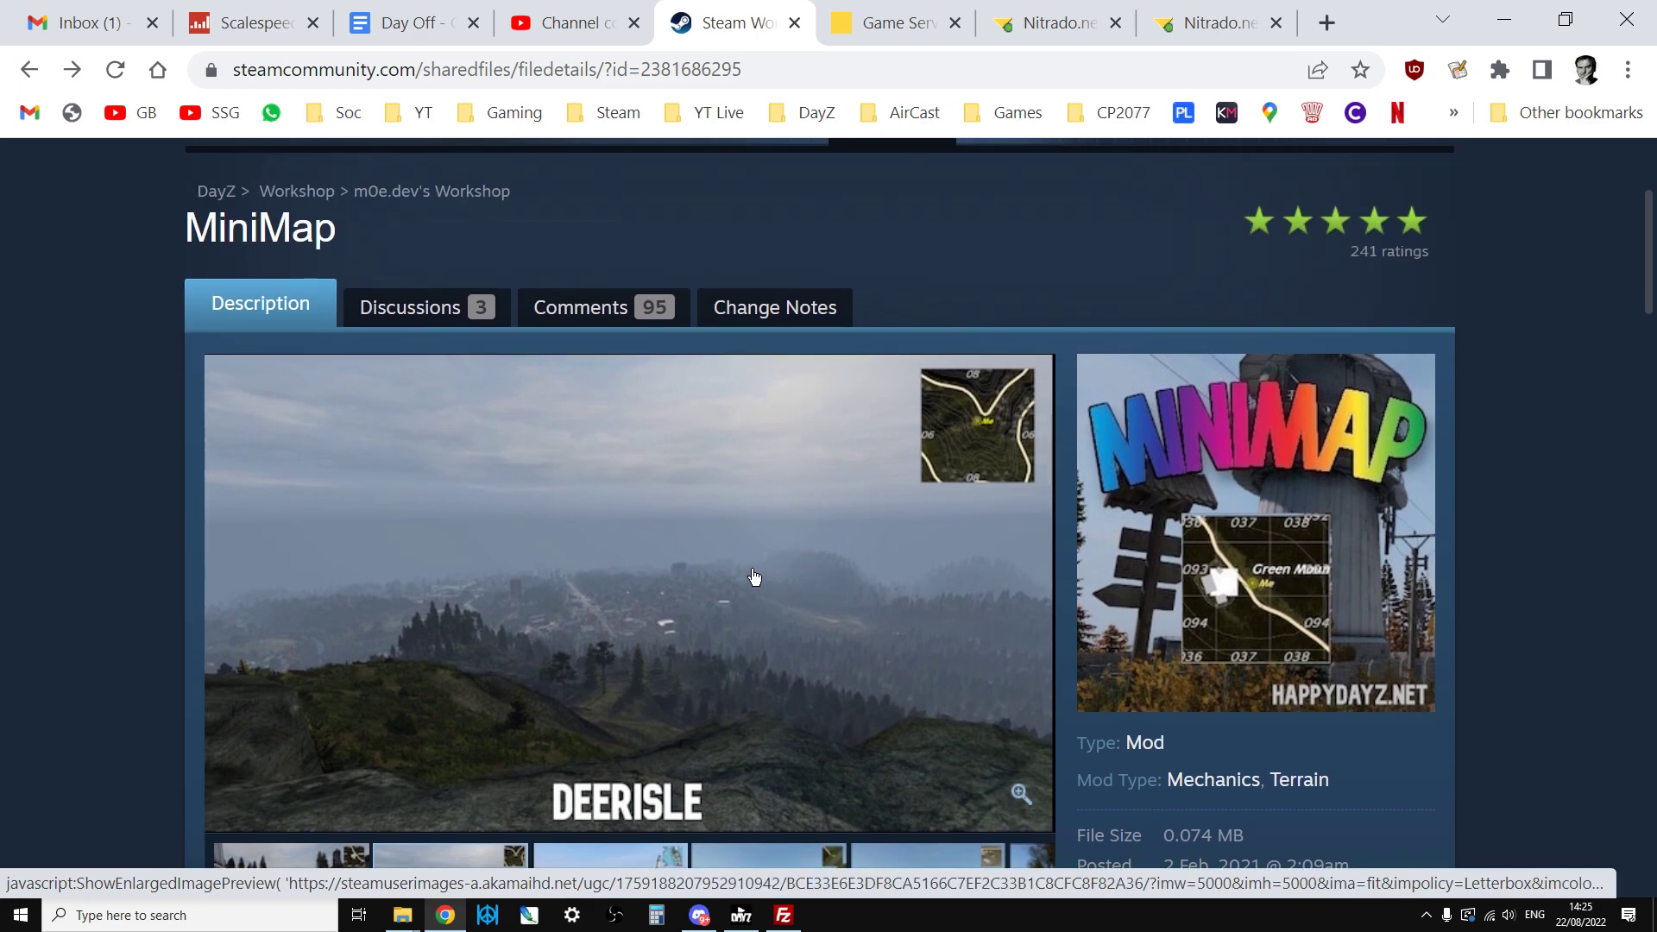
mouse_move(742, 577)
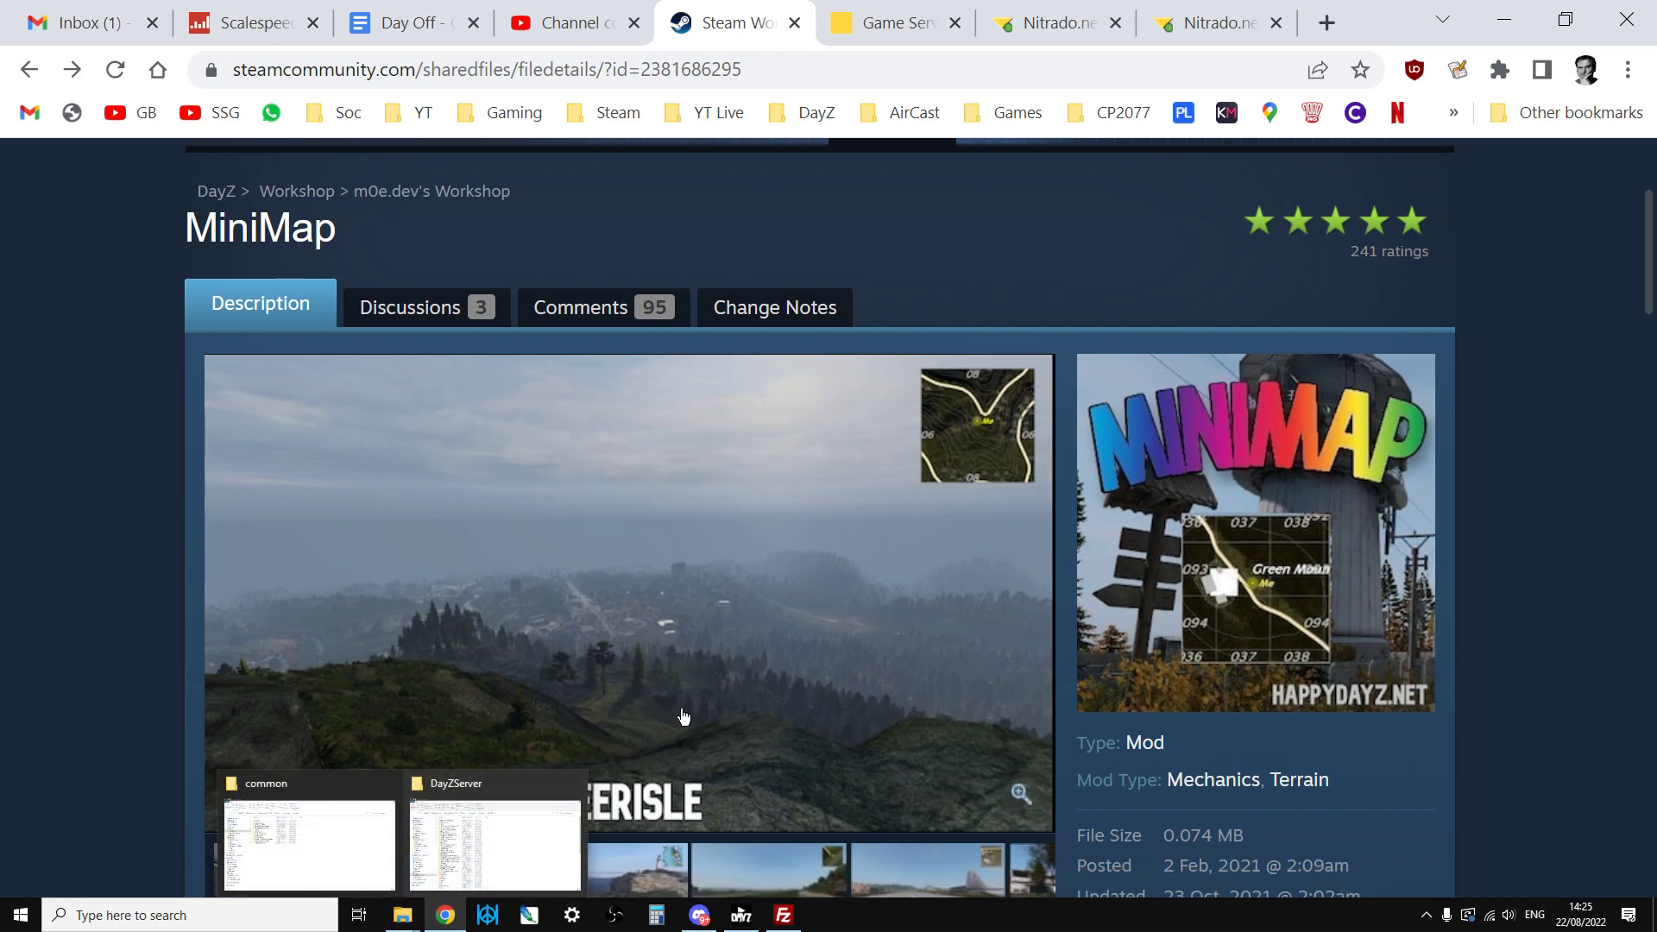
click(740, 914)
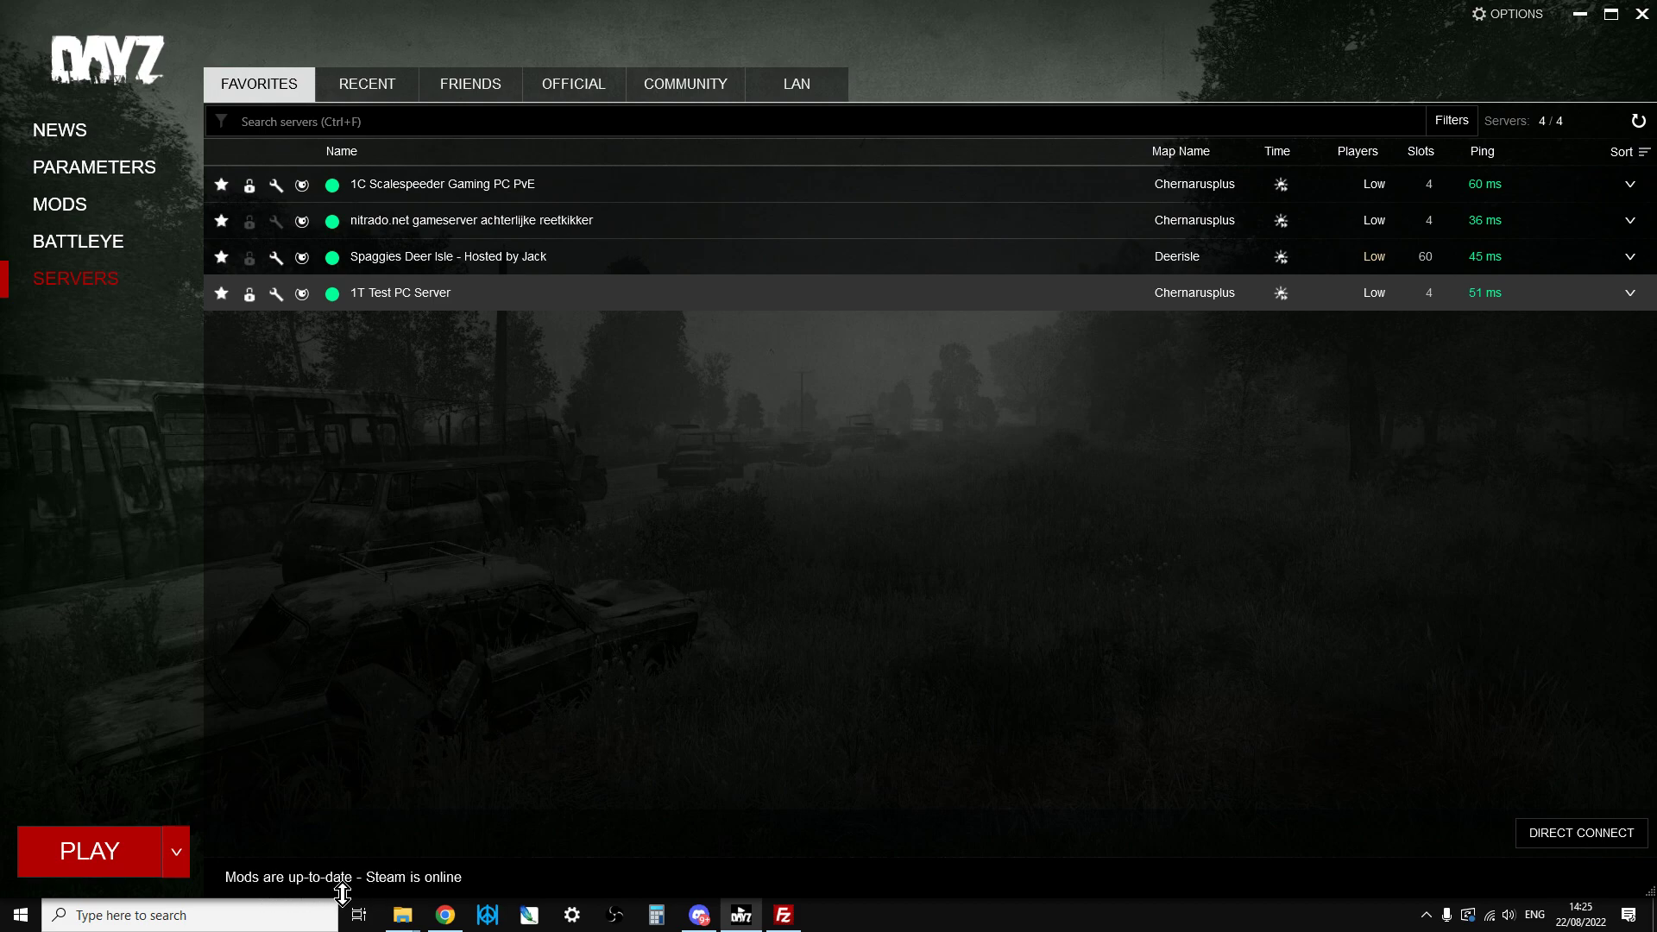
mouse_move(399, 889)
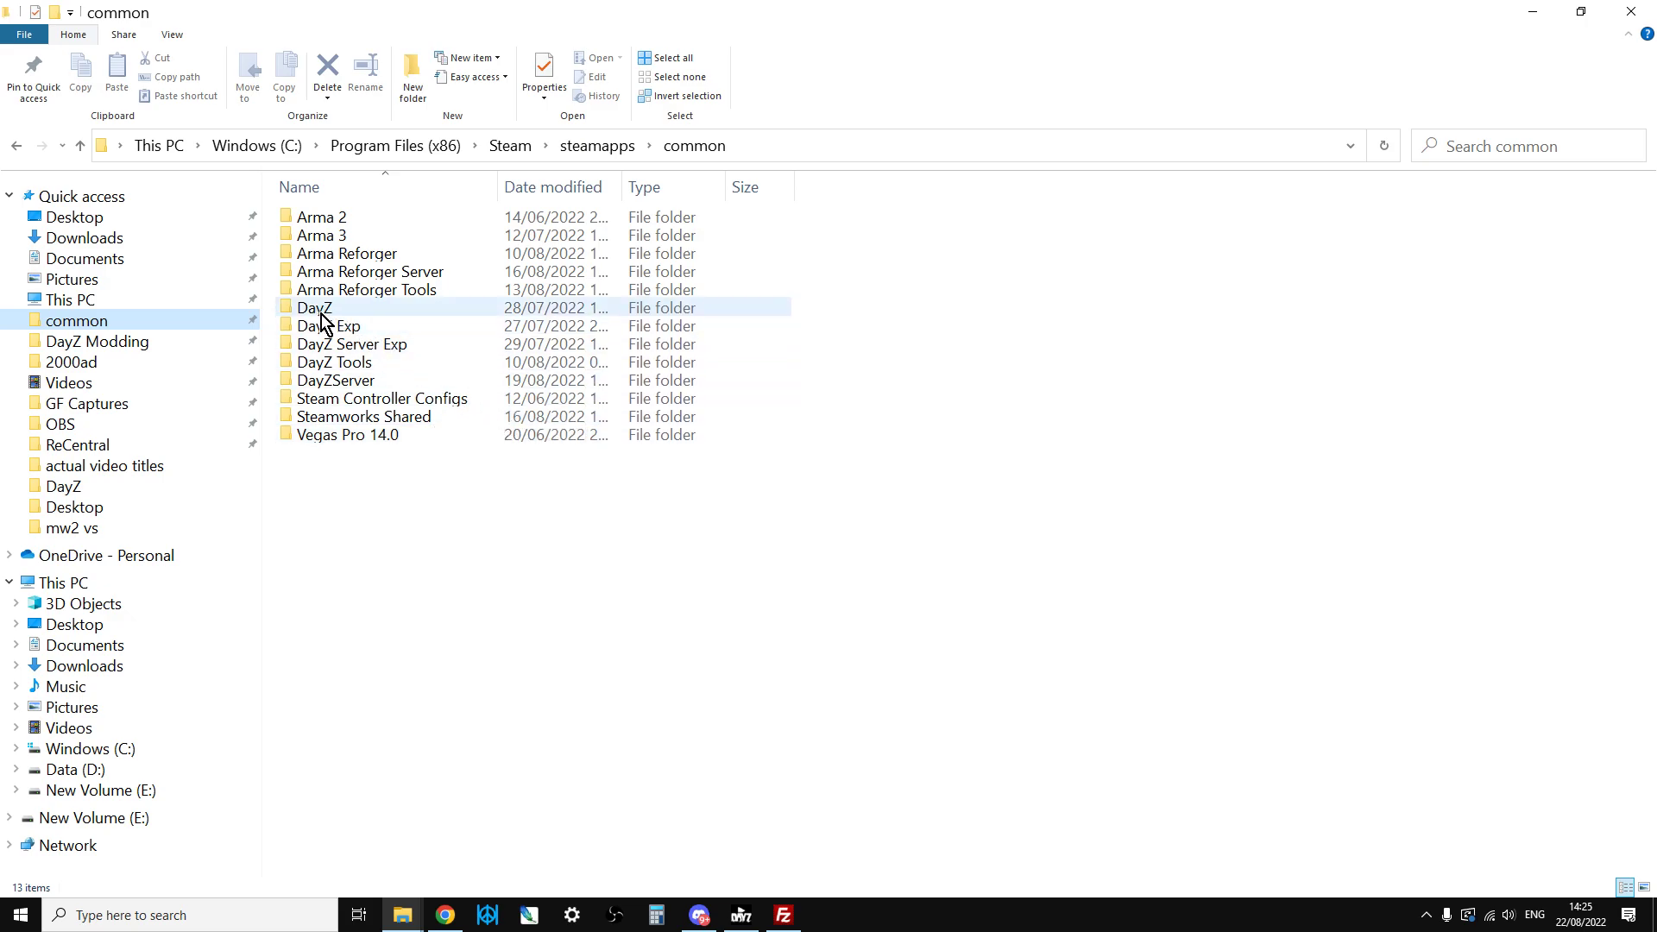
mouse_move(320, 324)
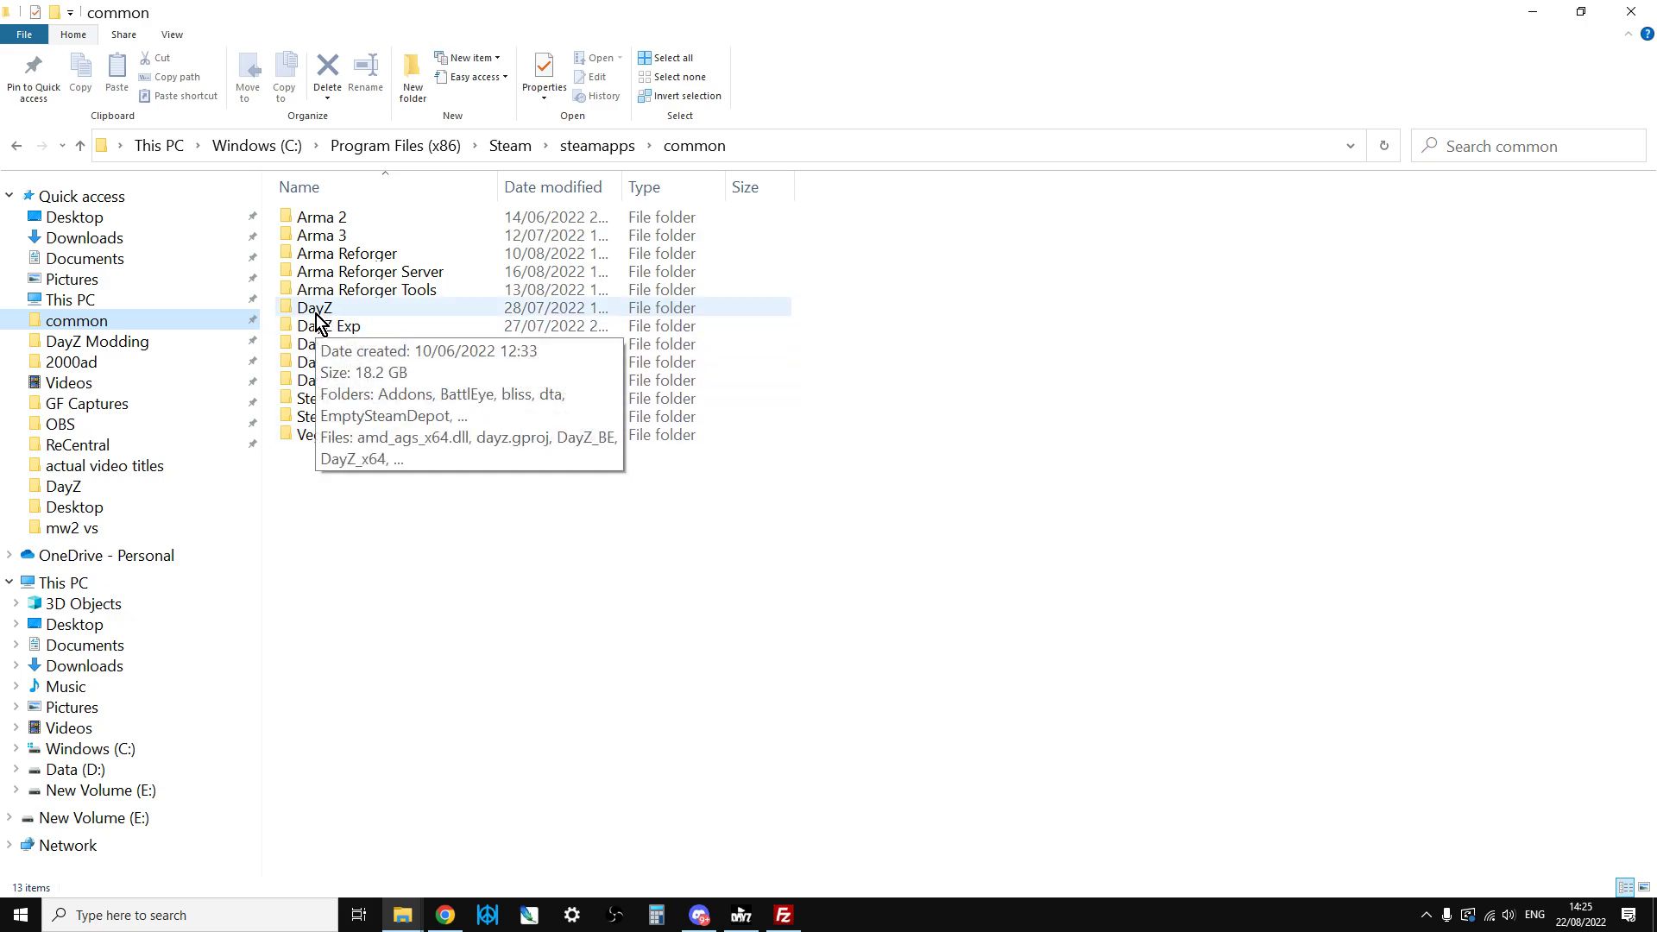
mouse_move(763, 800)
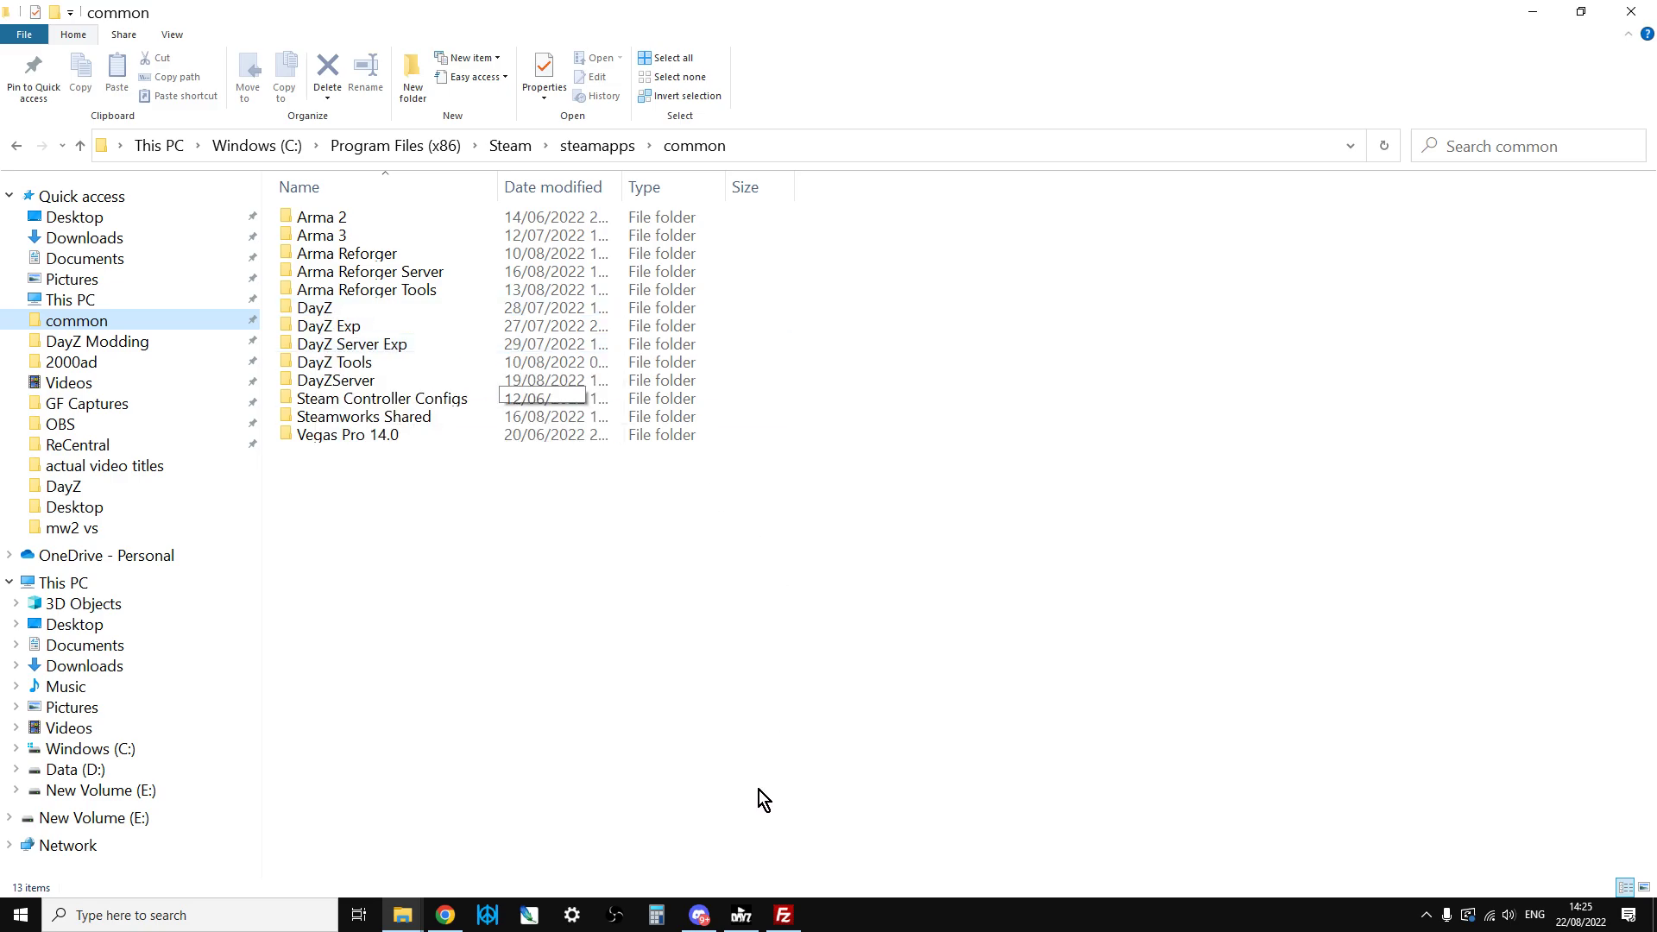
Step: In the launcher's Mods list, expand the first available mod and open its folder
click(739, 914)
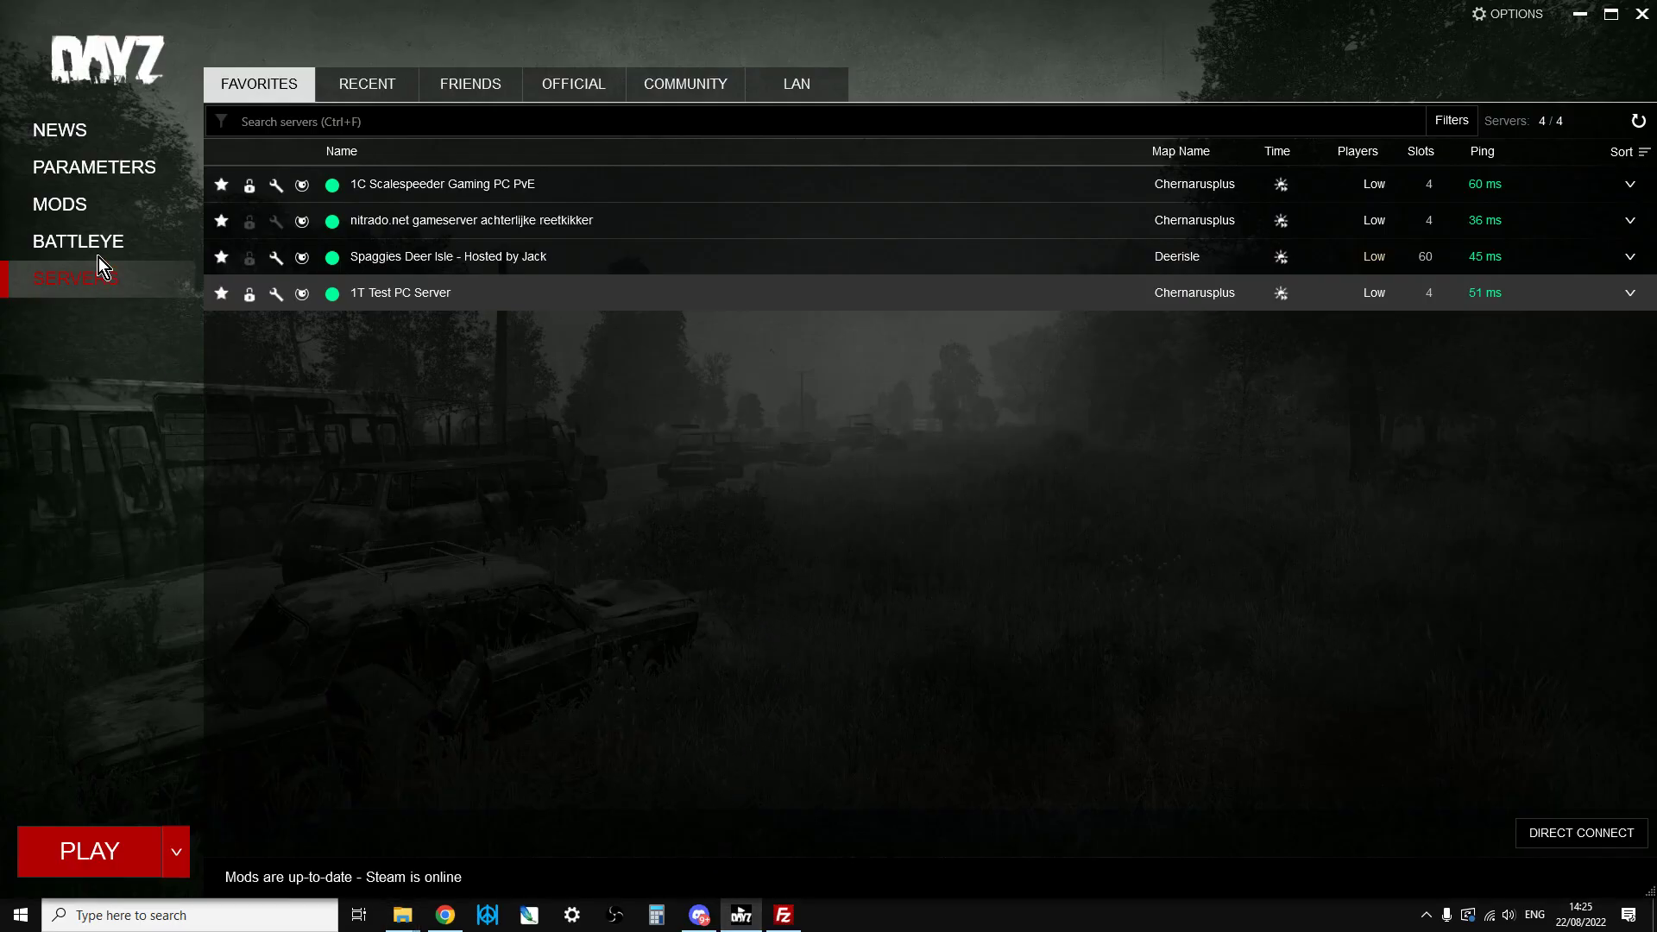
click(59, 204)
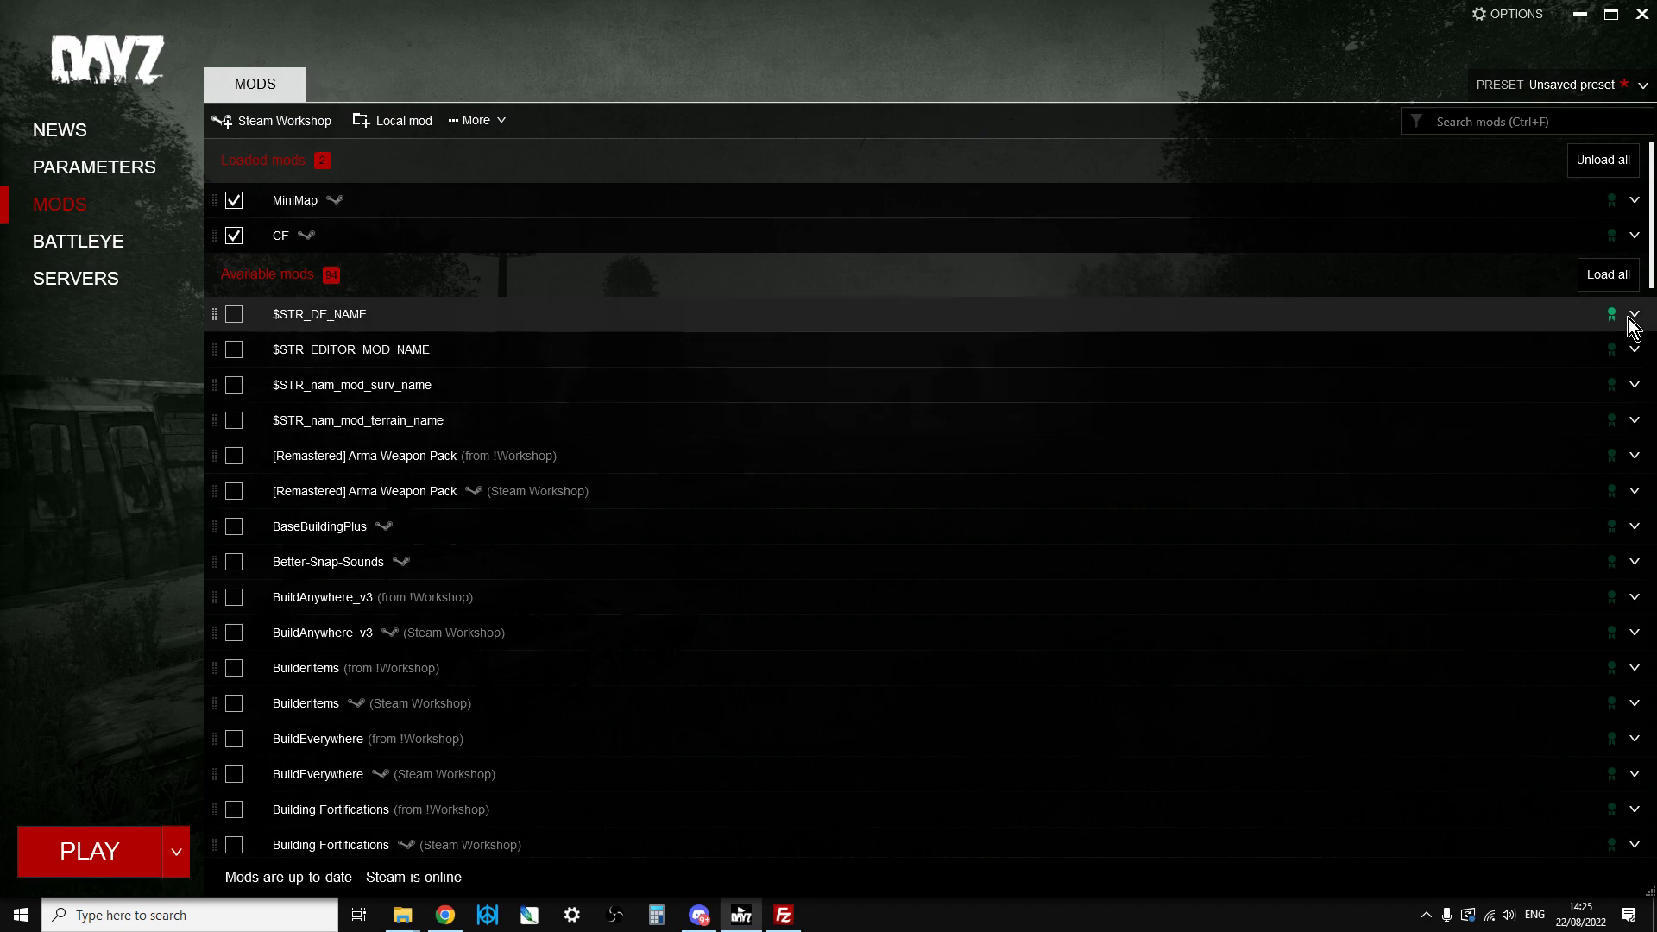
click(1633, 324)
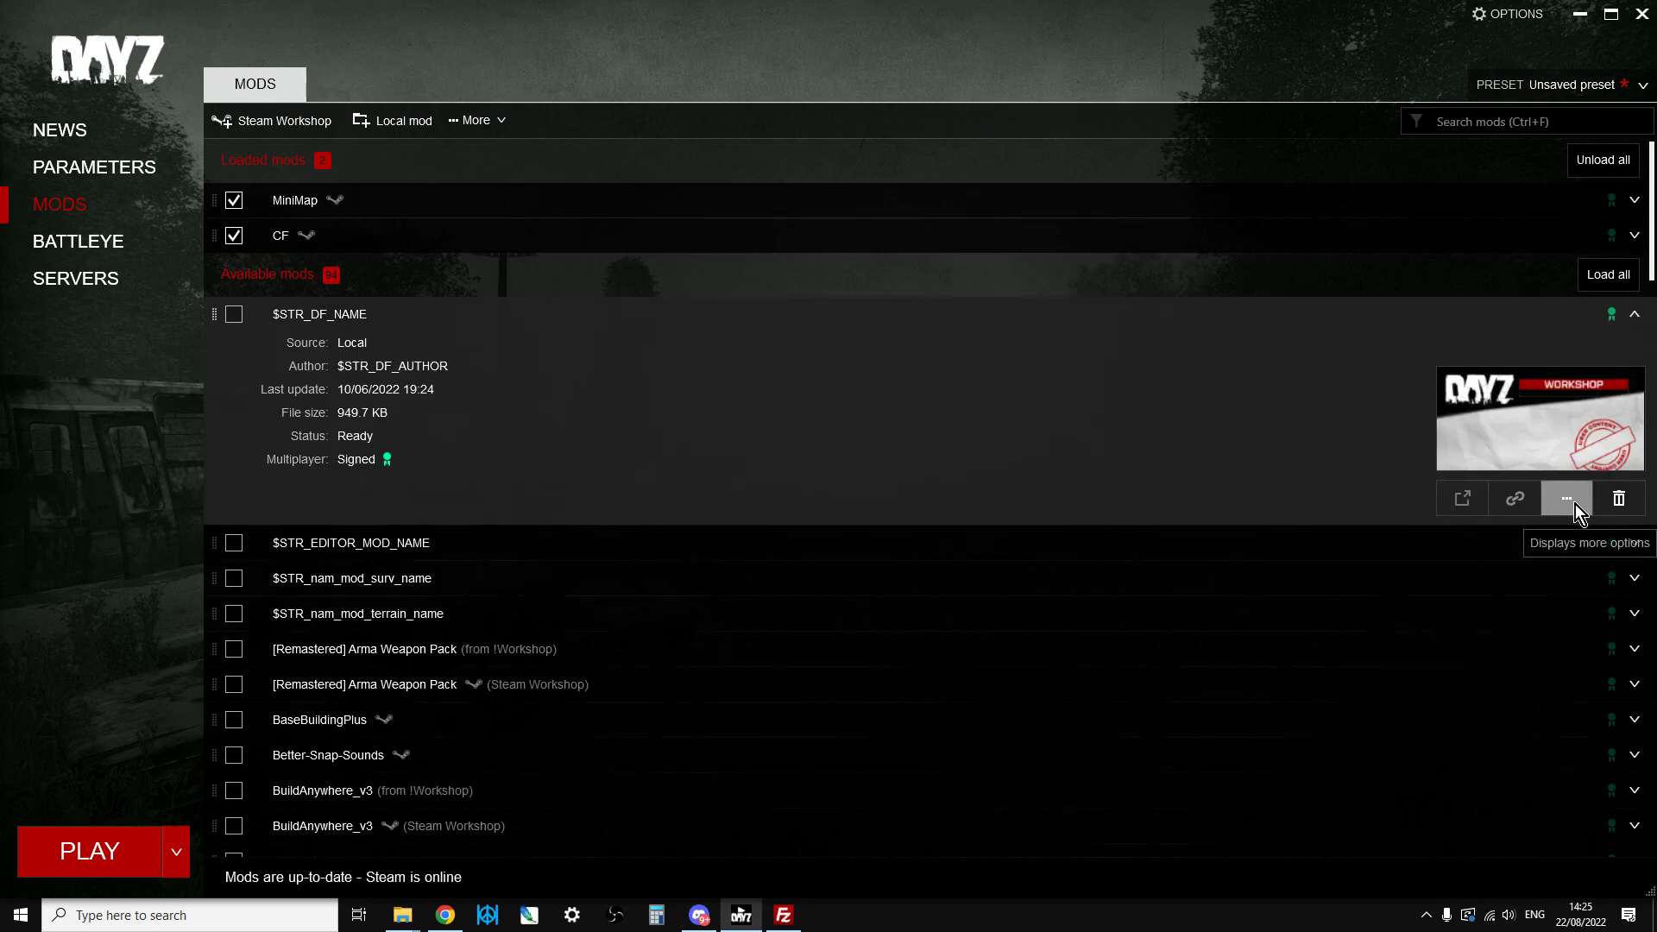
click(1567, 498)
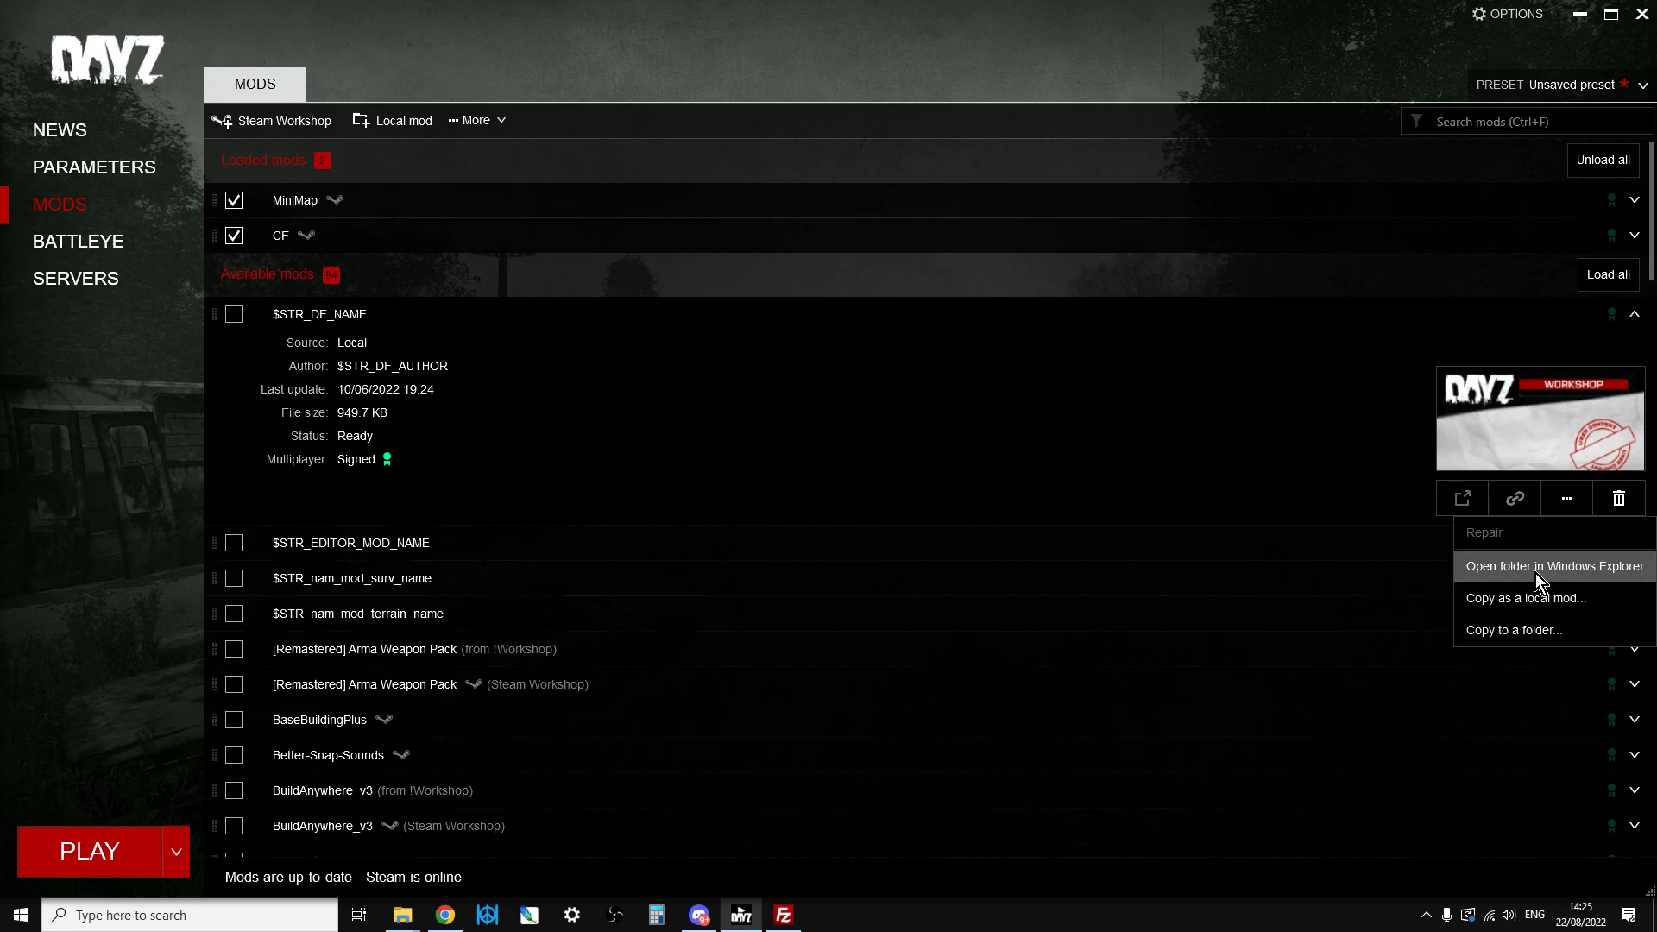
mouse_move(1507, 577)
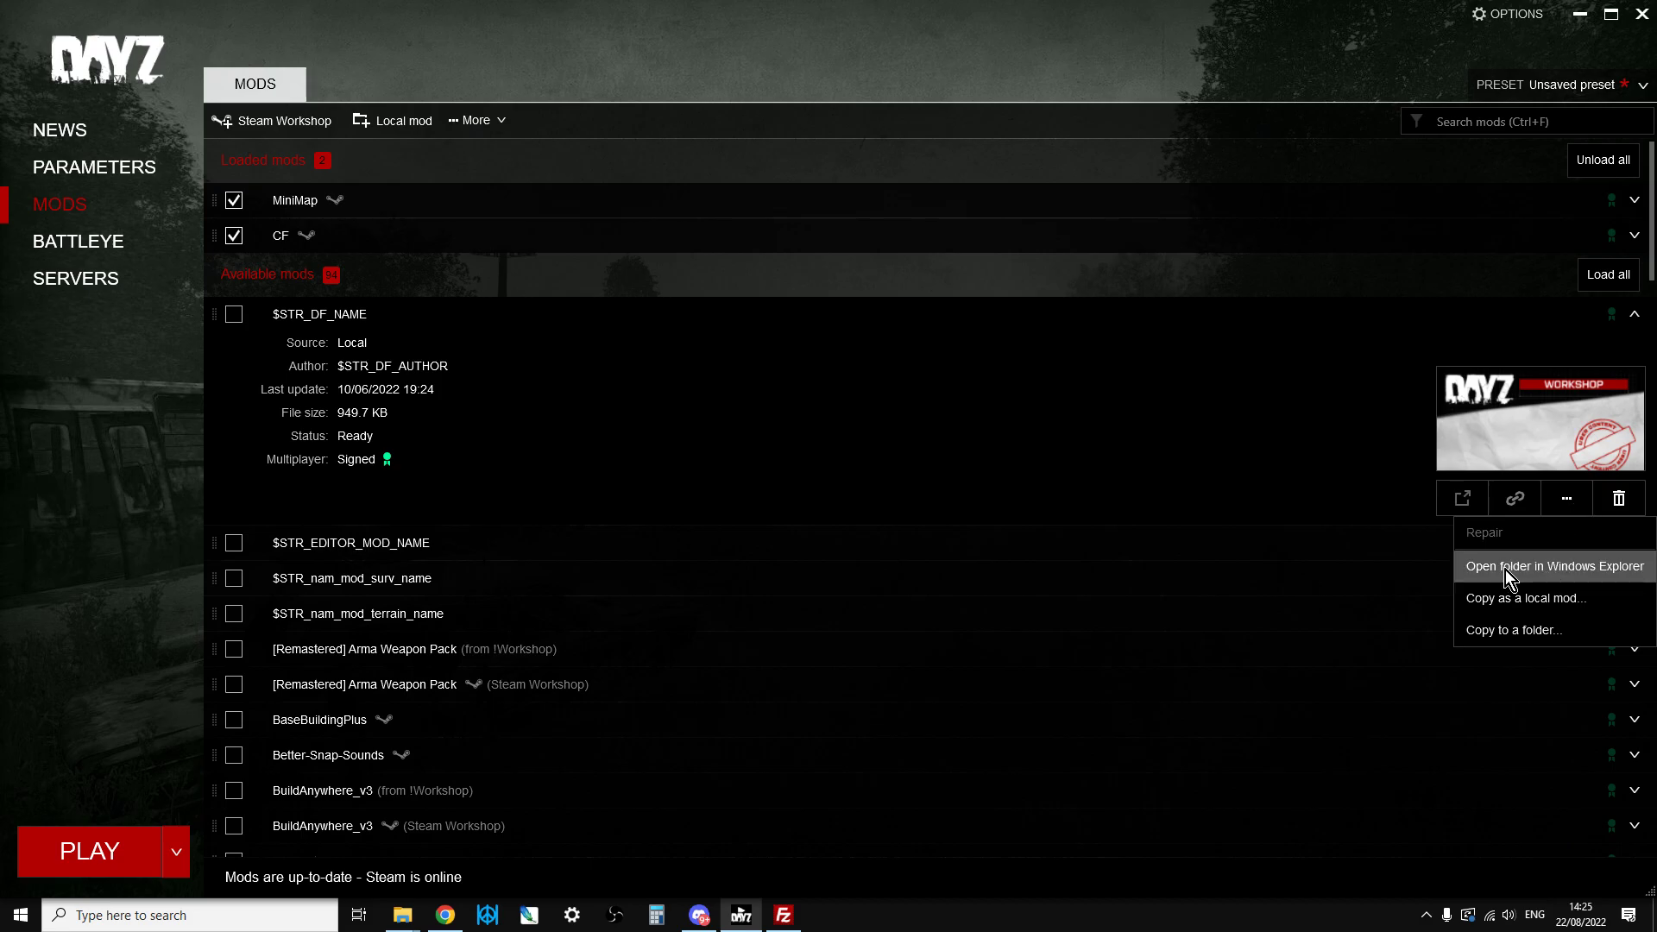
click(1554, 567)
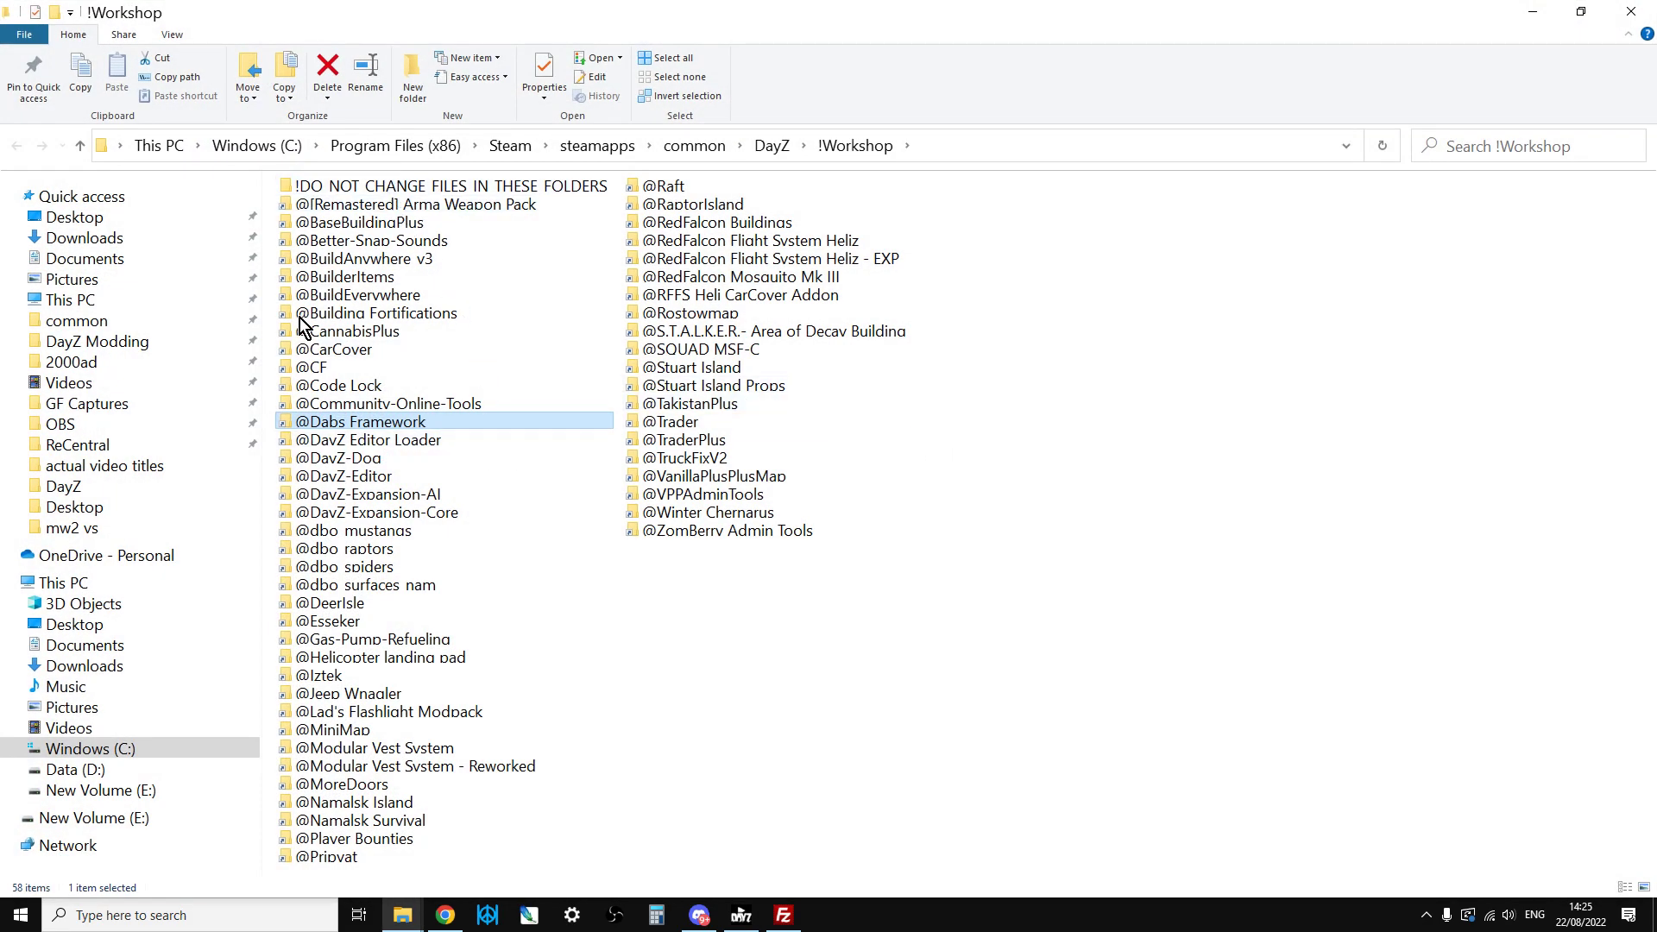
mouse_move(560, 314)
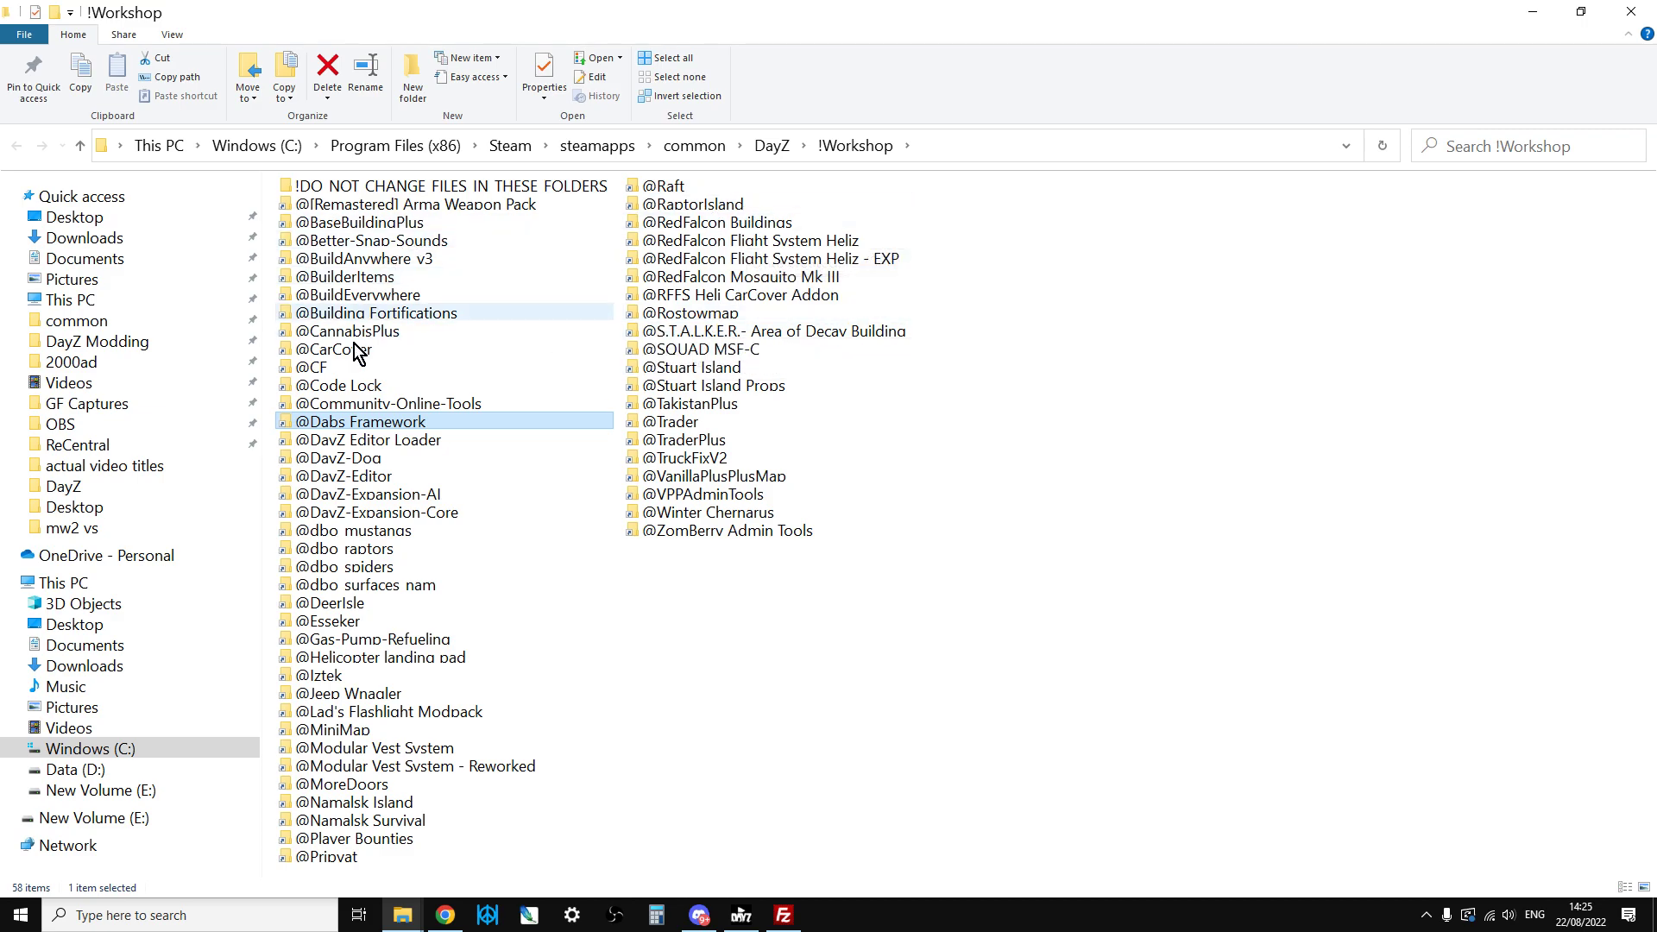
mouse_move(385, 556)
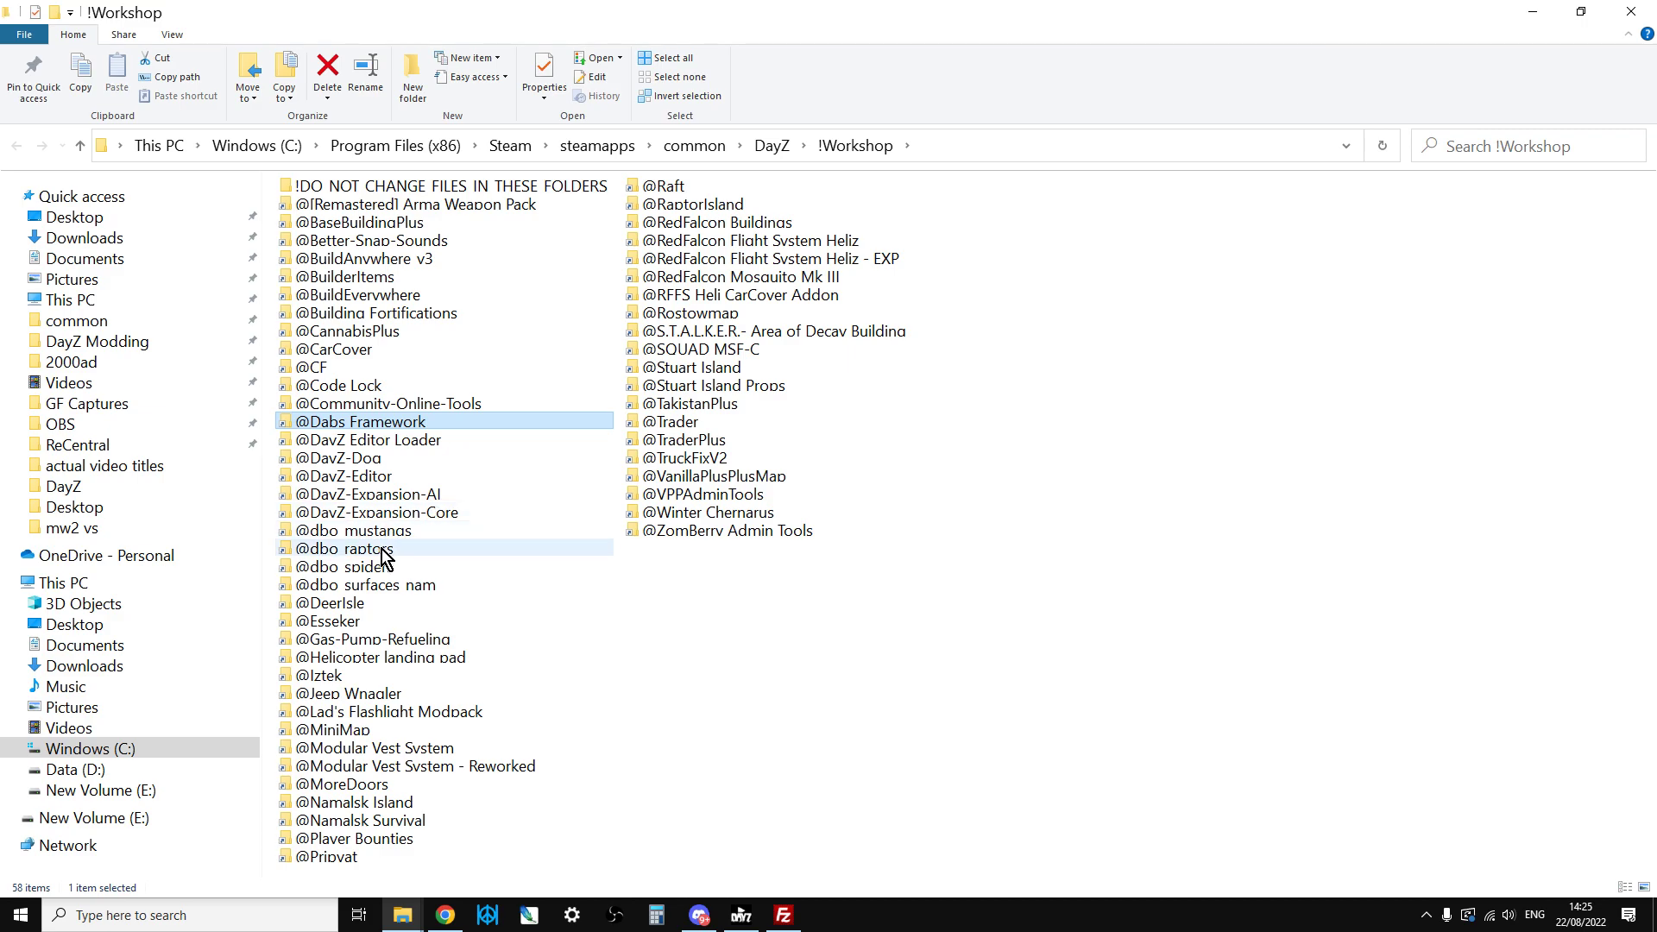
right_click(332, 730)
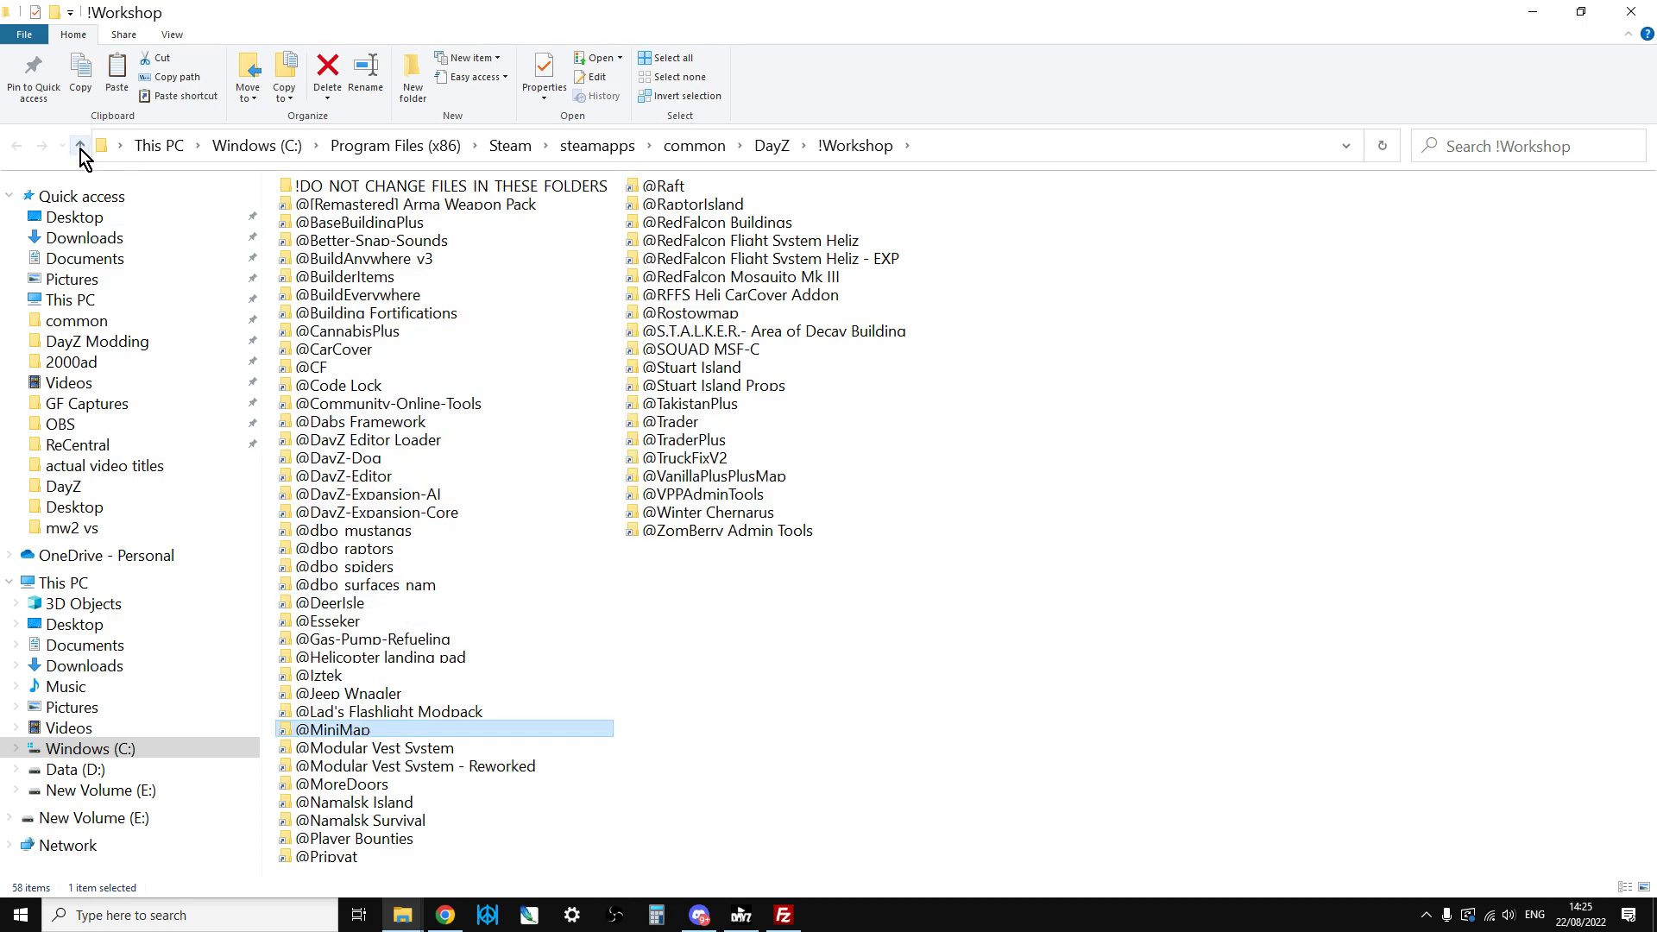
click(81, 145)
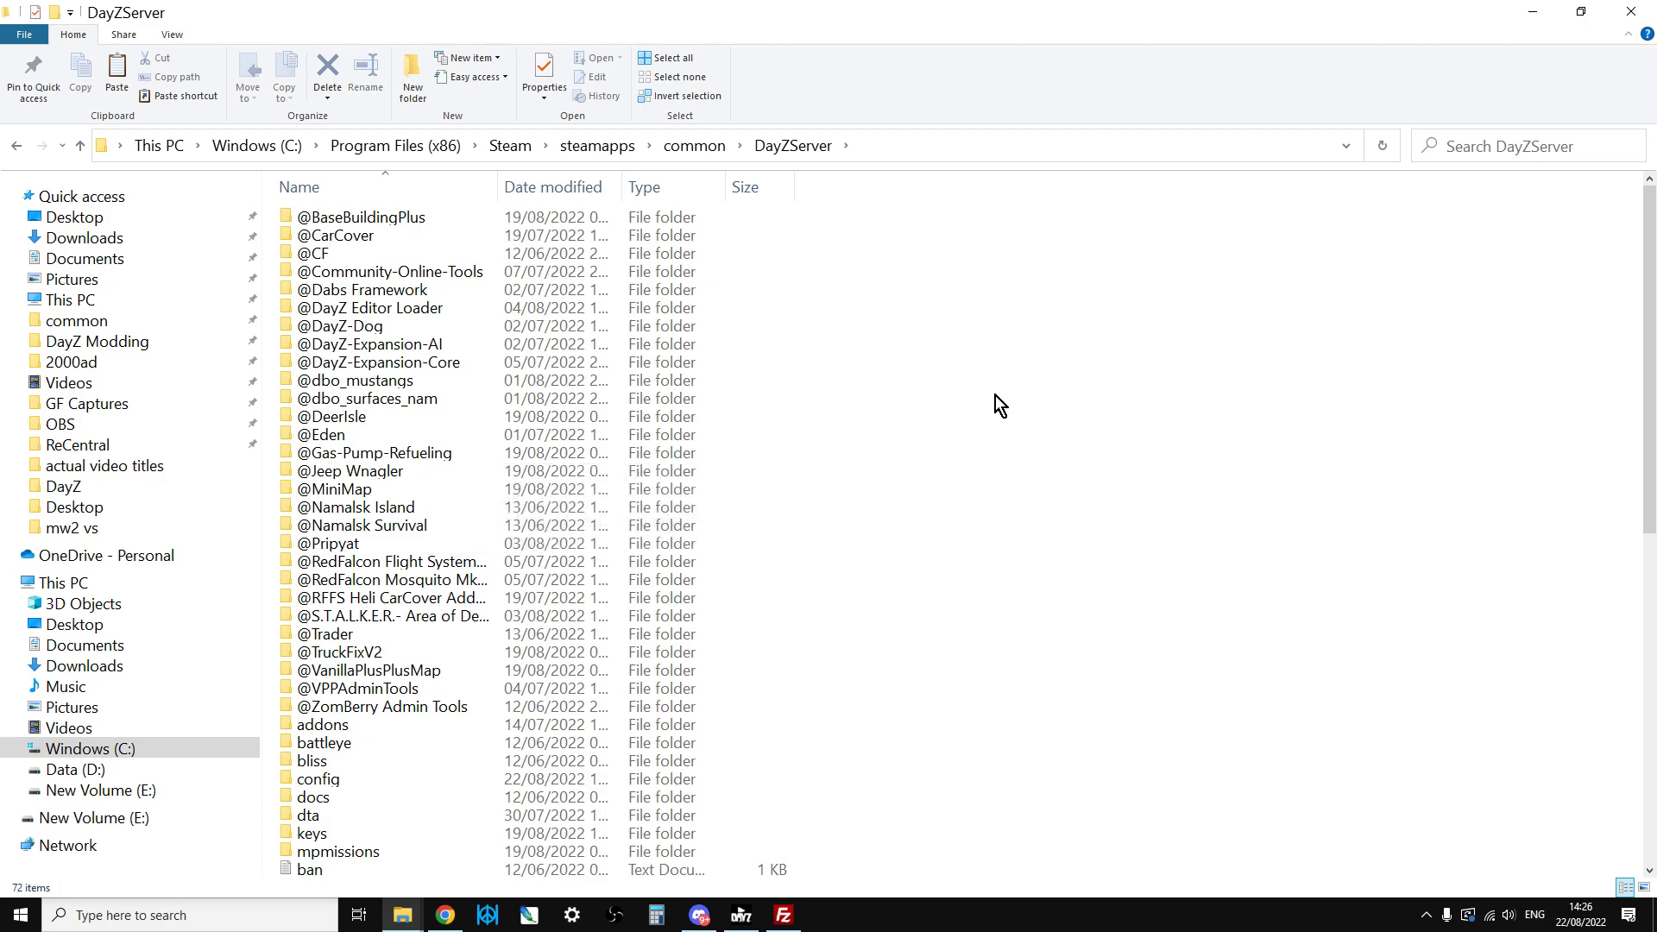
right_click(760, 549)
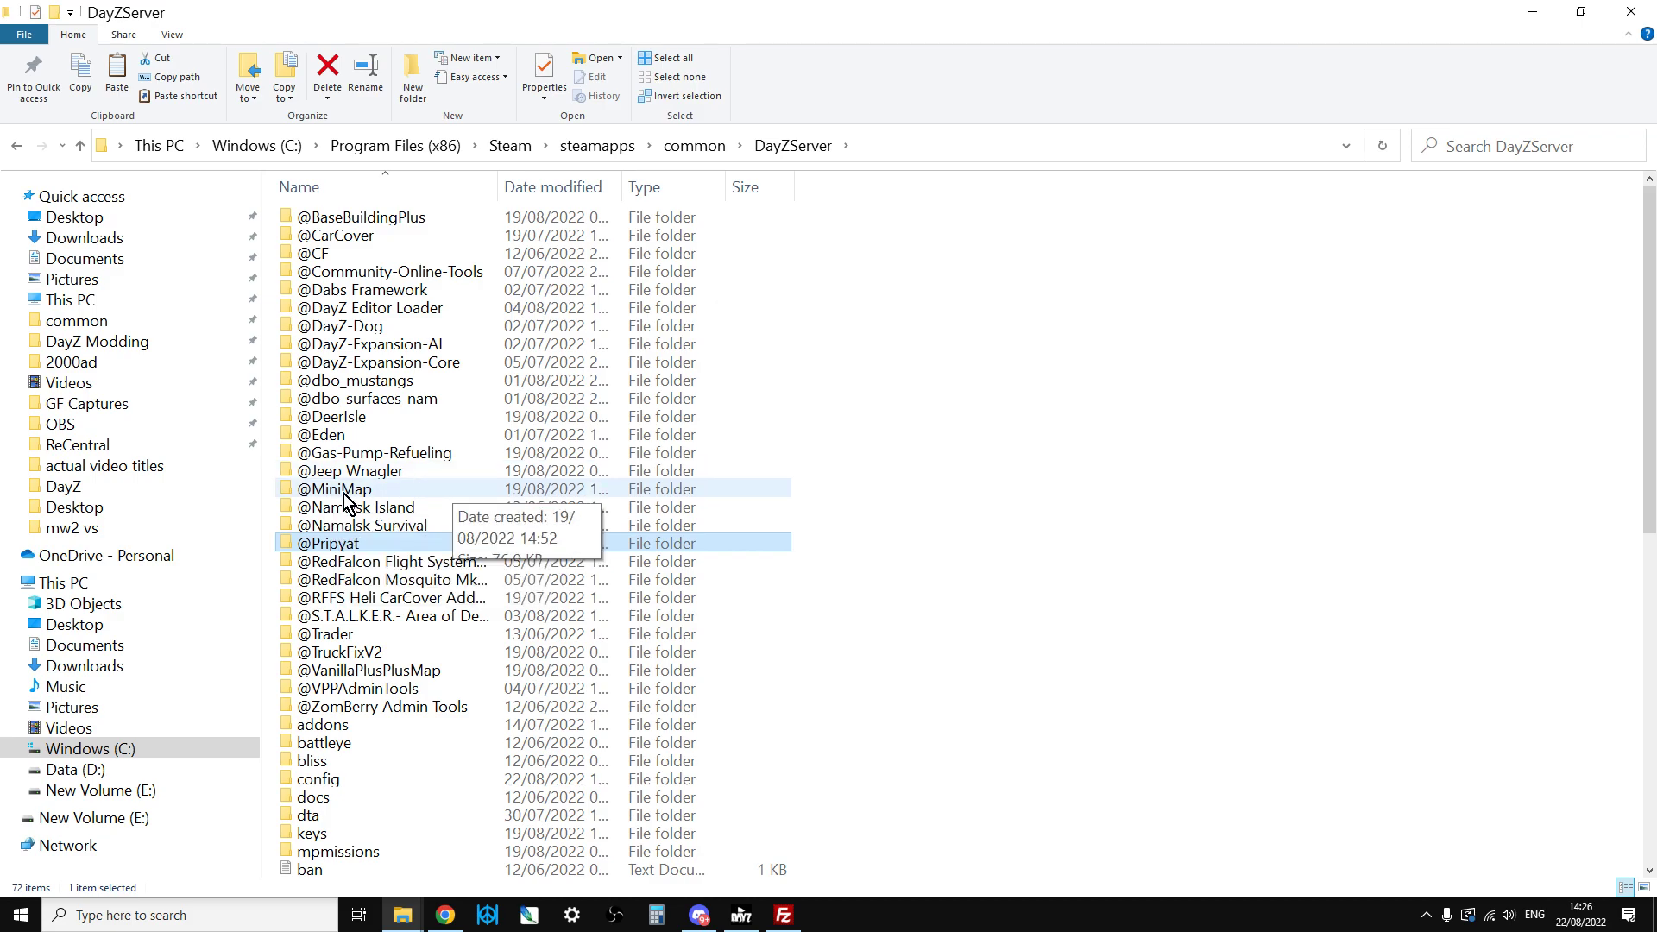
double_click(334, 489)
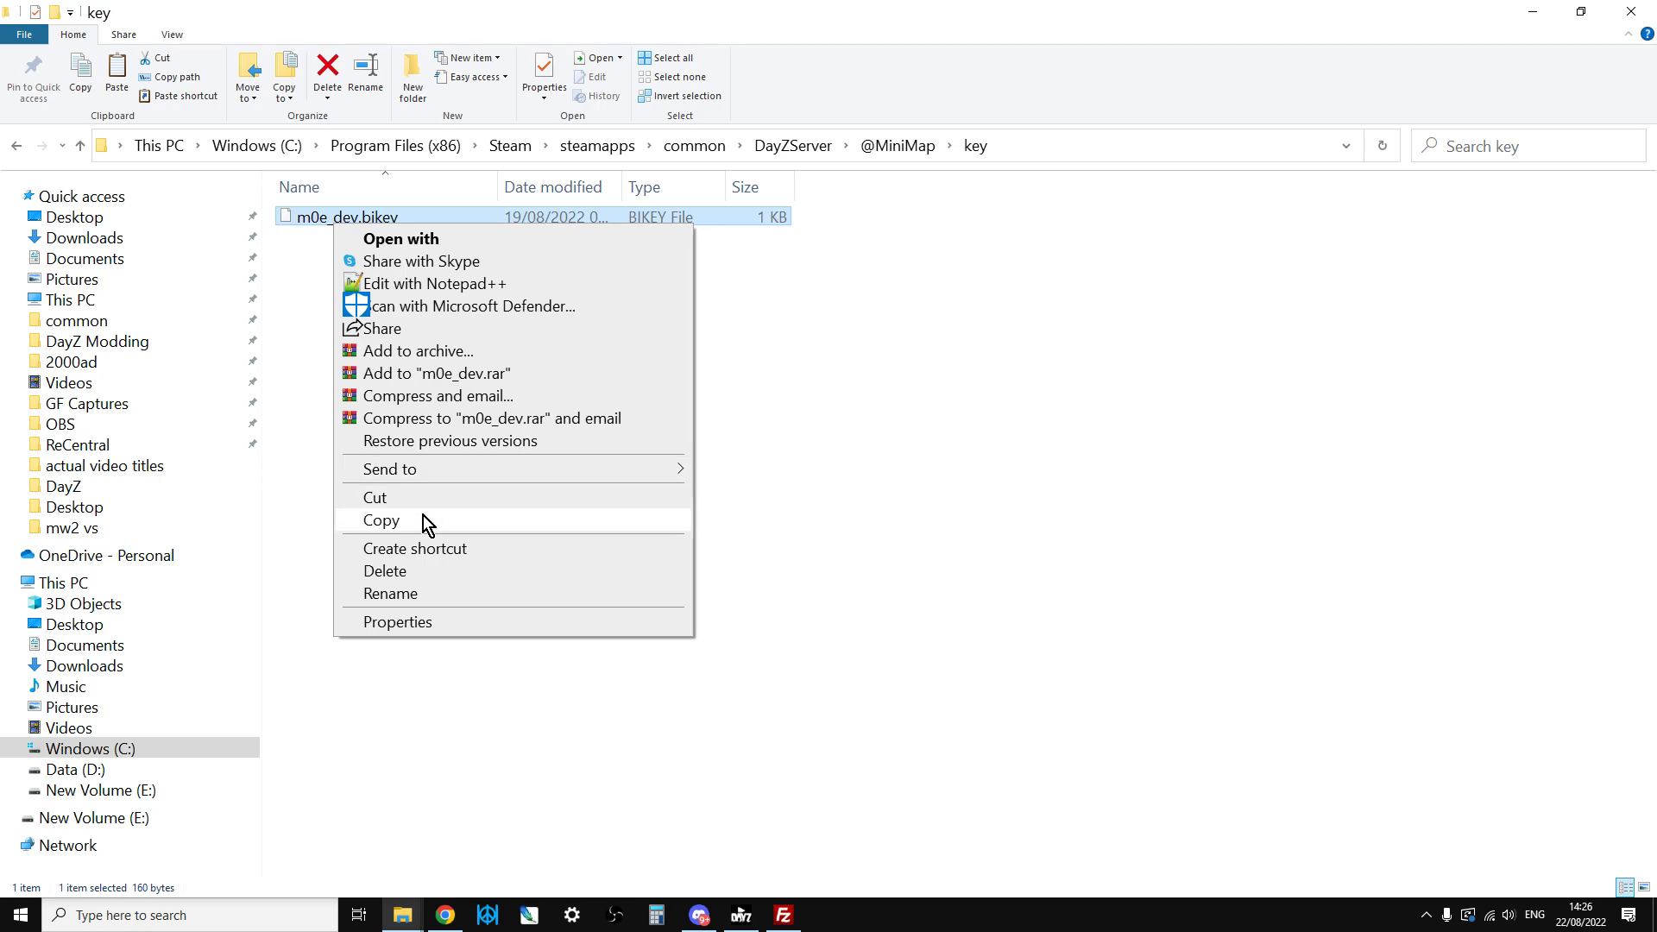
click(85, 146)
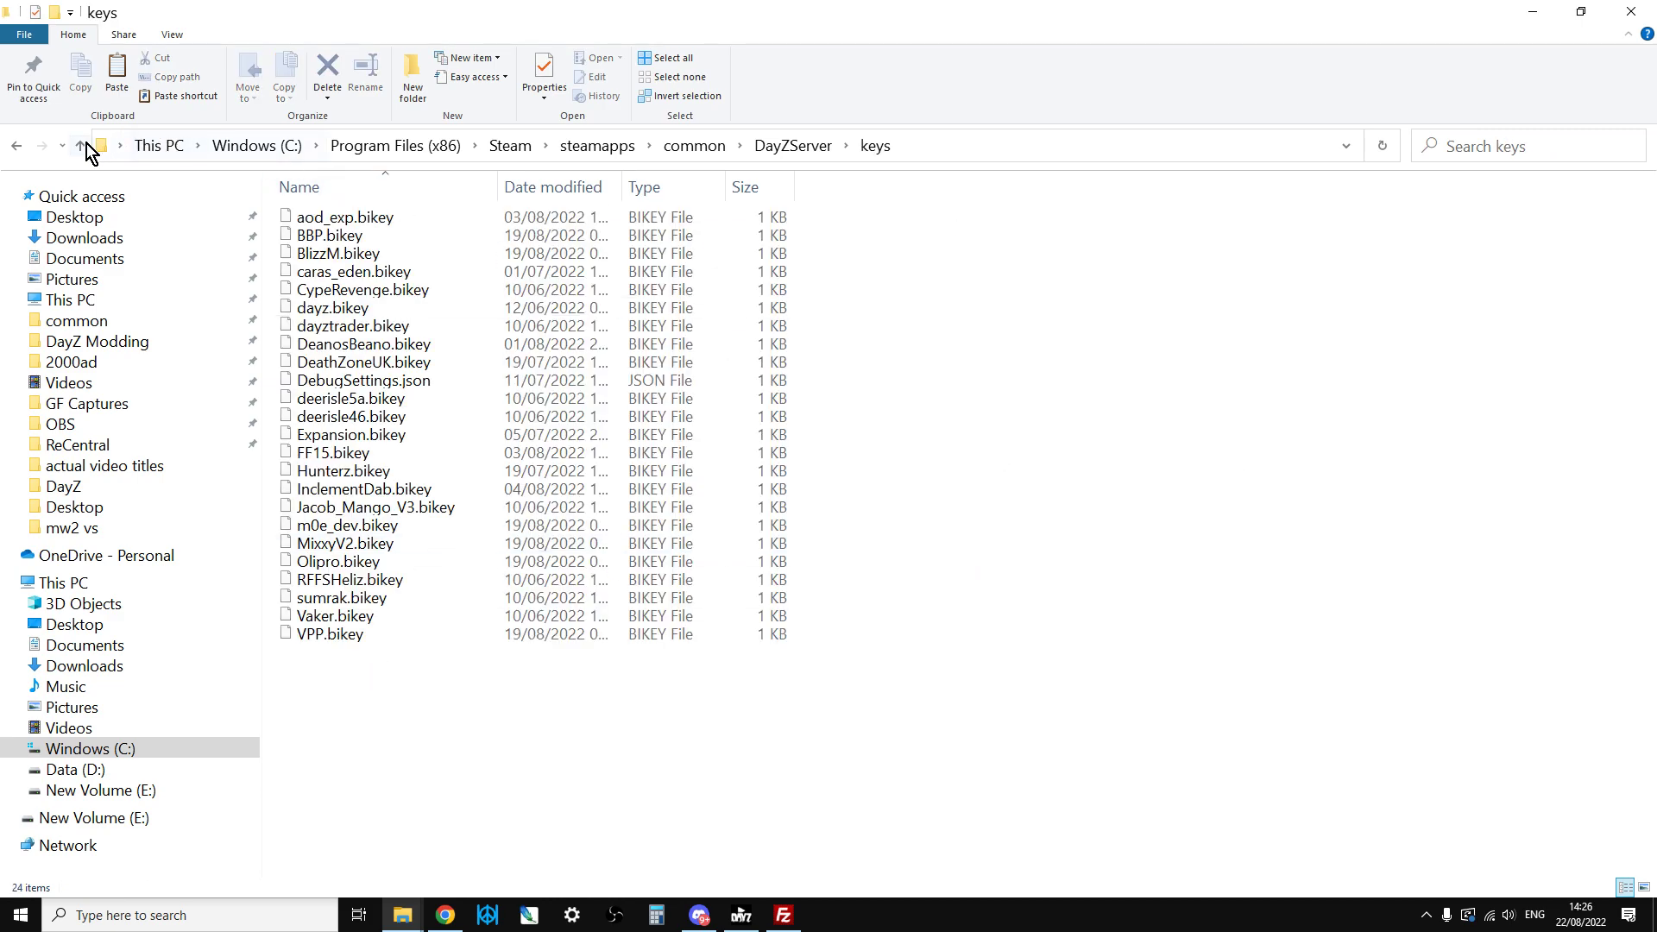
click(80, 145)
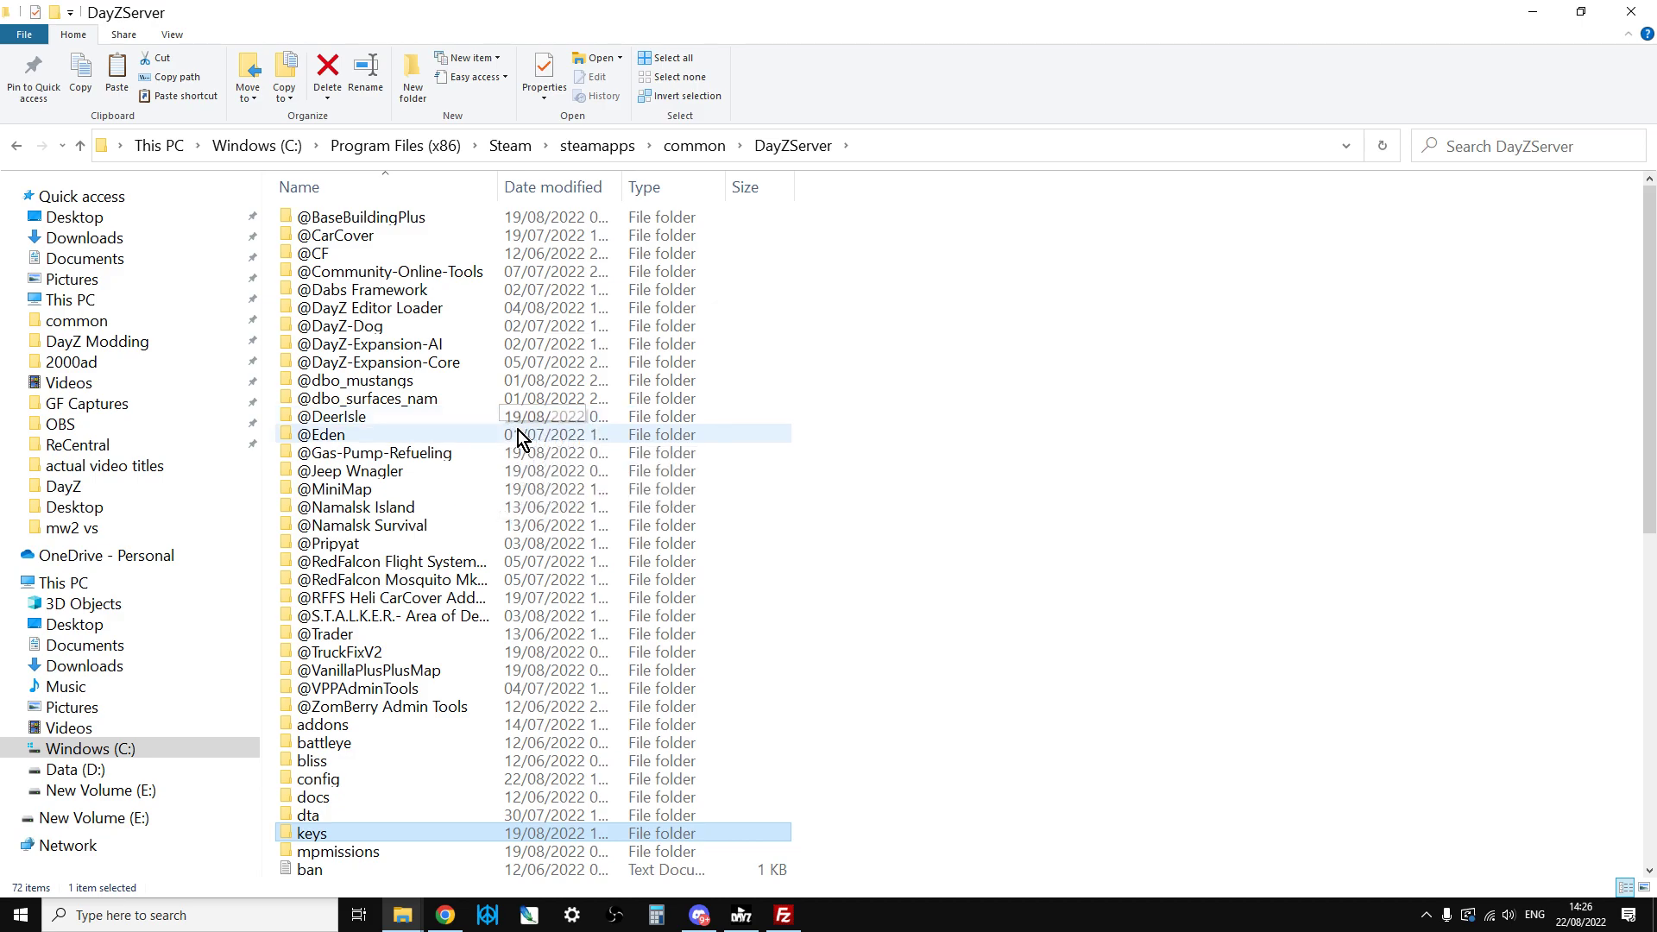
scroll(down, 3)
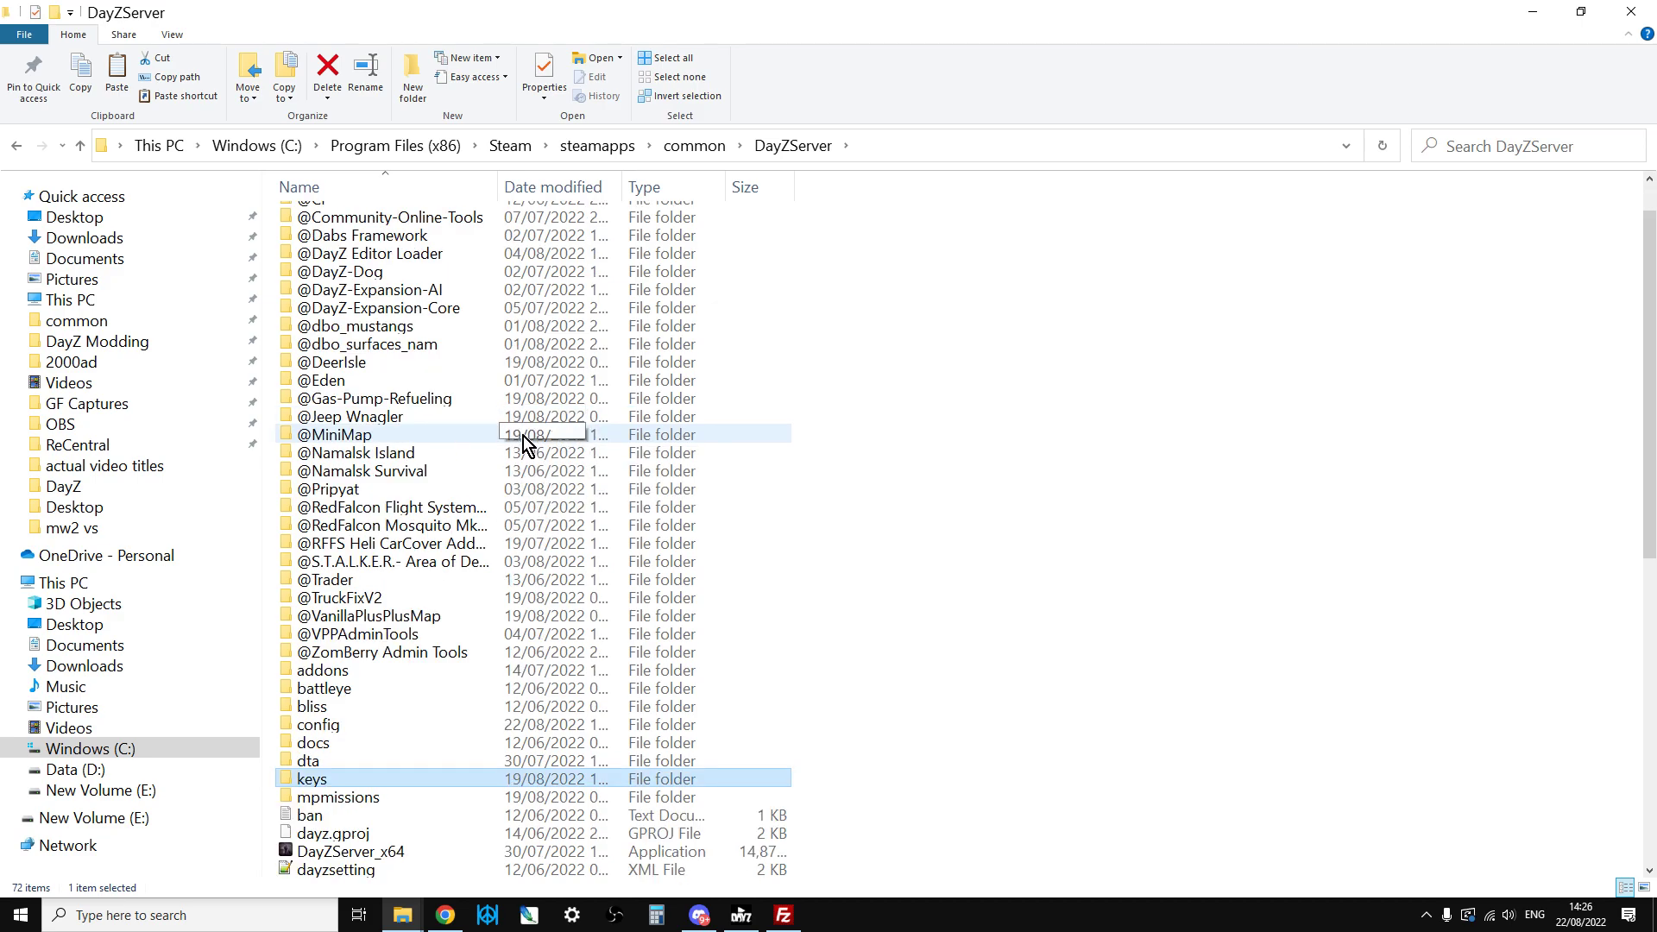
click(337, 434)
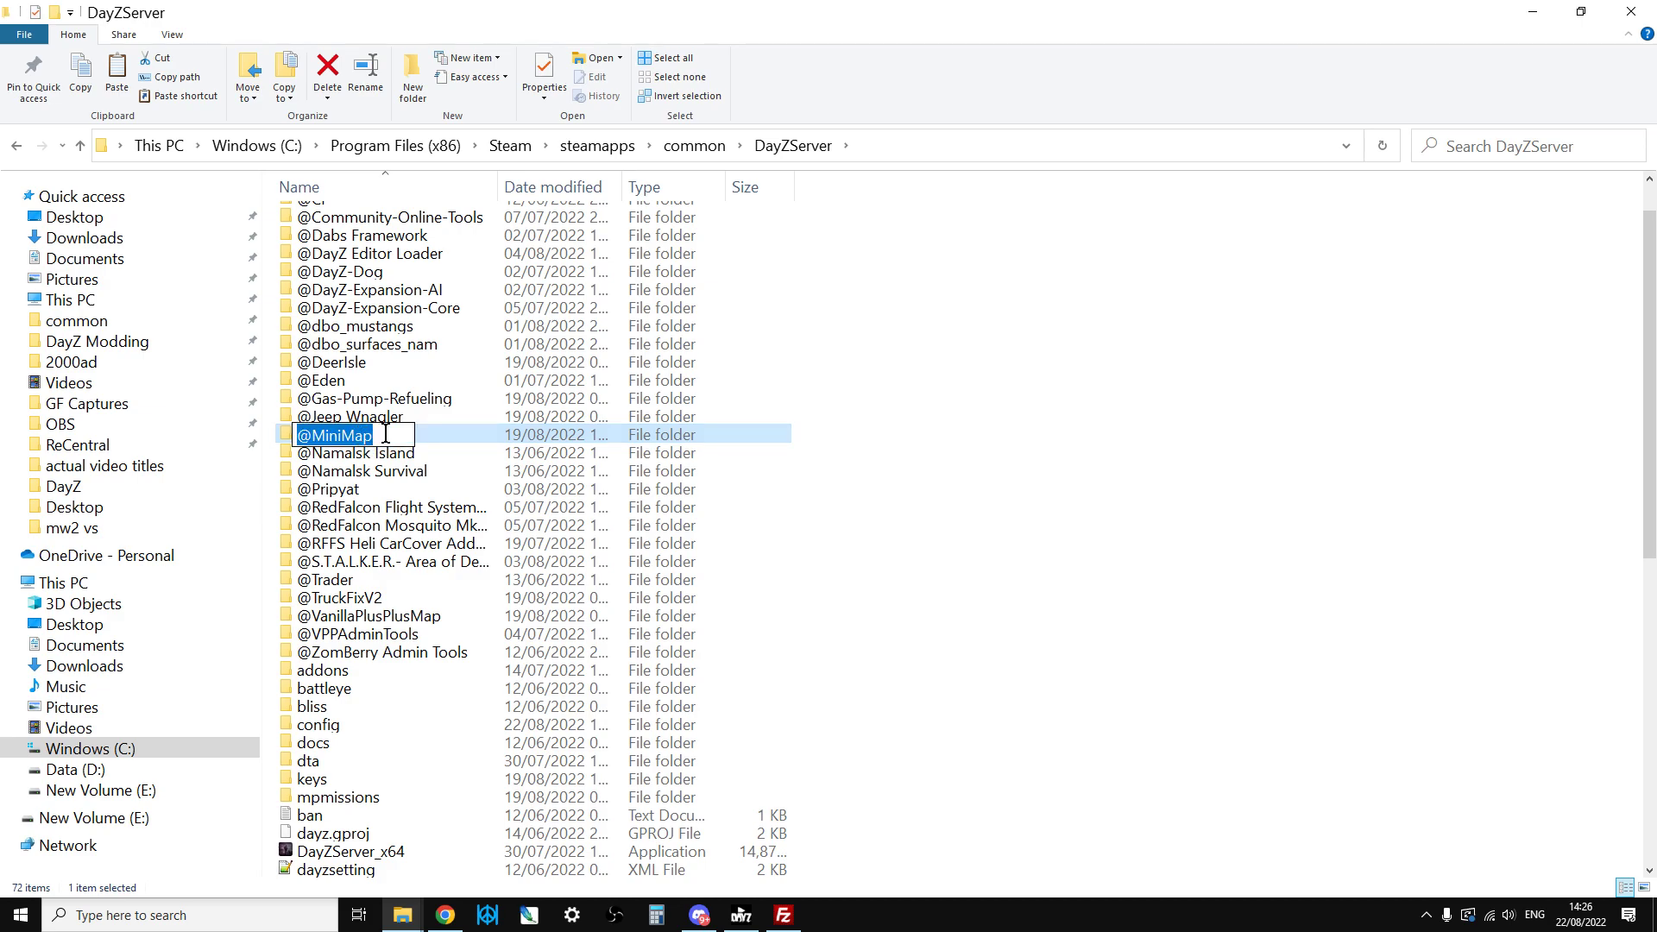
click(845, 528)
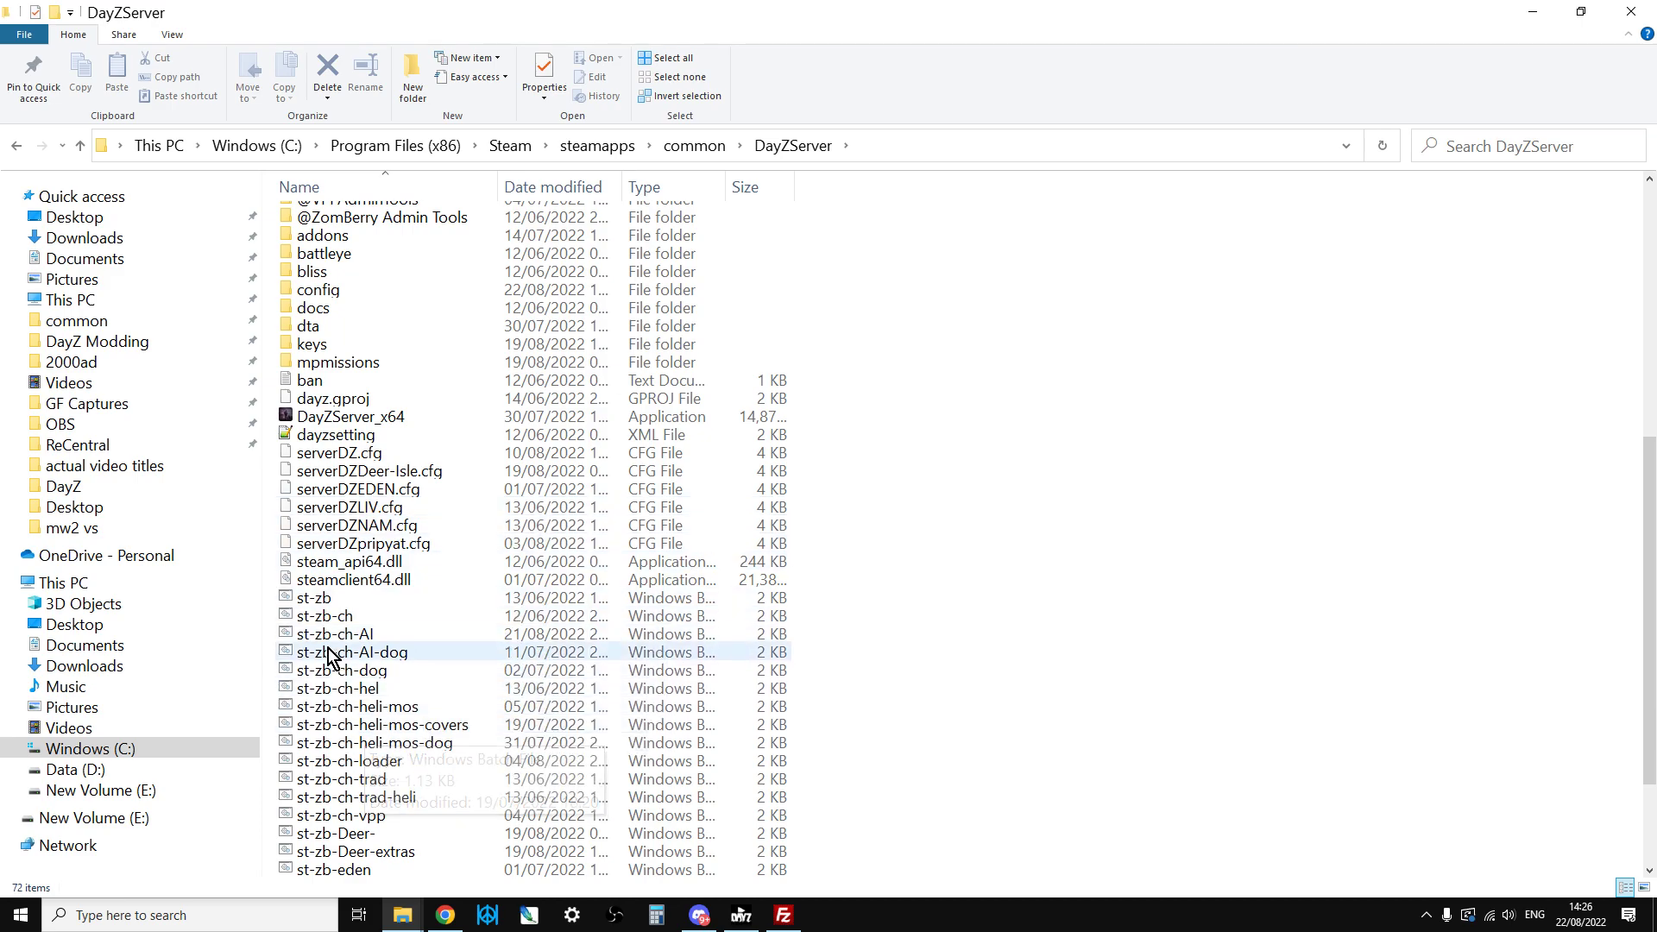
right_click(324, 615)
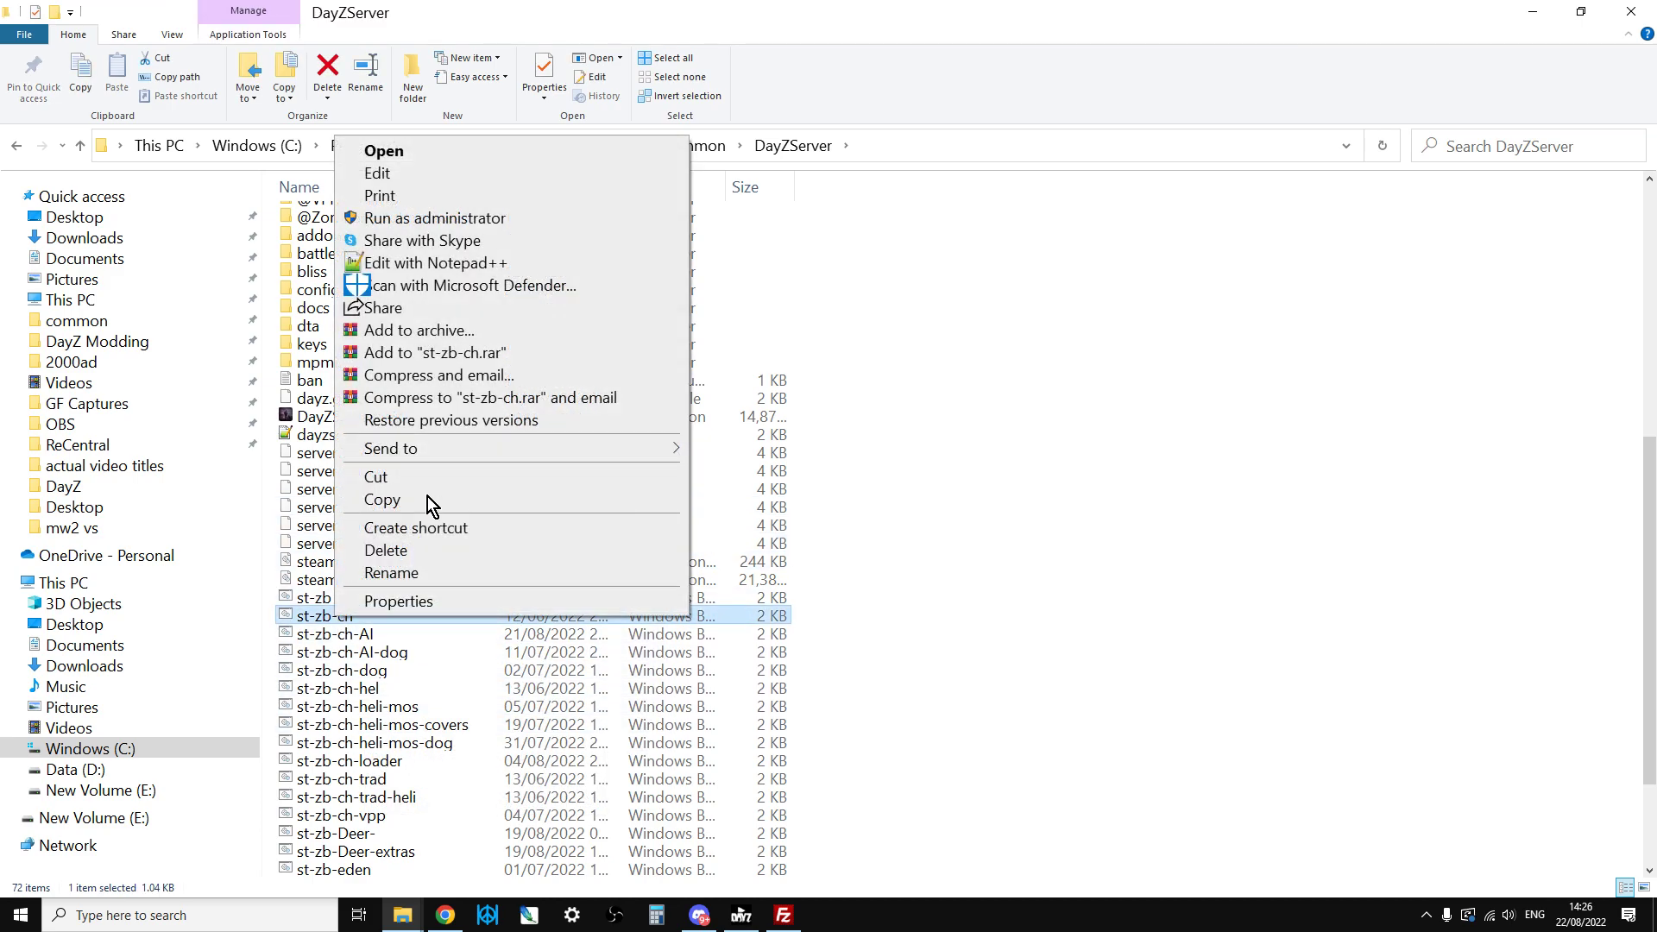
click(436, 263)
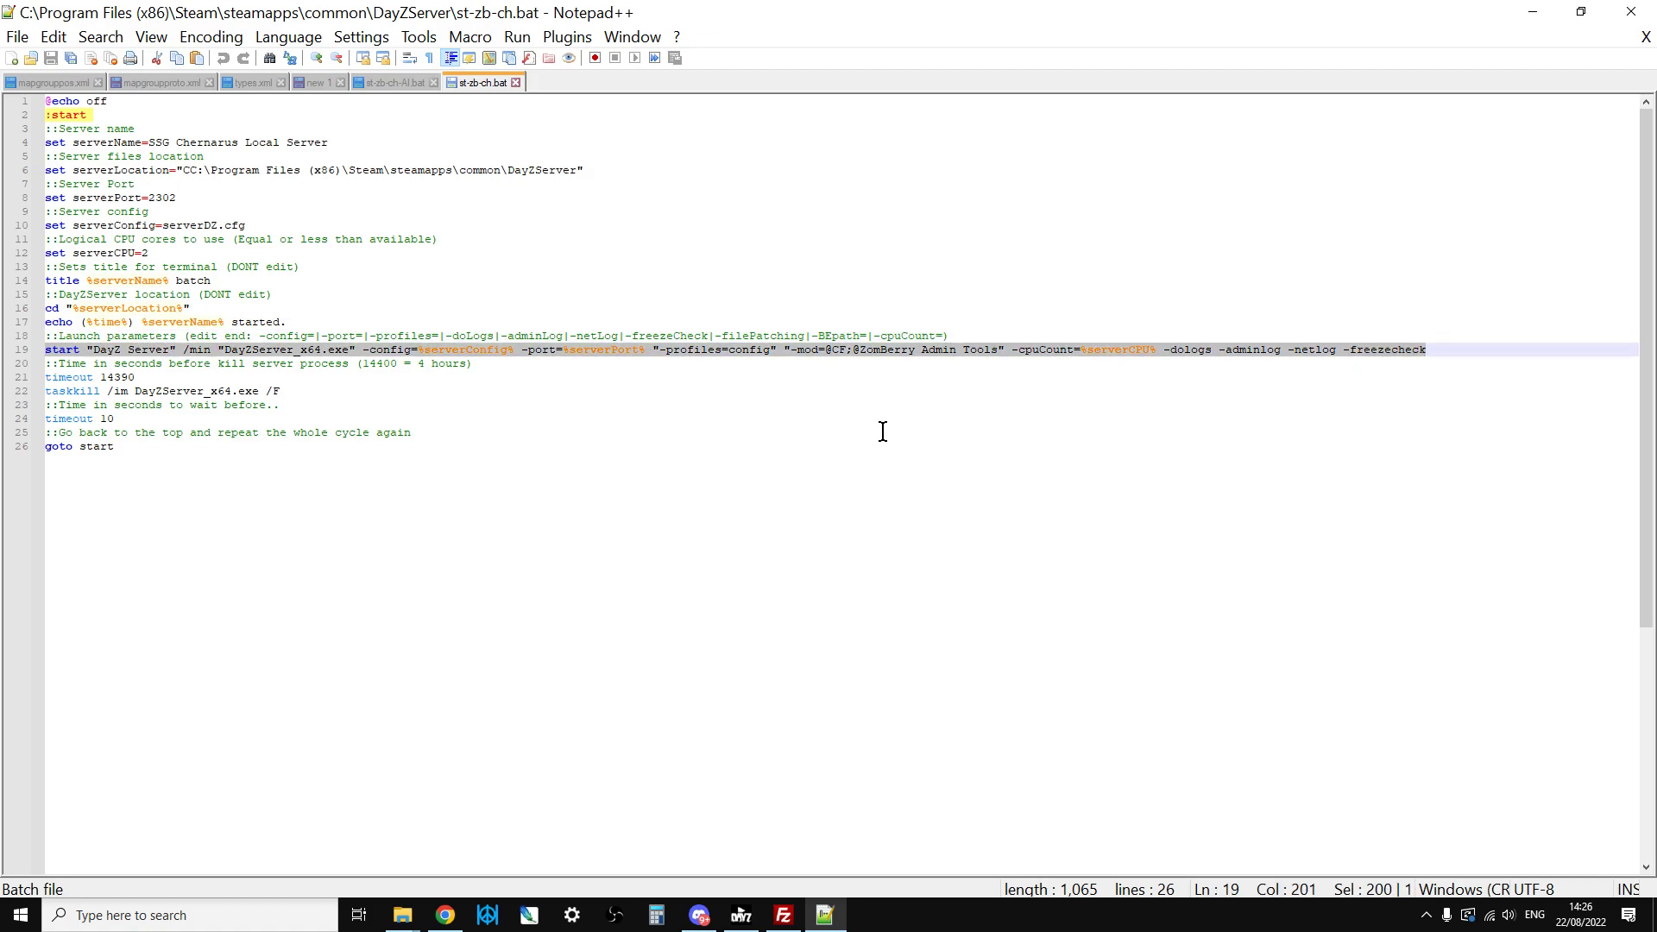
click(805, 349)
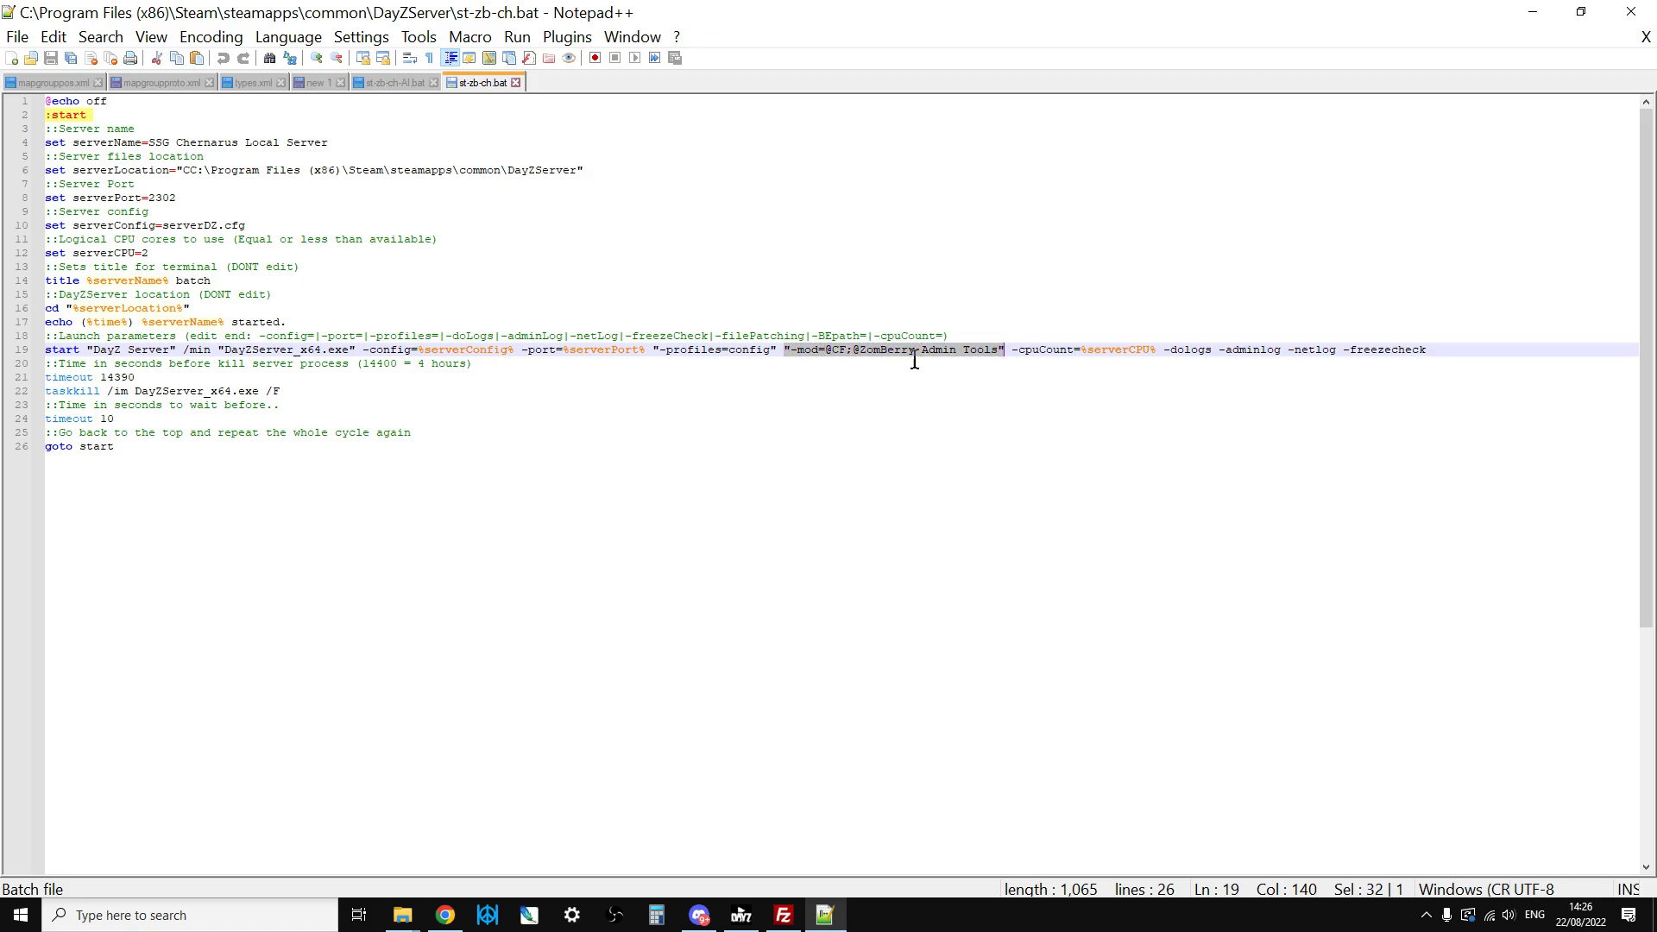
mouse_move(846, 363)
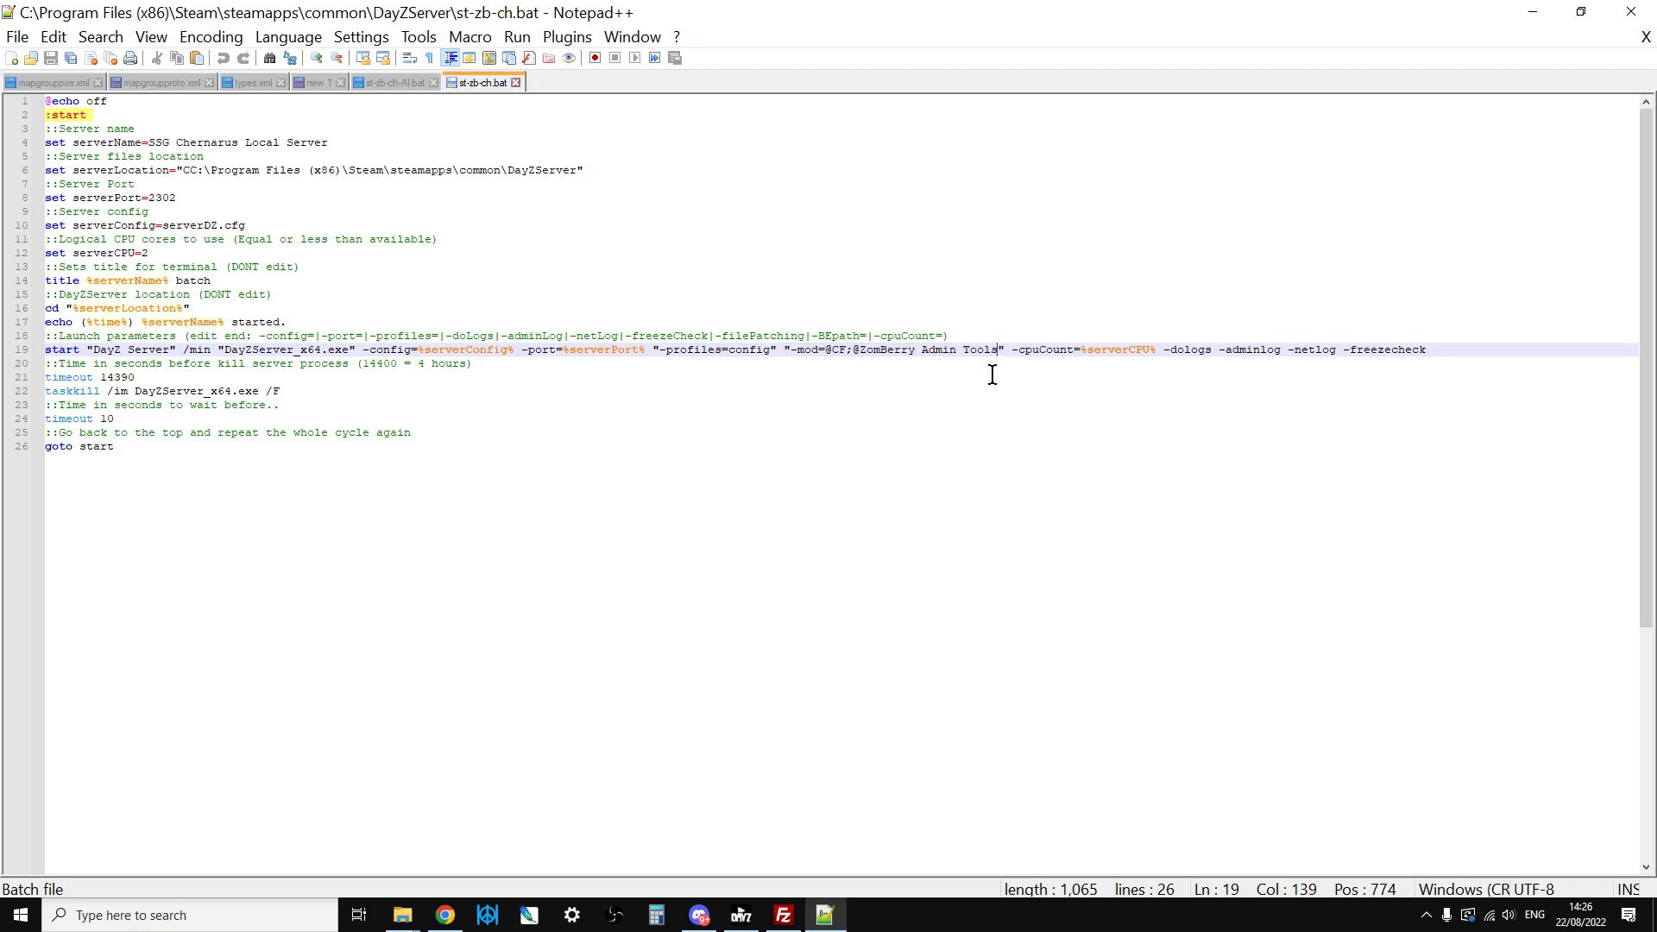
text(;@MiniMap)
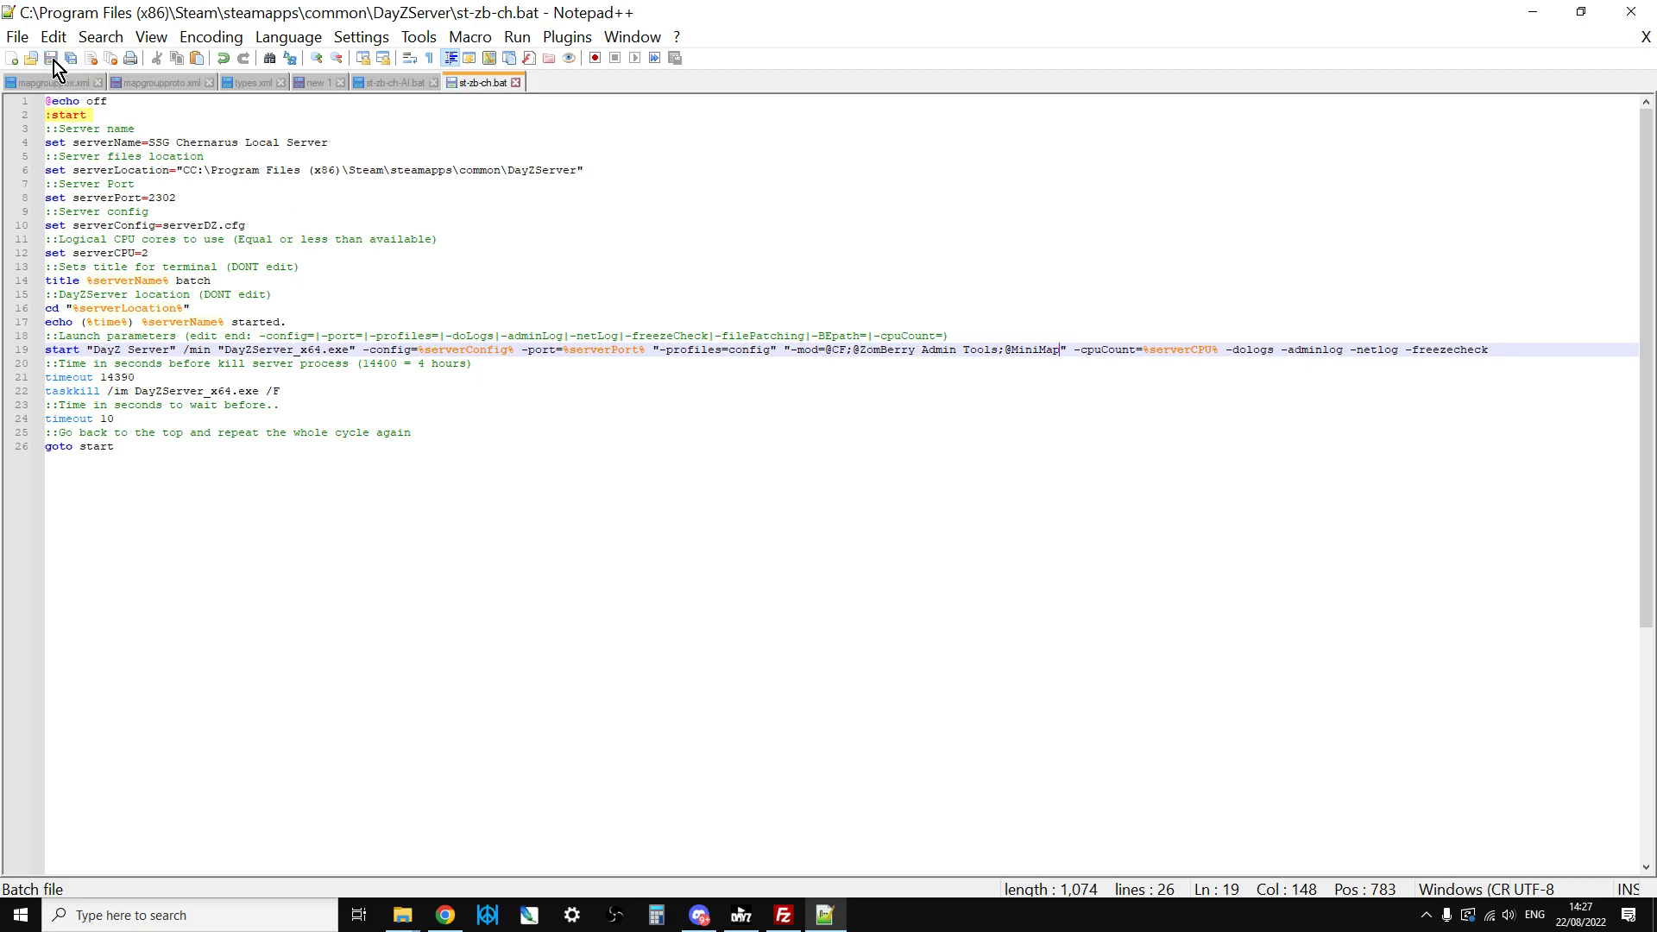
mouse_move(585, 613)
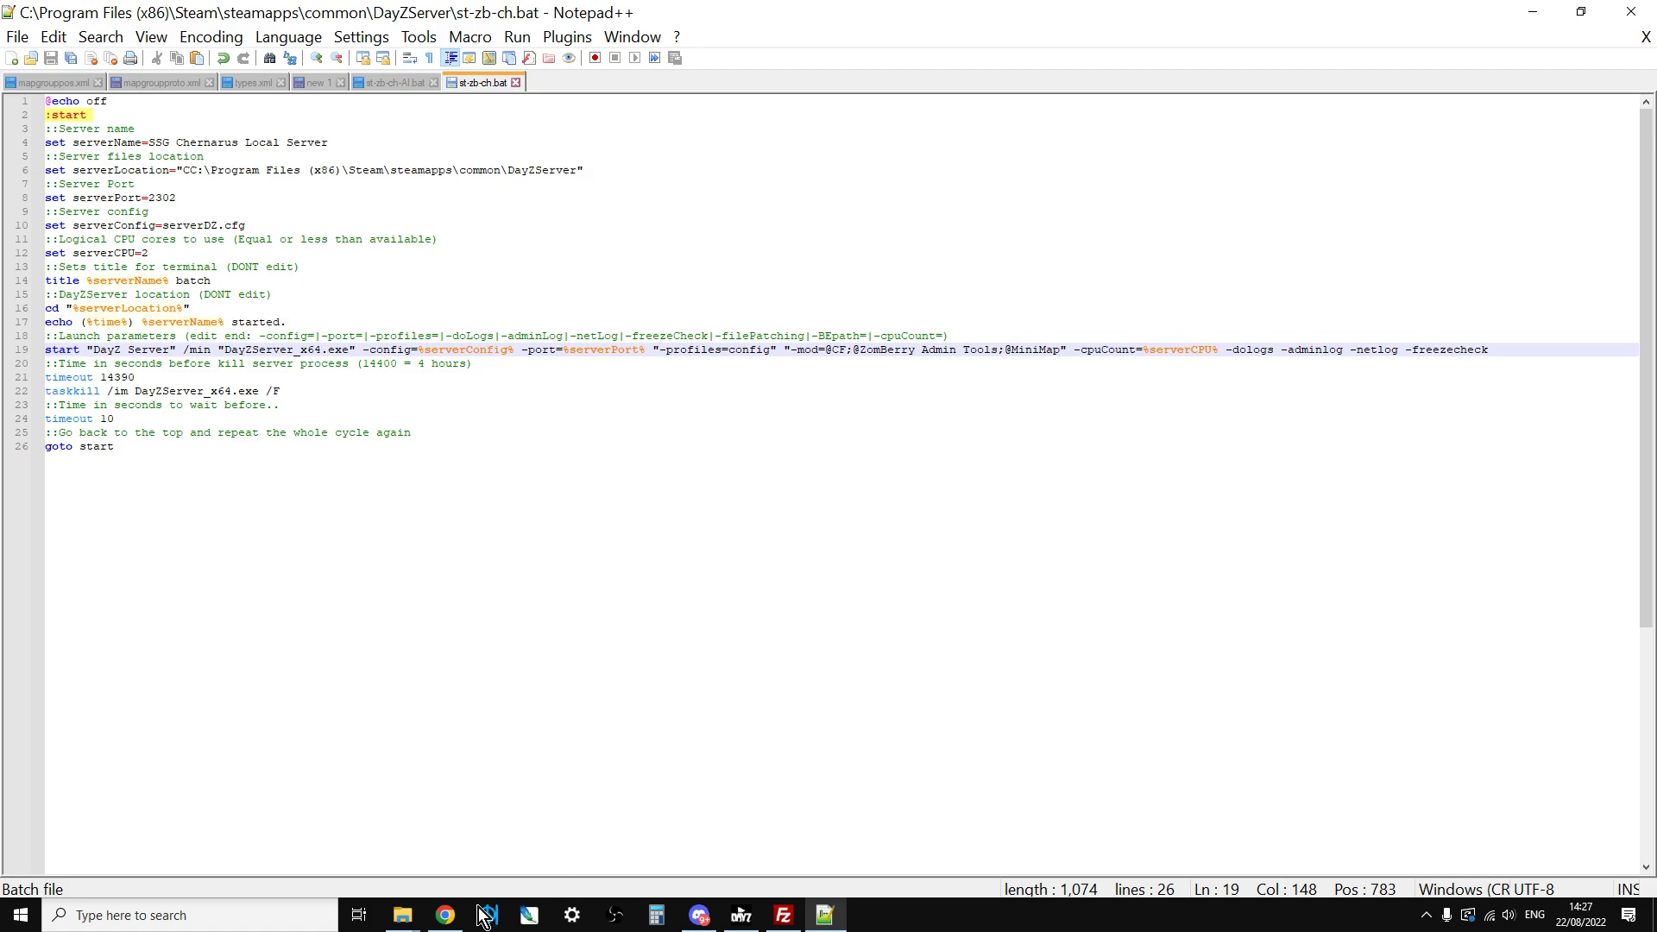
click(445, 914)
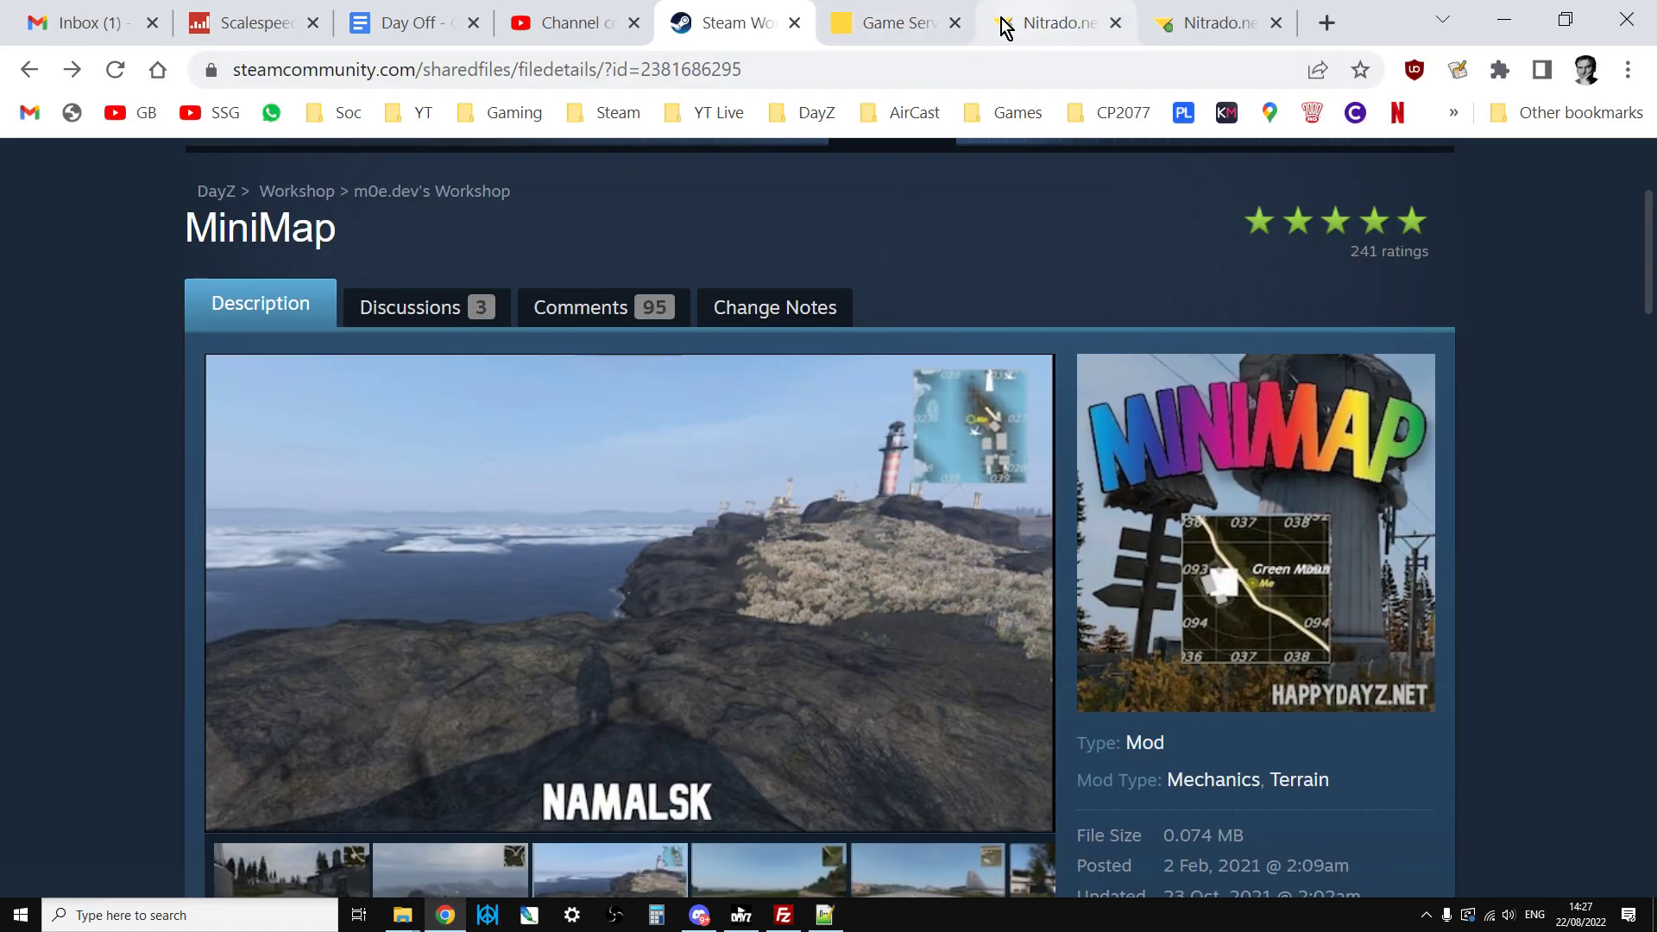
click(1053, 22)
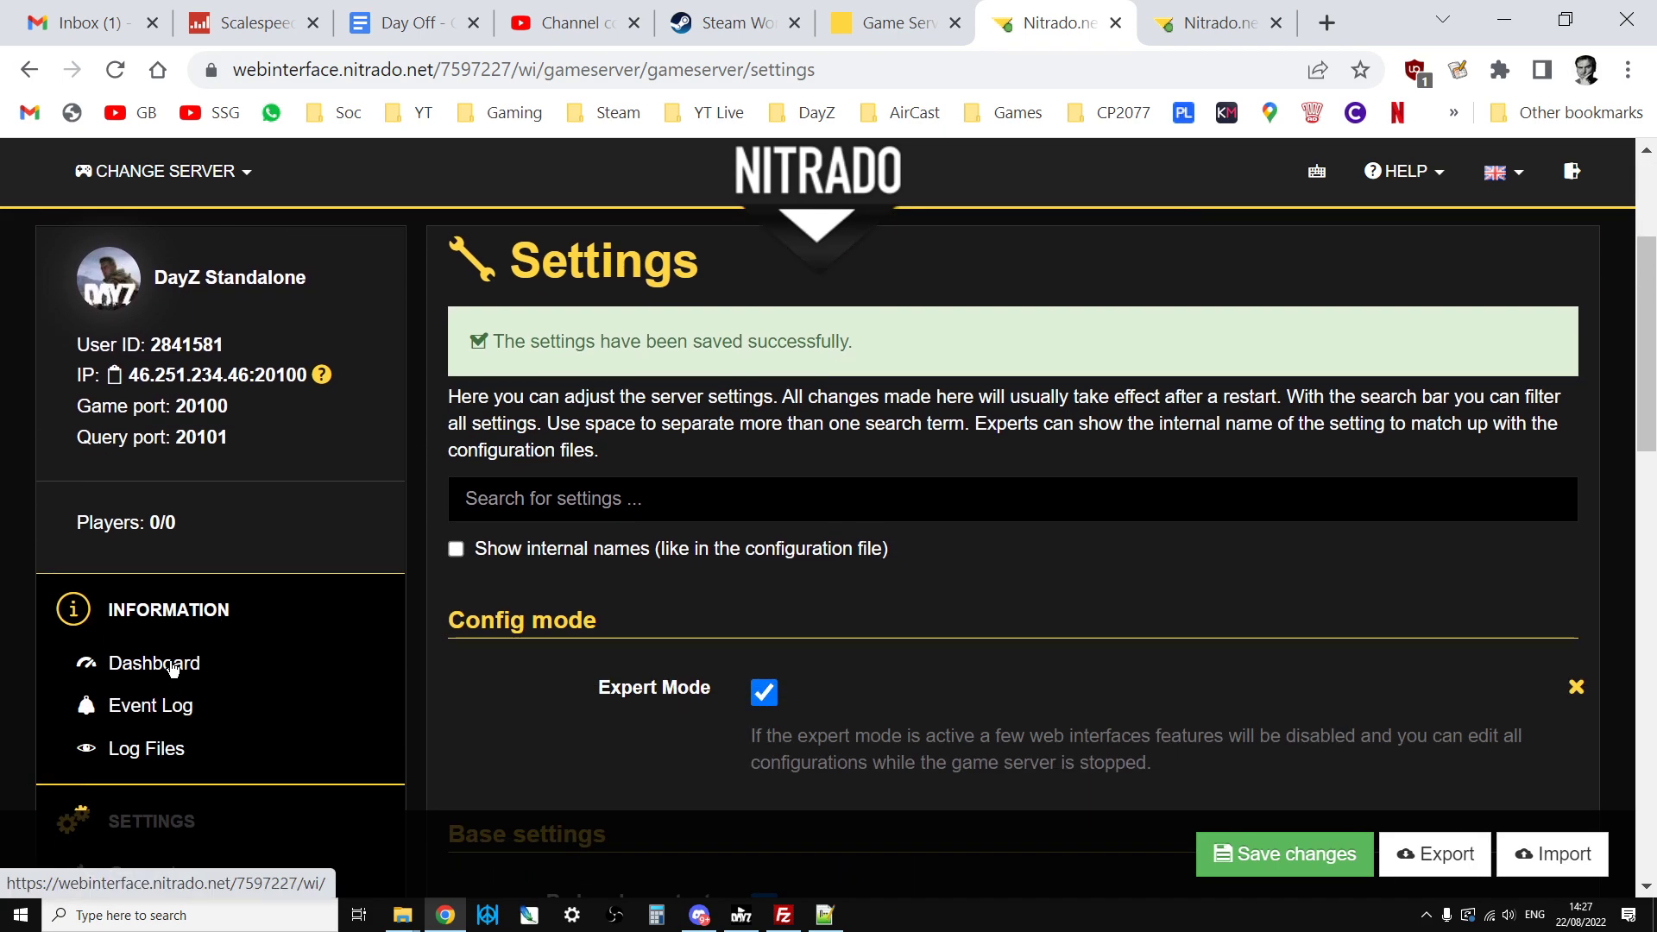
click(153, 663)
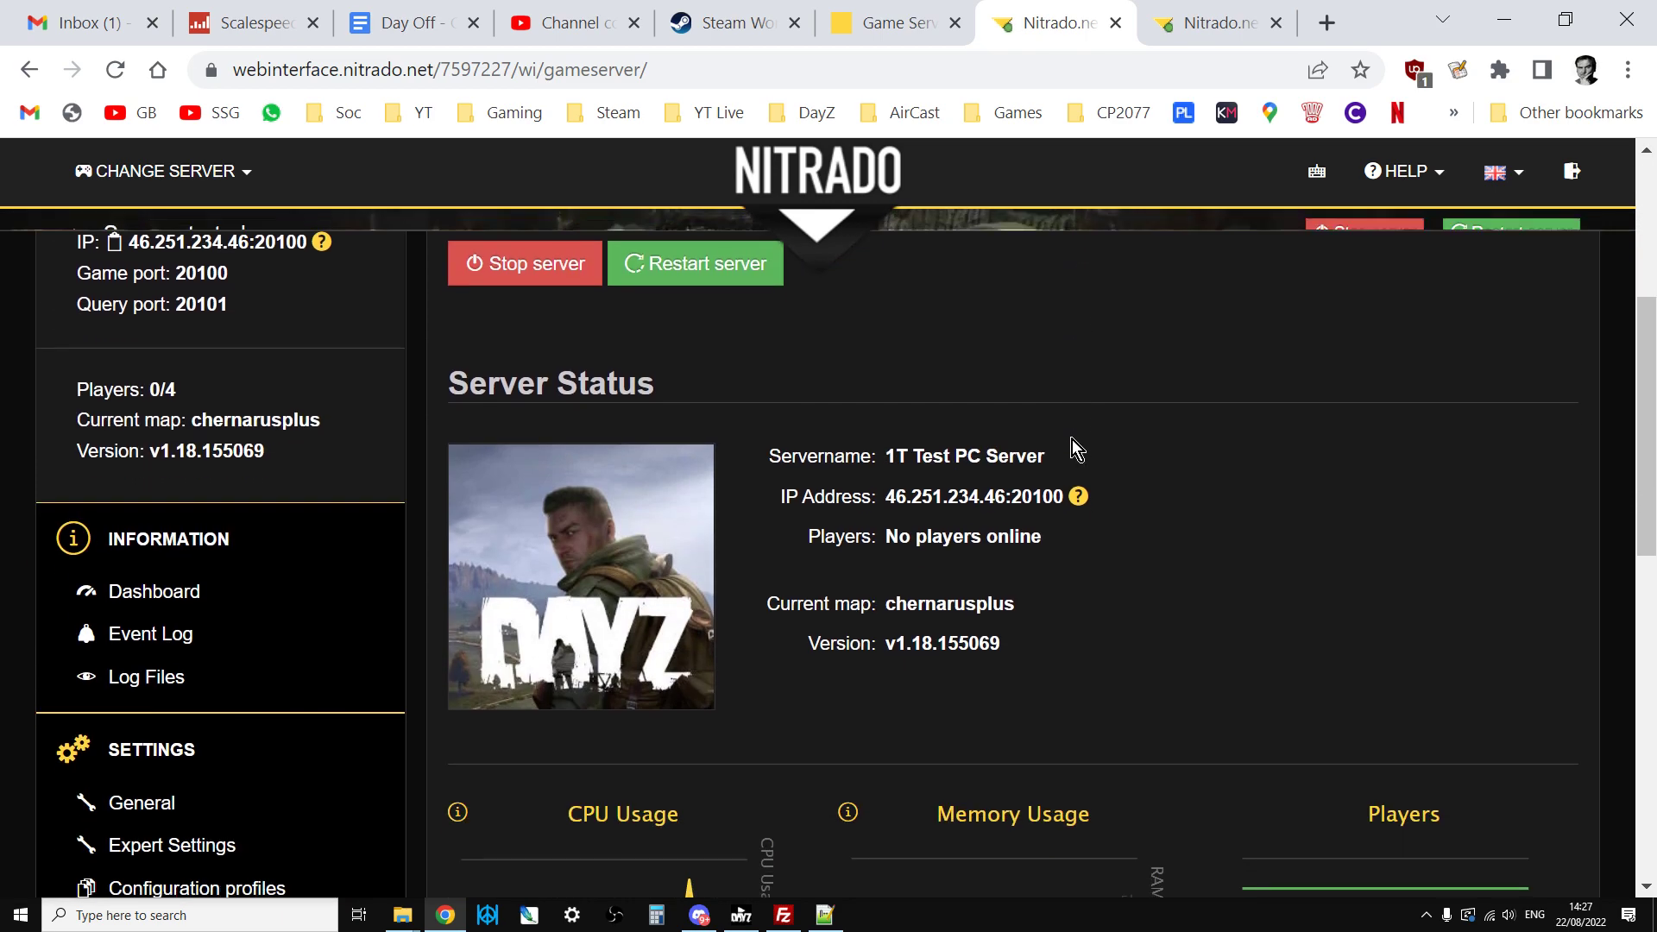
scroll(down, 3)
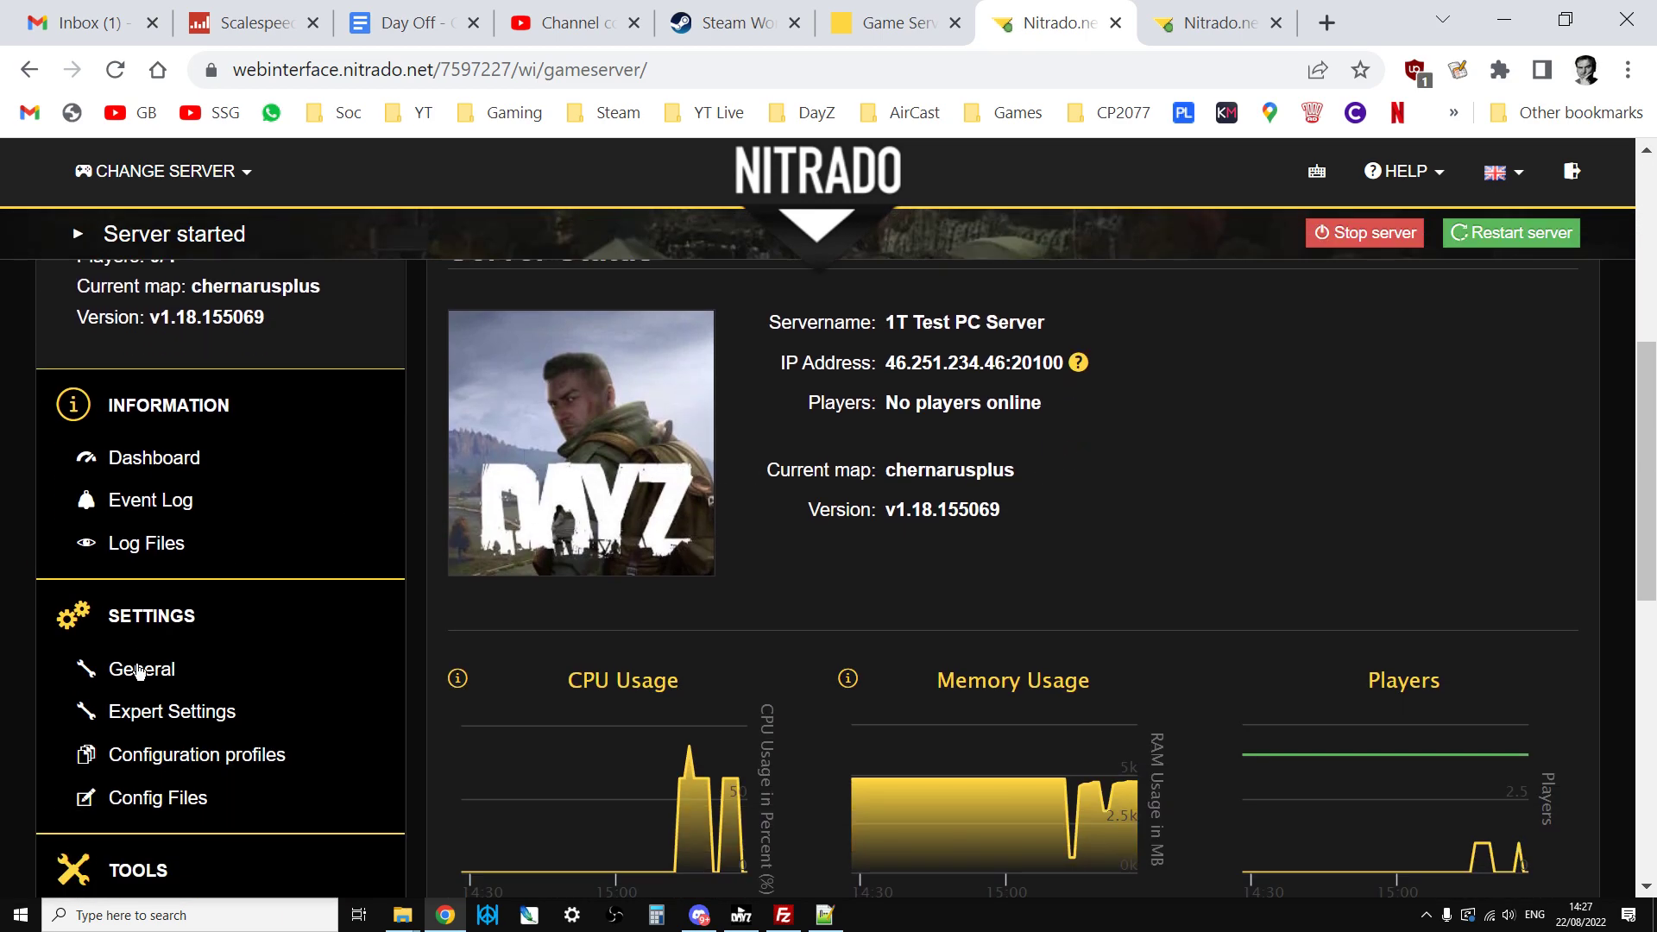
click(140, 669)
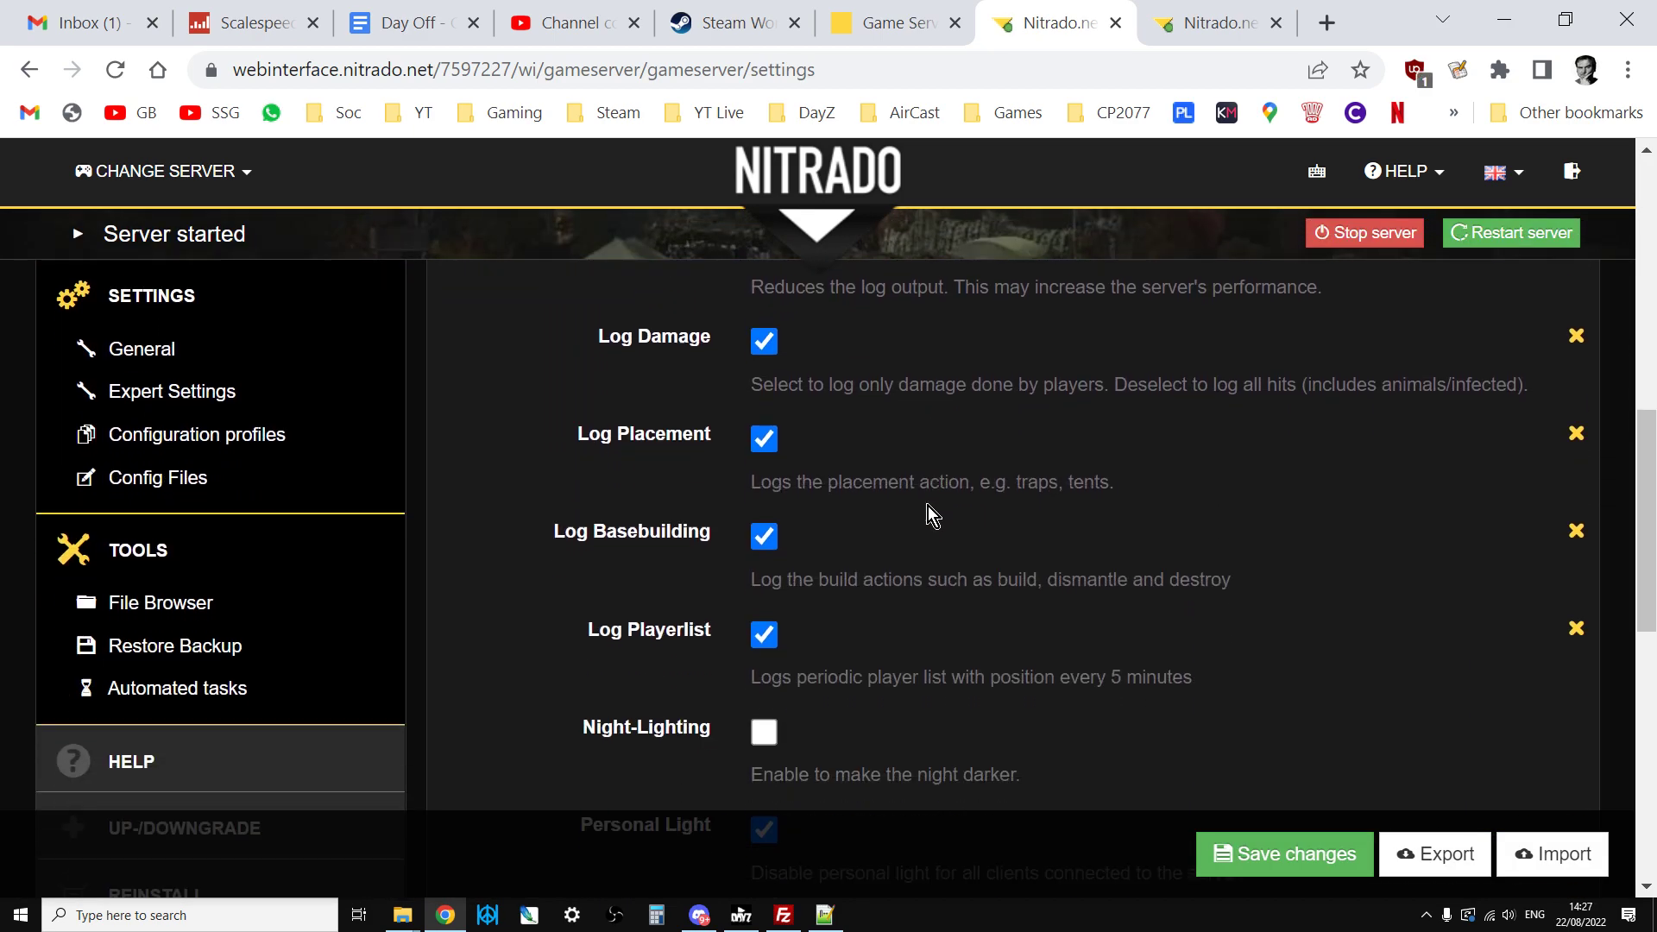
scroll(down, 3)
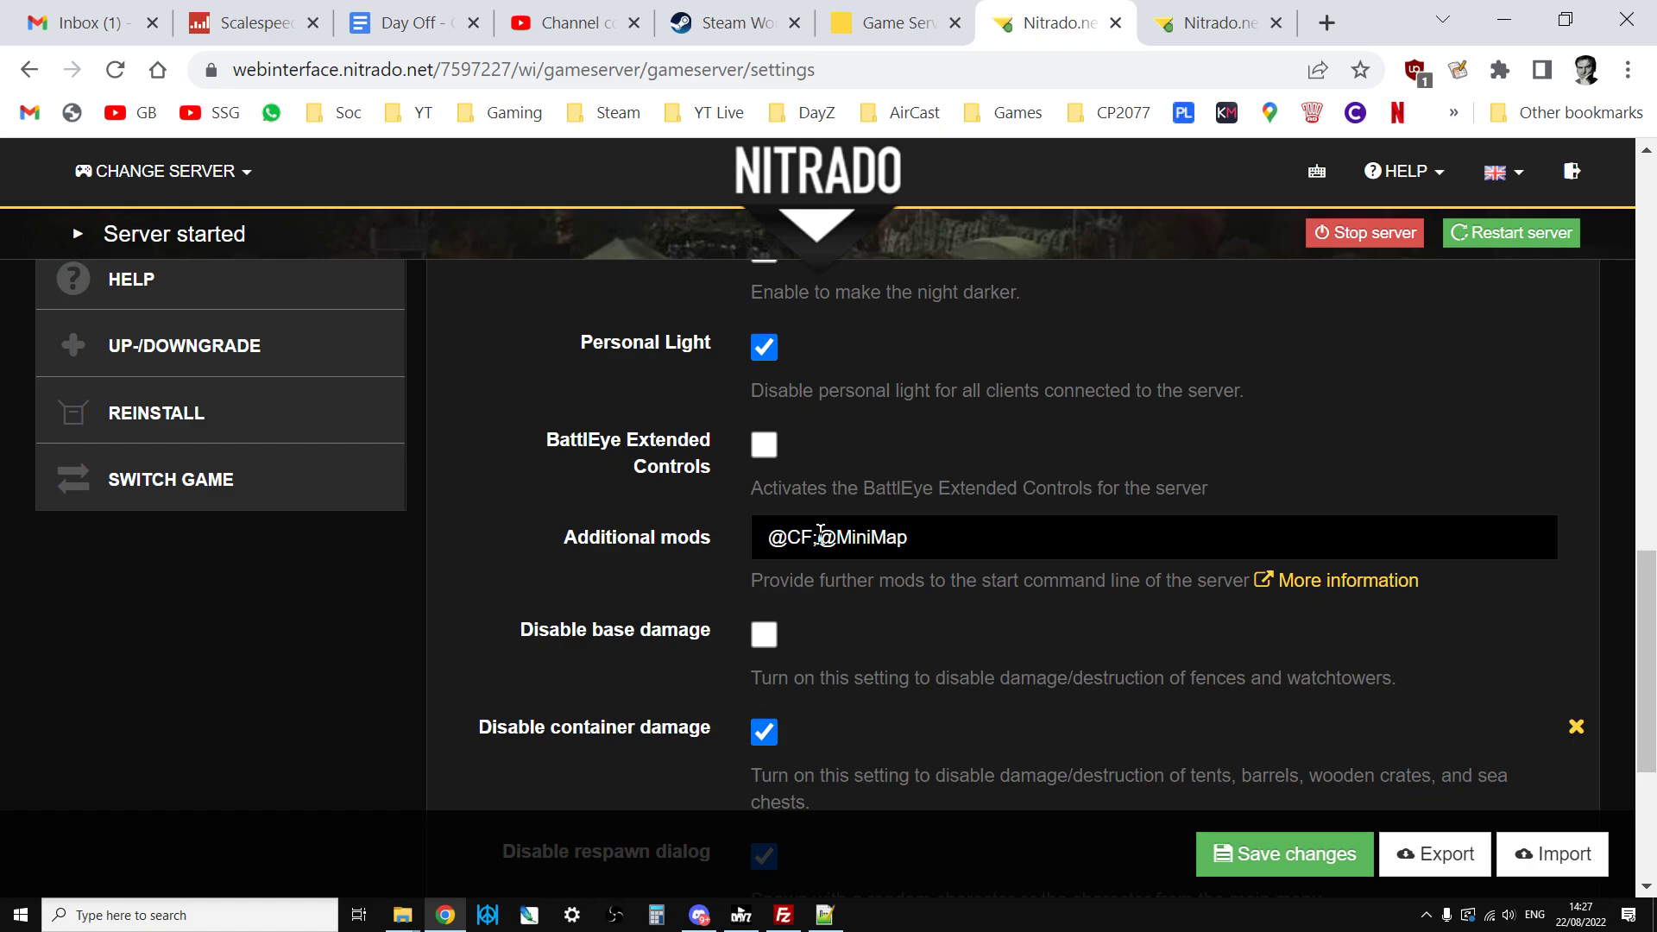
mouse_move(1367, 358)
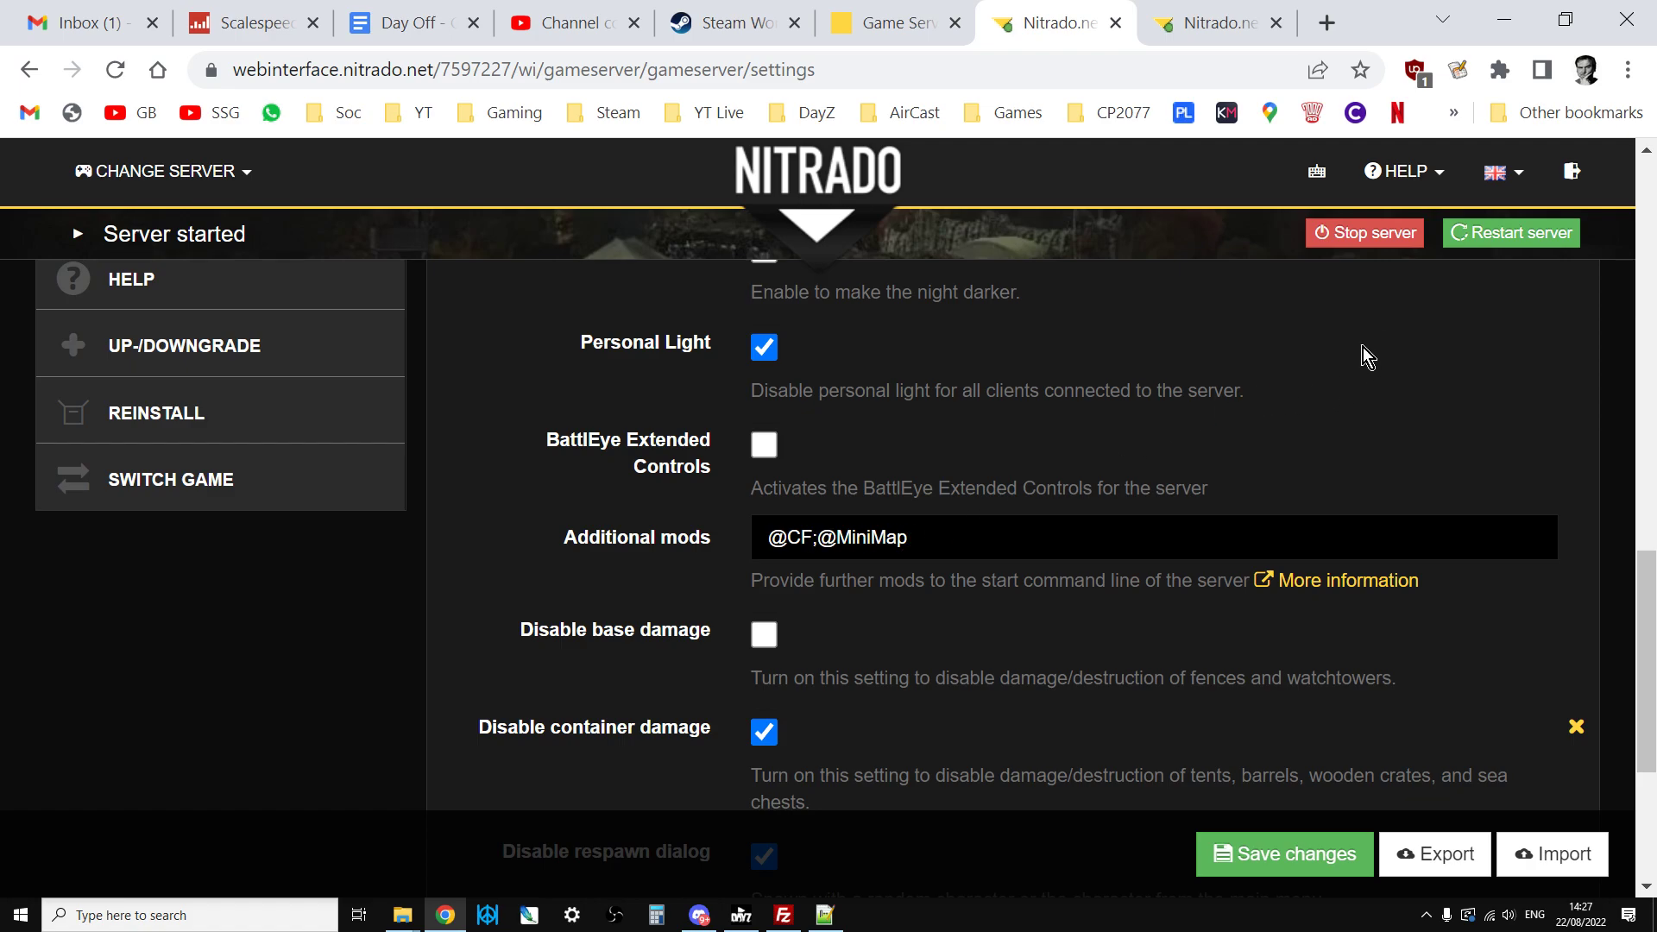
mouse_move(964, 618)
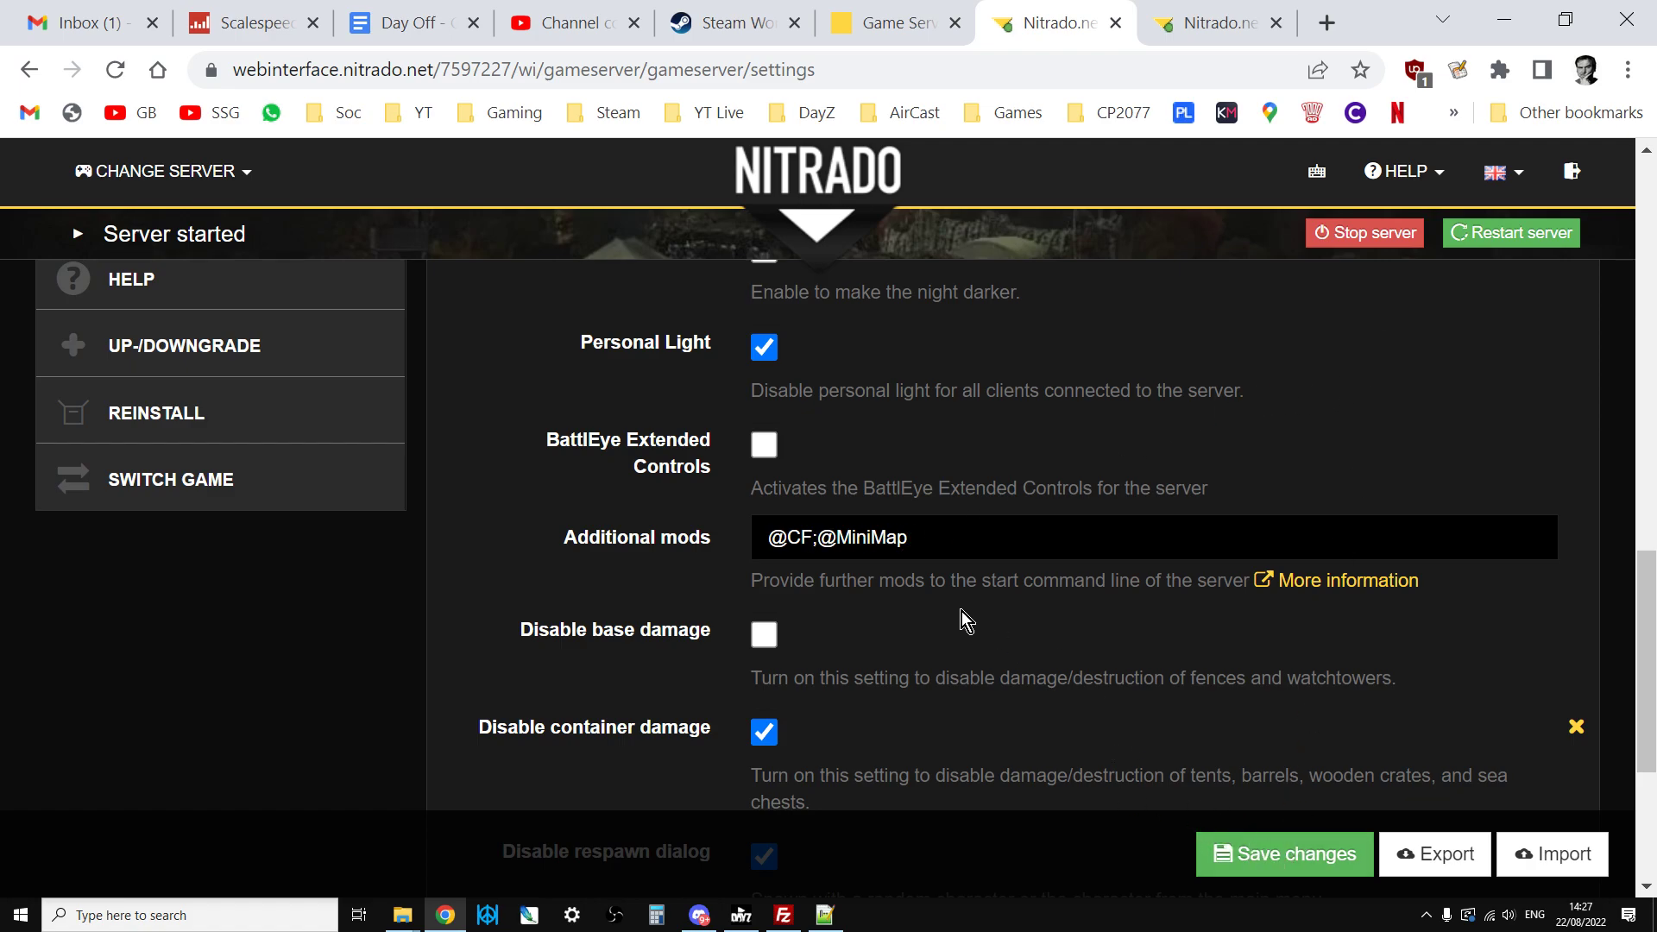
mouse_move(934, 779)
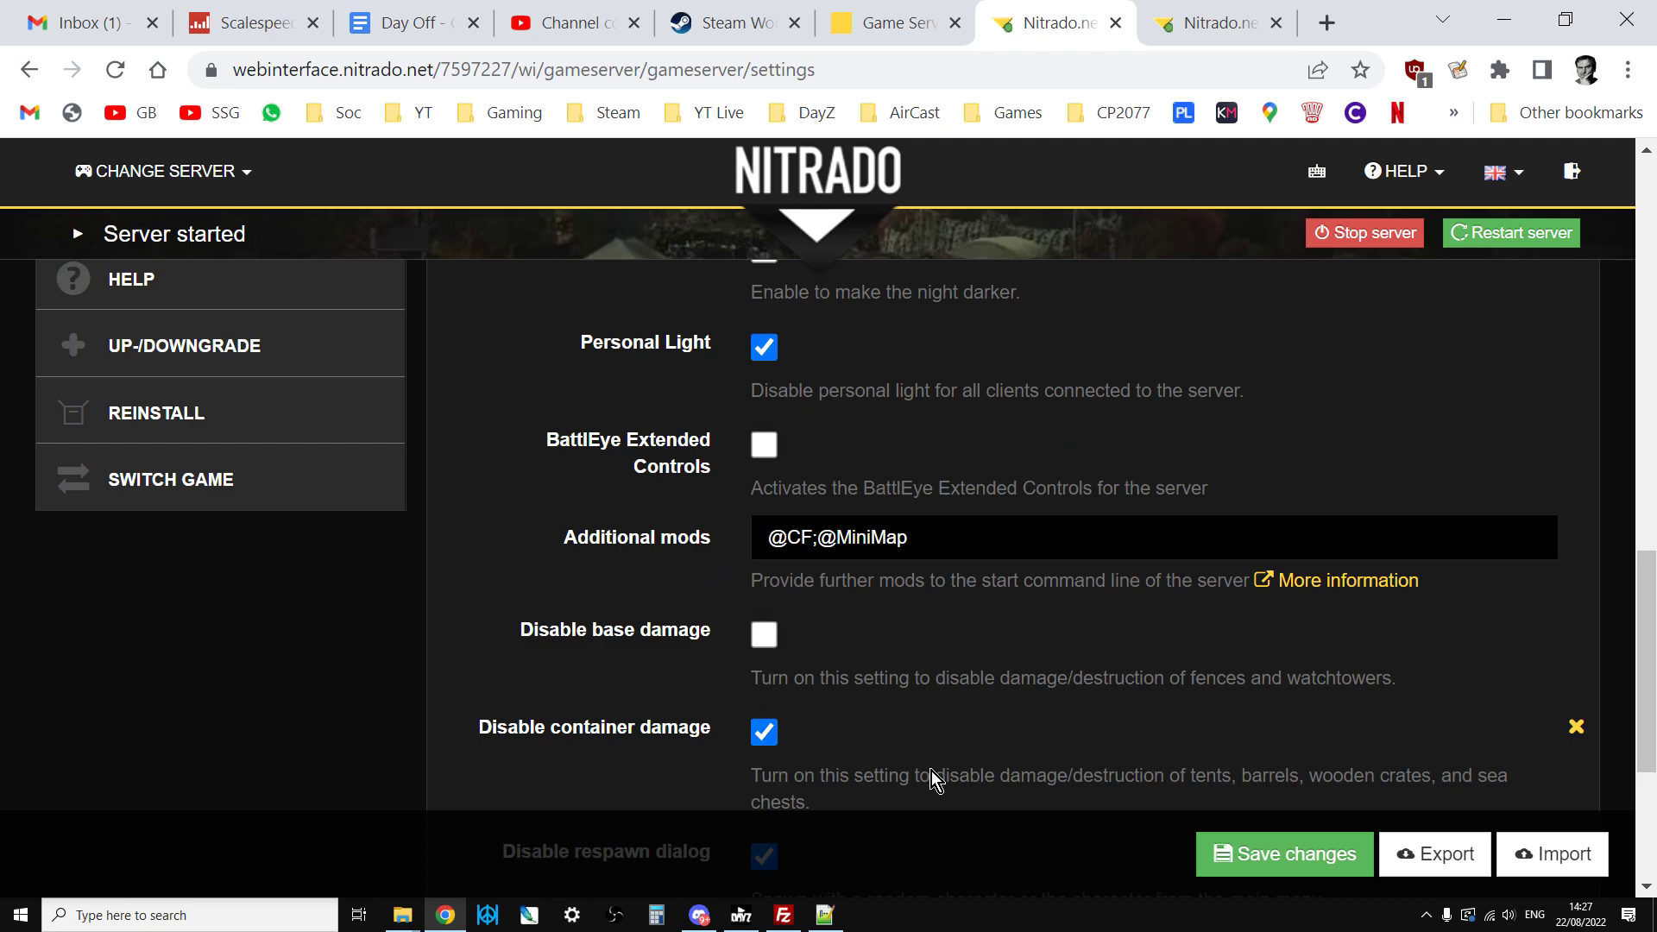
click(783, 916)
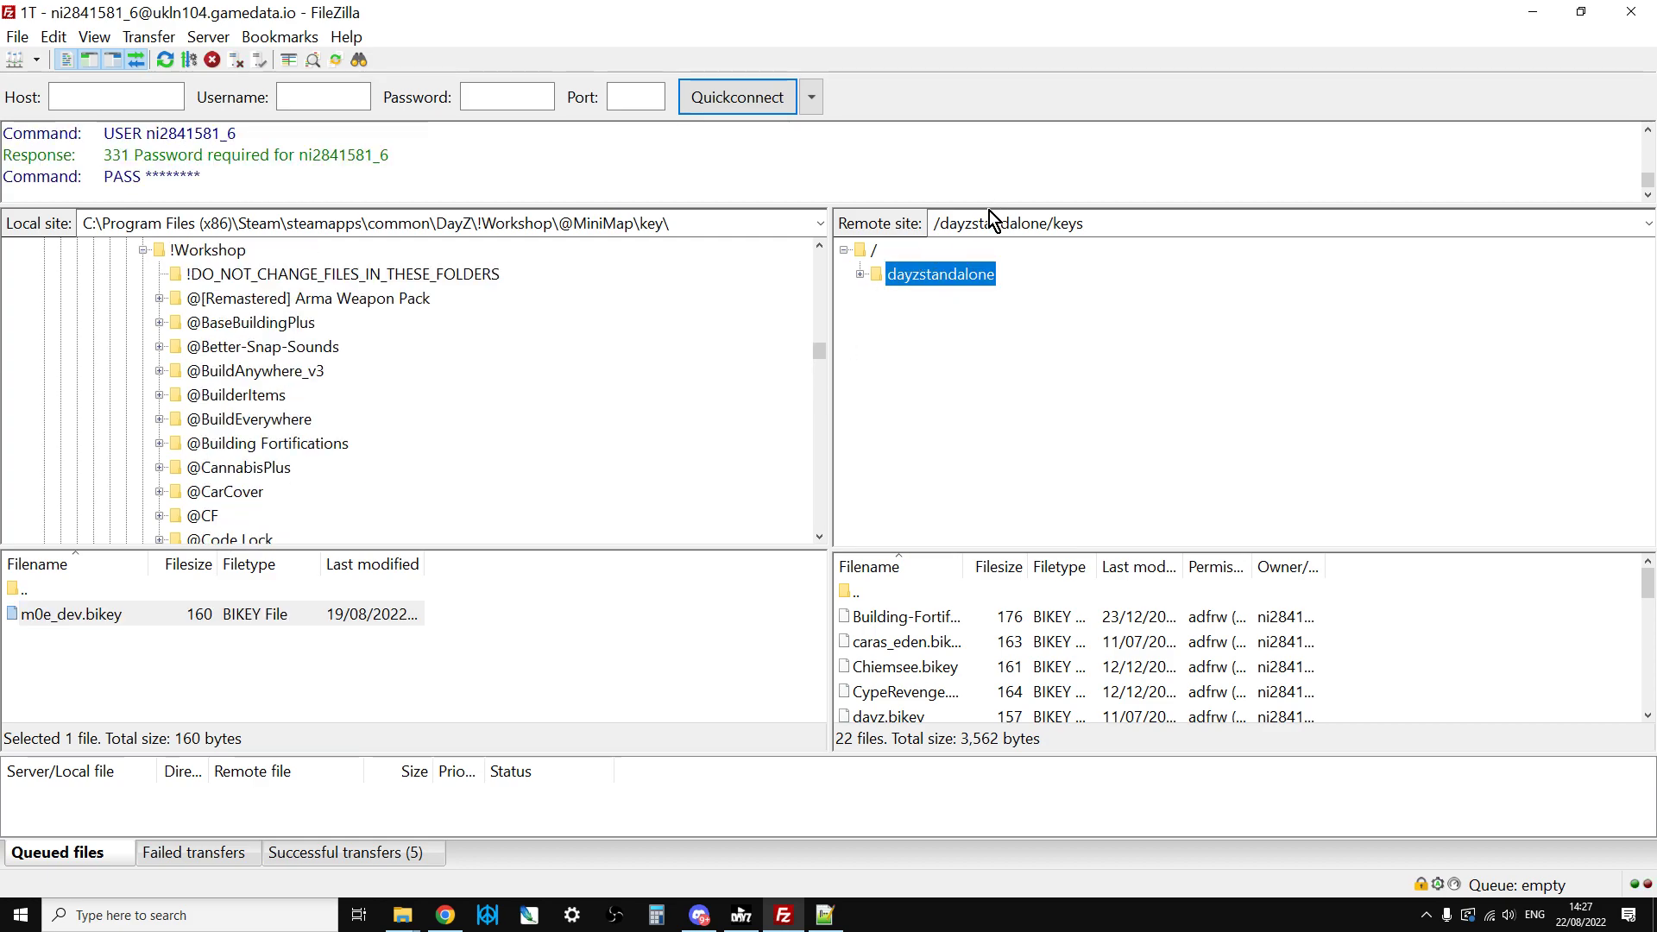
Step: Open remote dayzstandalone, return local view to !Workshop, and minimize FileZilla
double_click(940, 274)
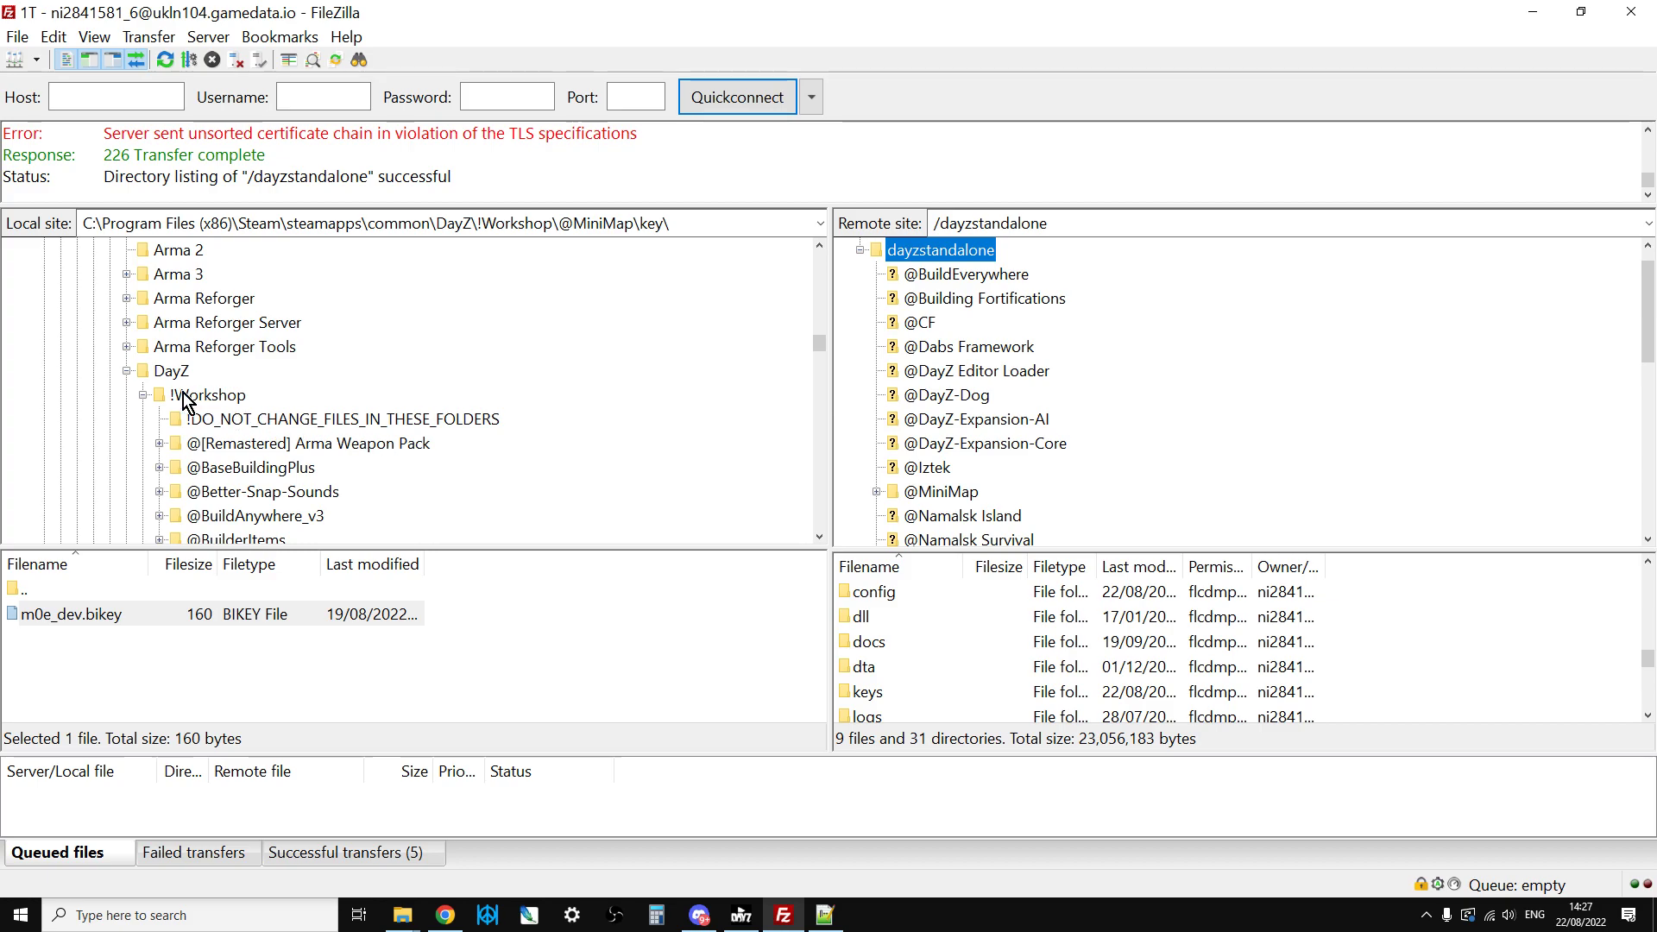
mouse_move(202, 404)
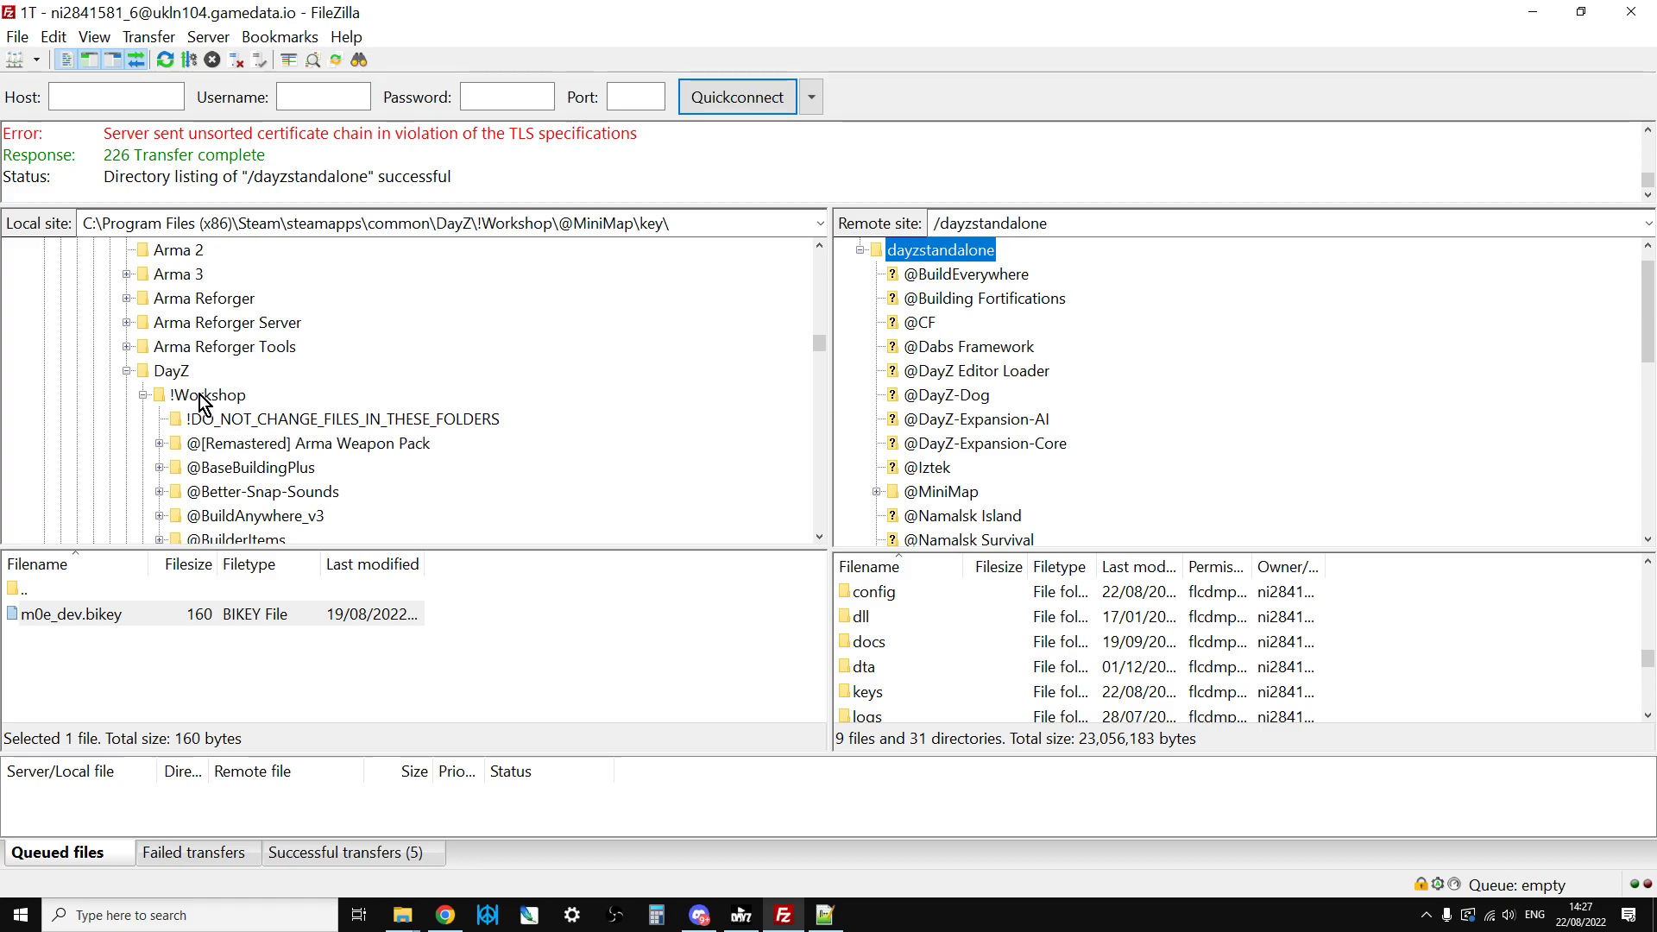
click(209, 394)
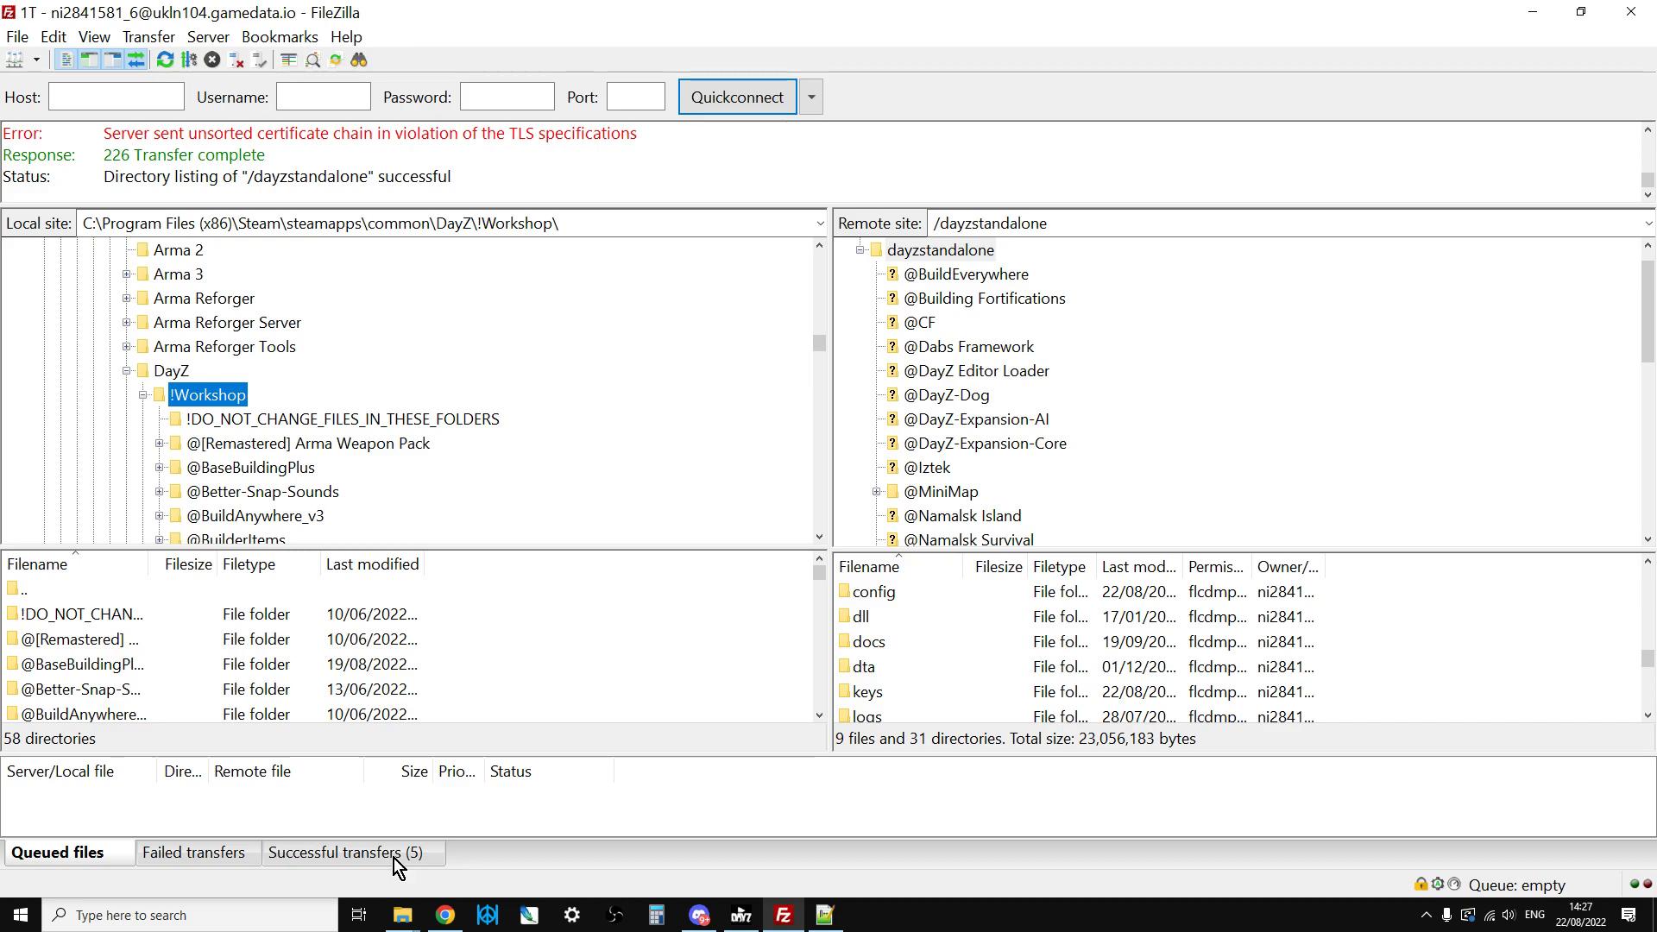
click(444, 915)
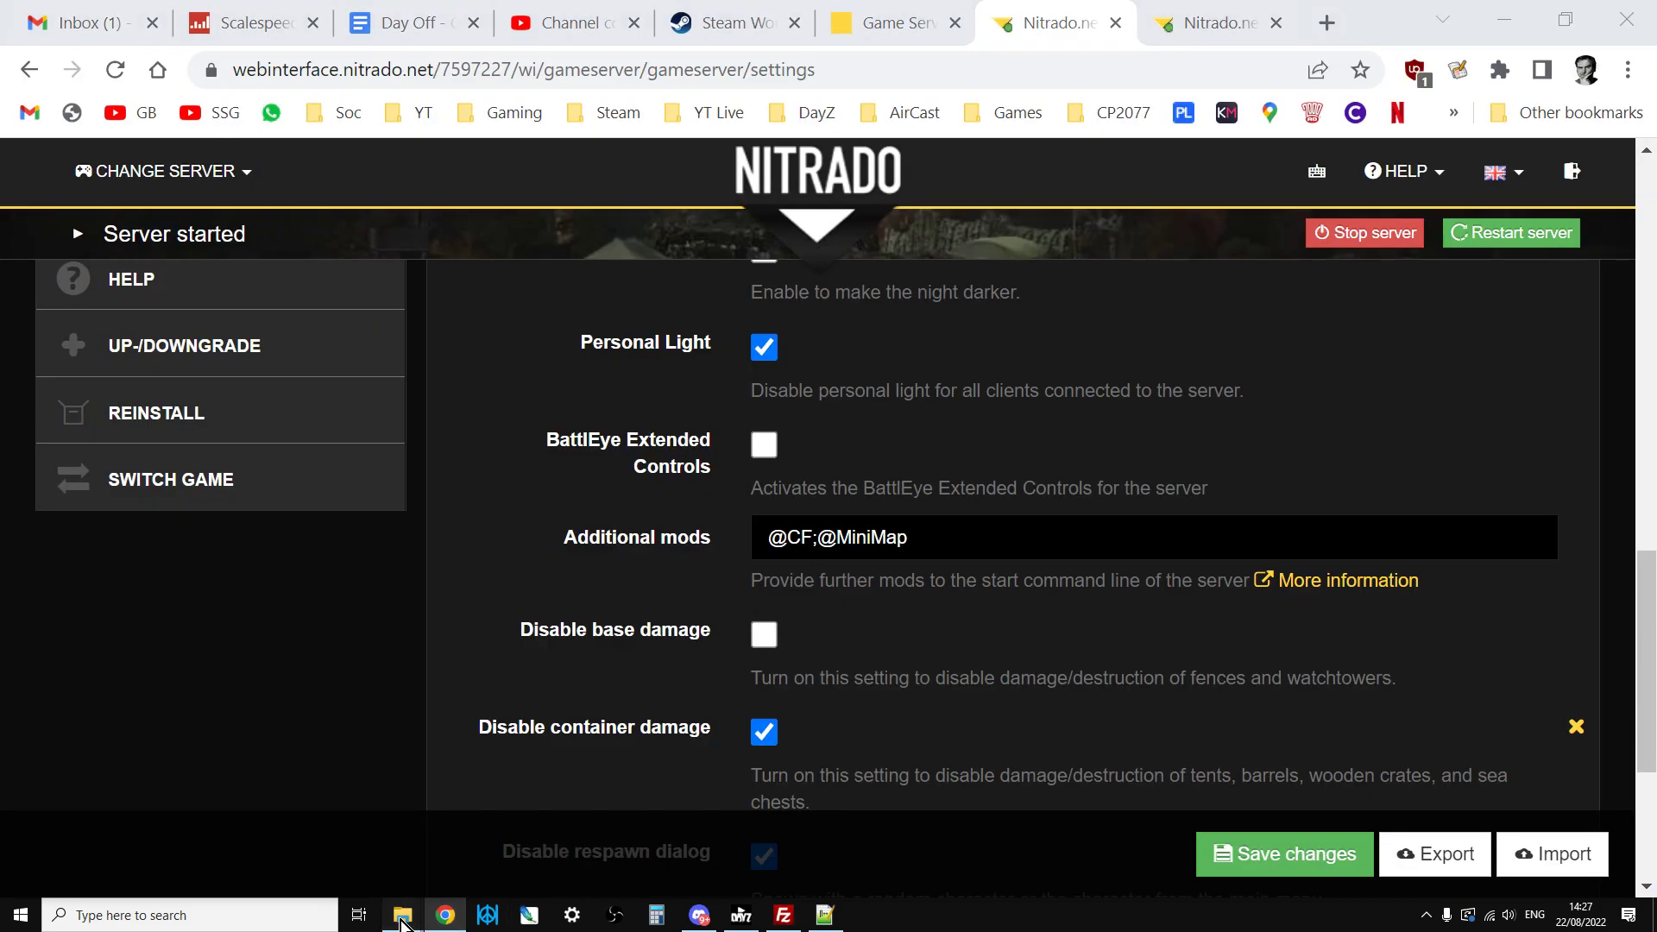
Step: Open the DayZ steamapps\common\DayZ\!Workshop folder in File Explorer and copy its path
click(402, 915)
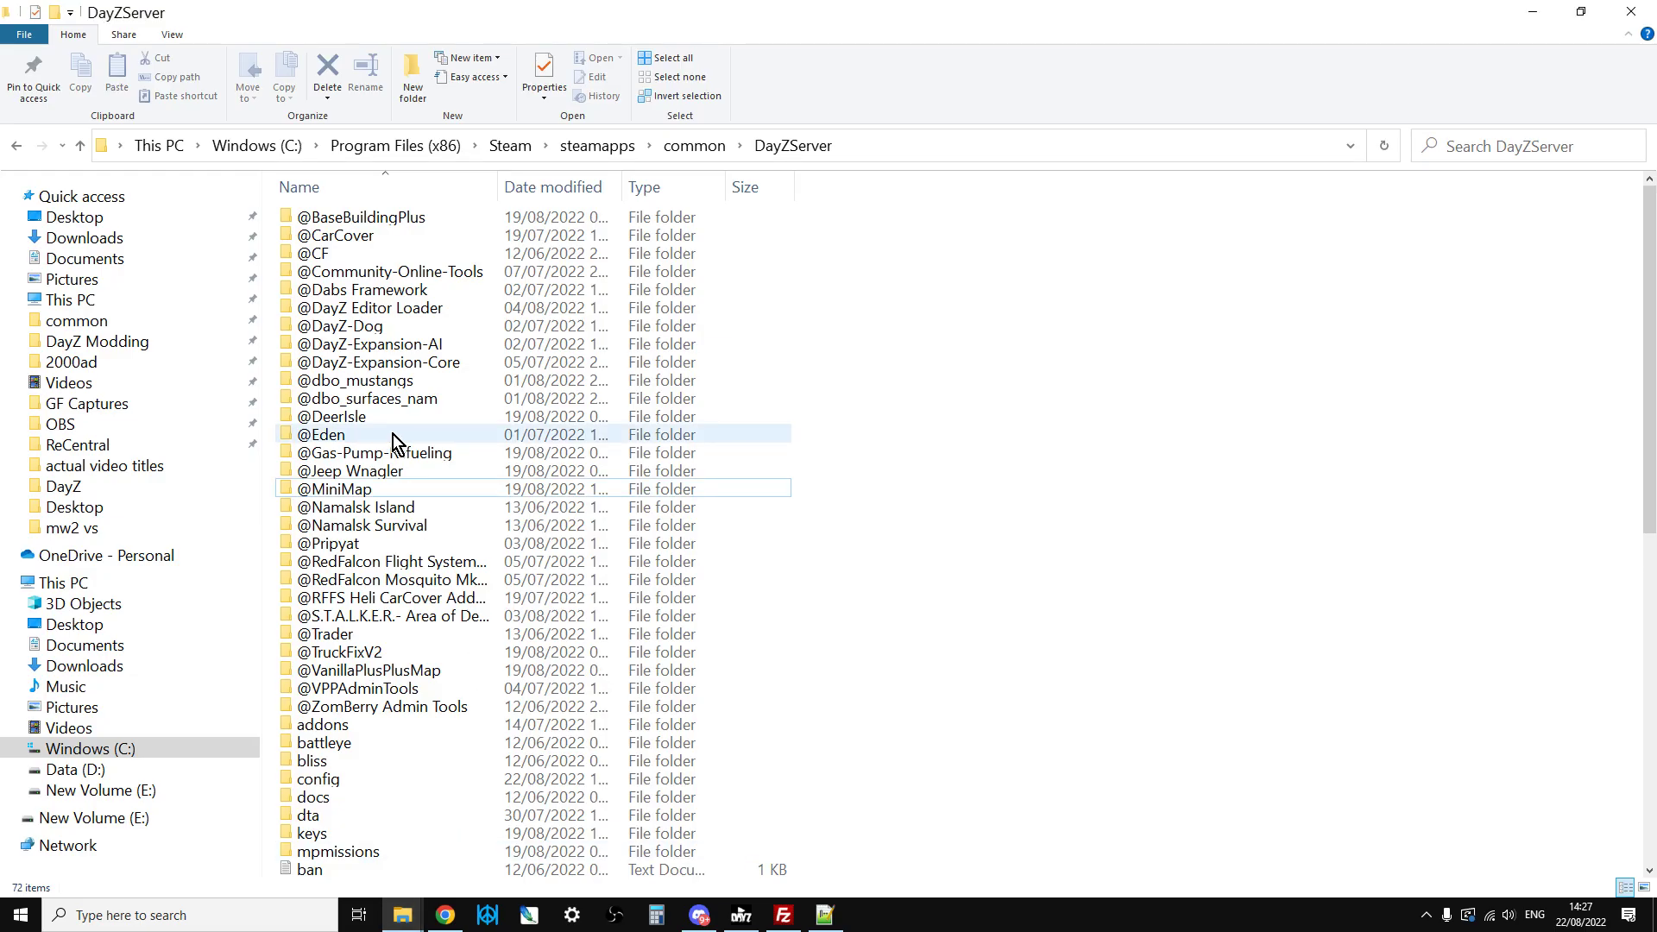
click(694, 145)
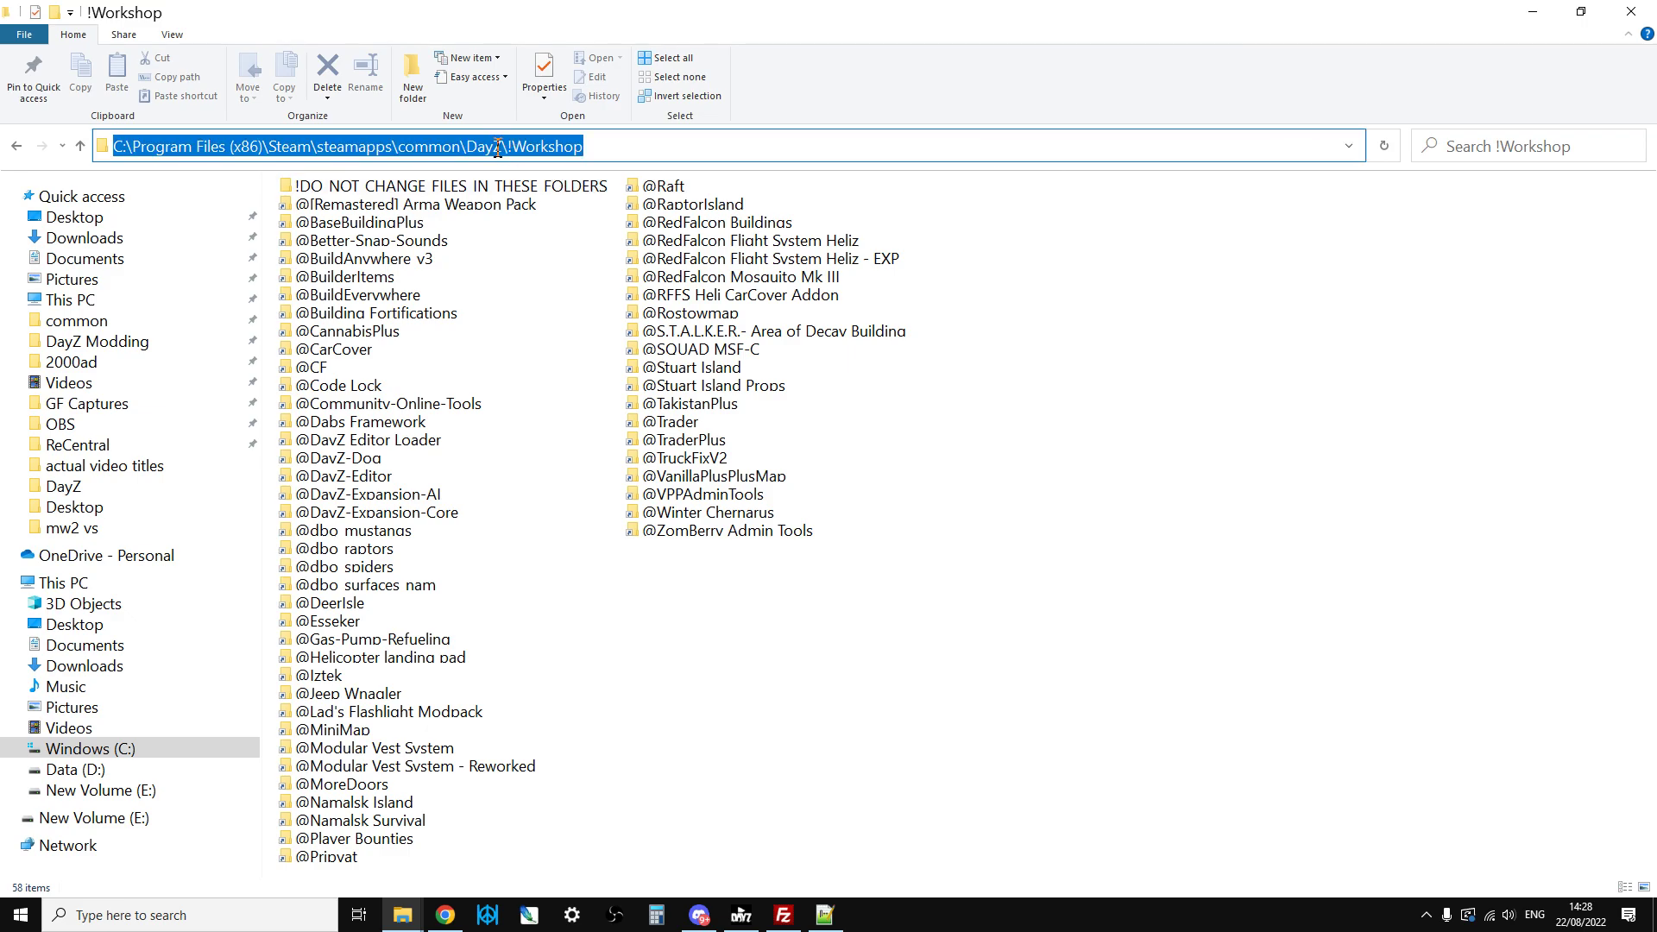
right_click(498, 145)
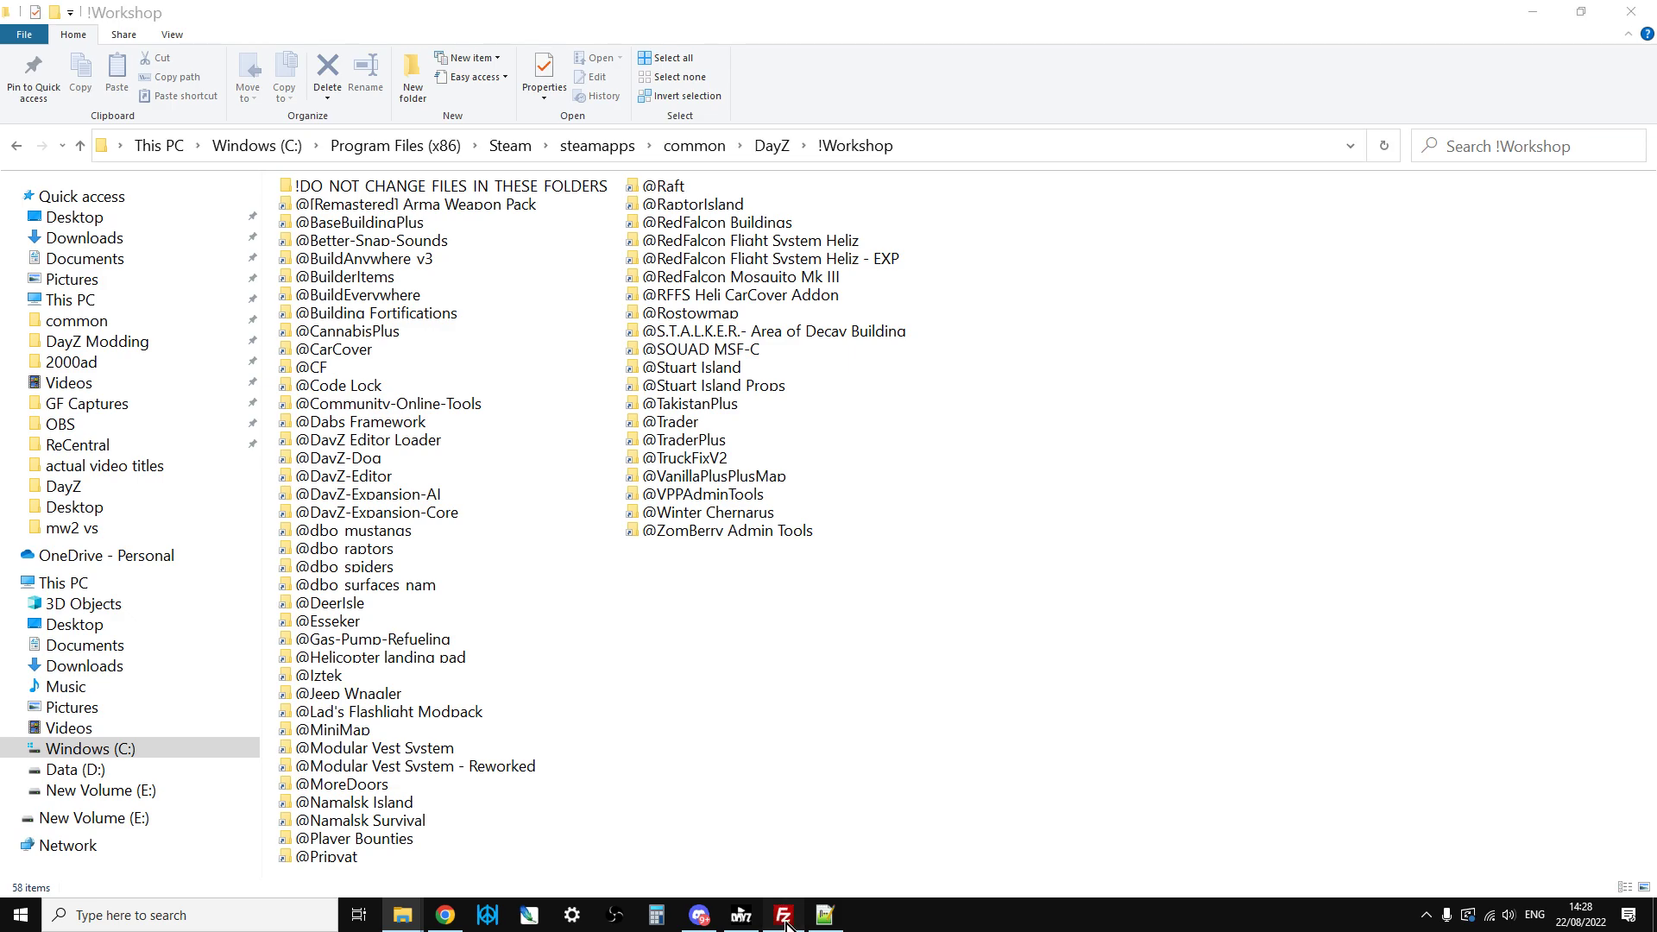
click(782, 915)
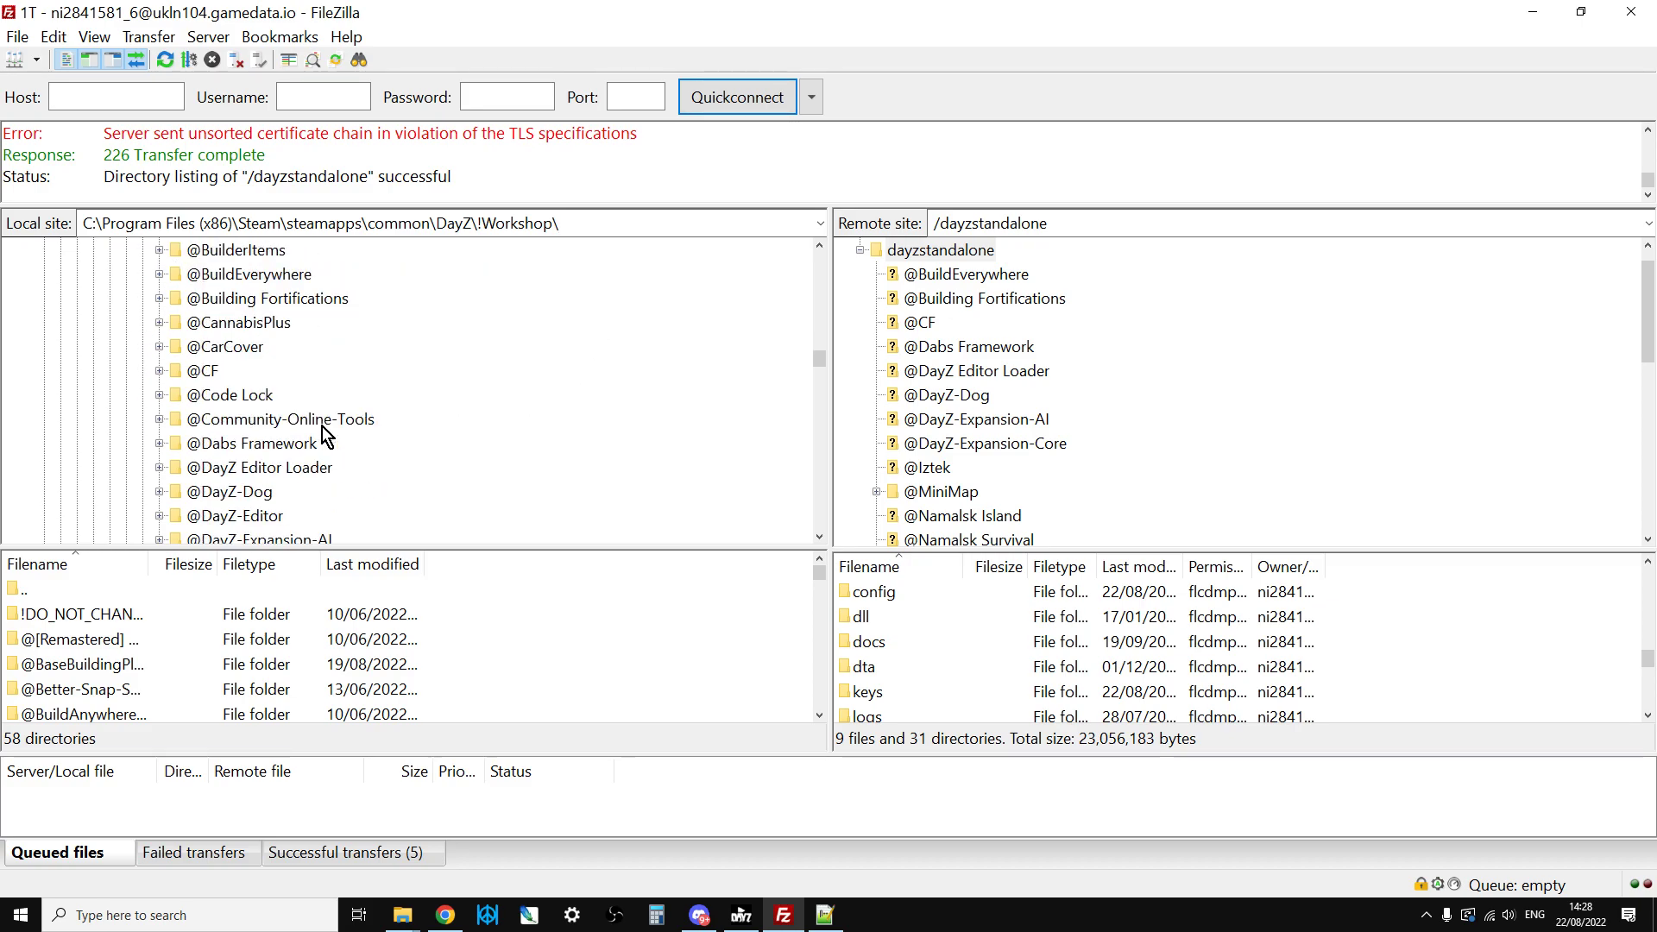
scroll(down, 3)
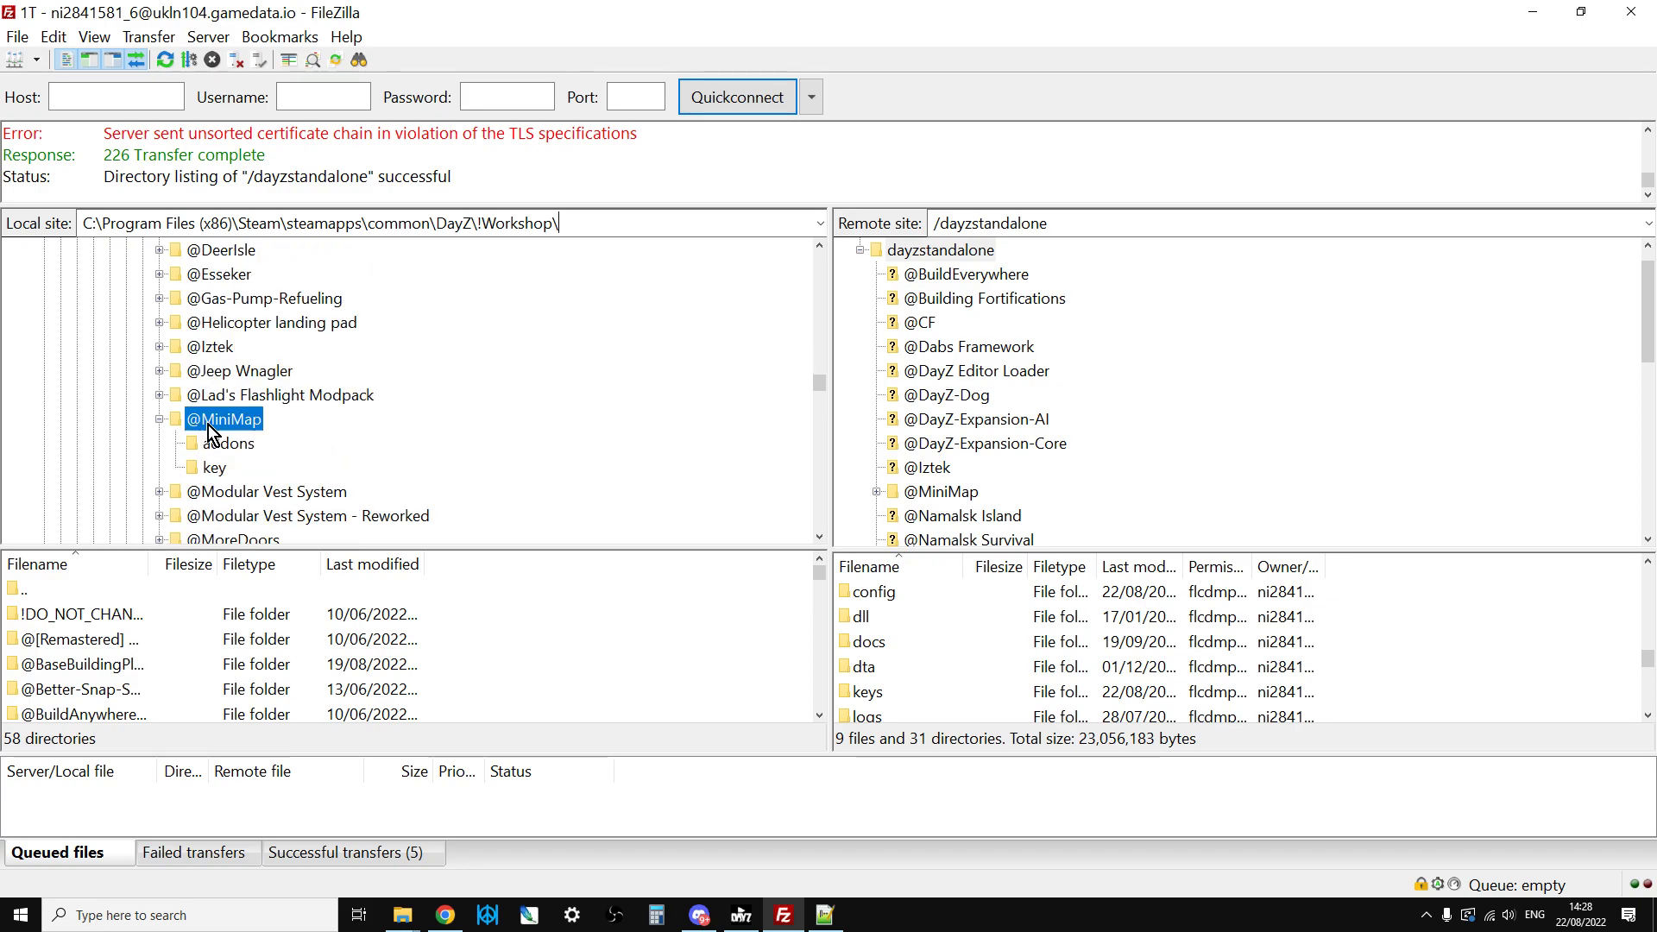
click(232, 418)
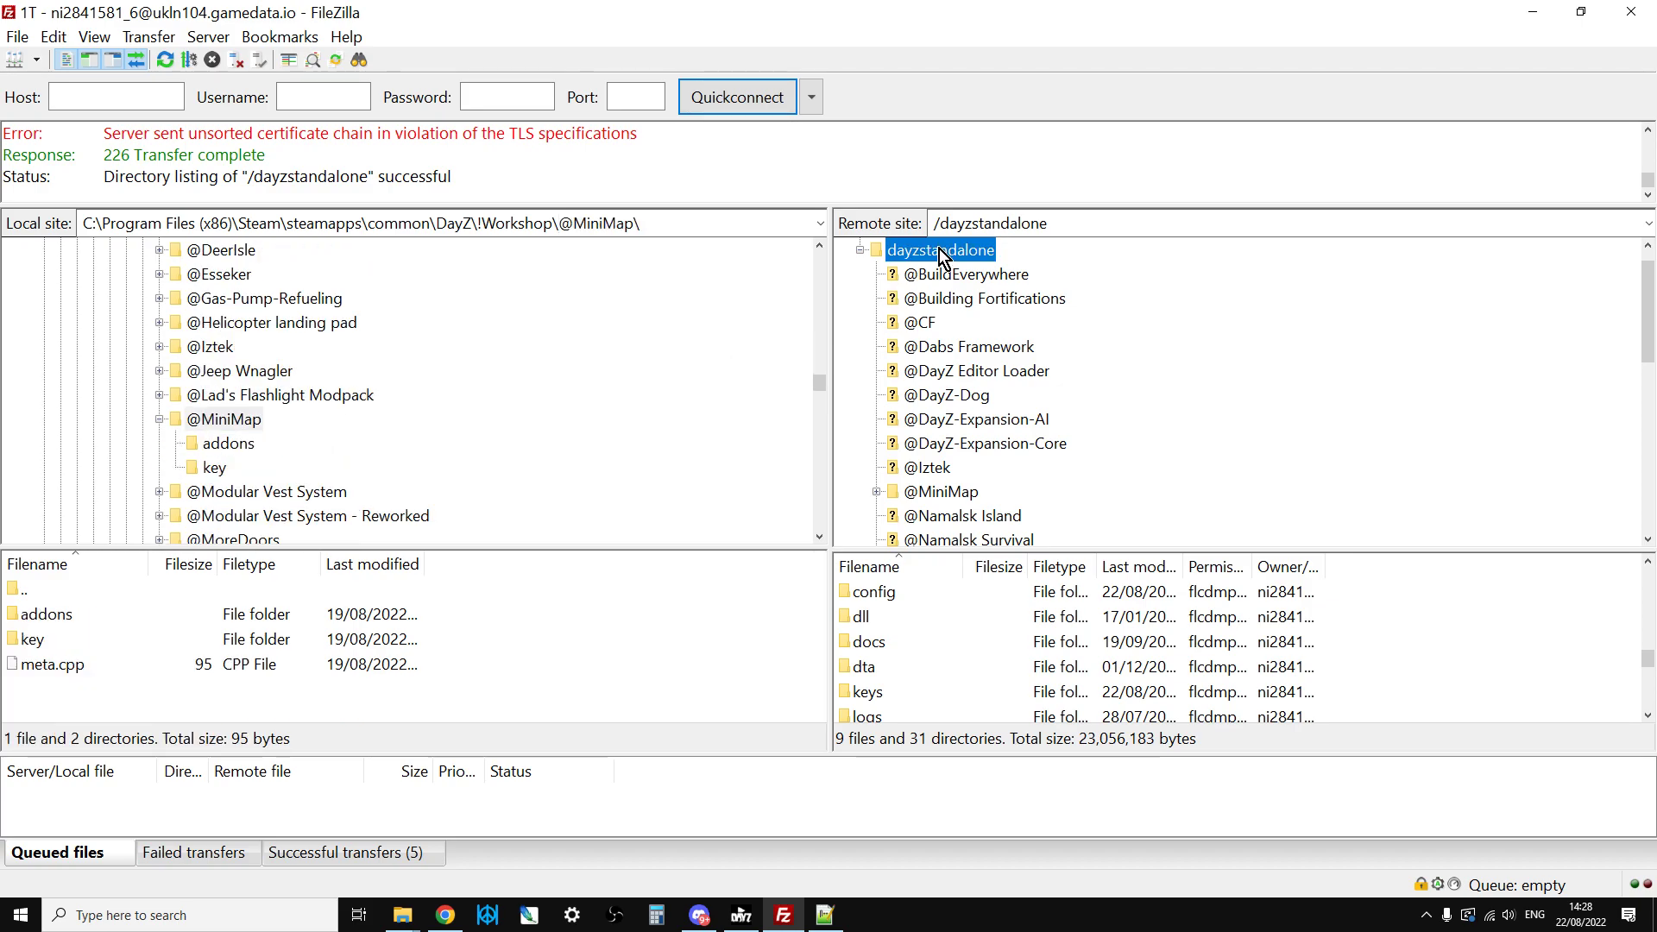
click(226, 418)
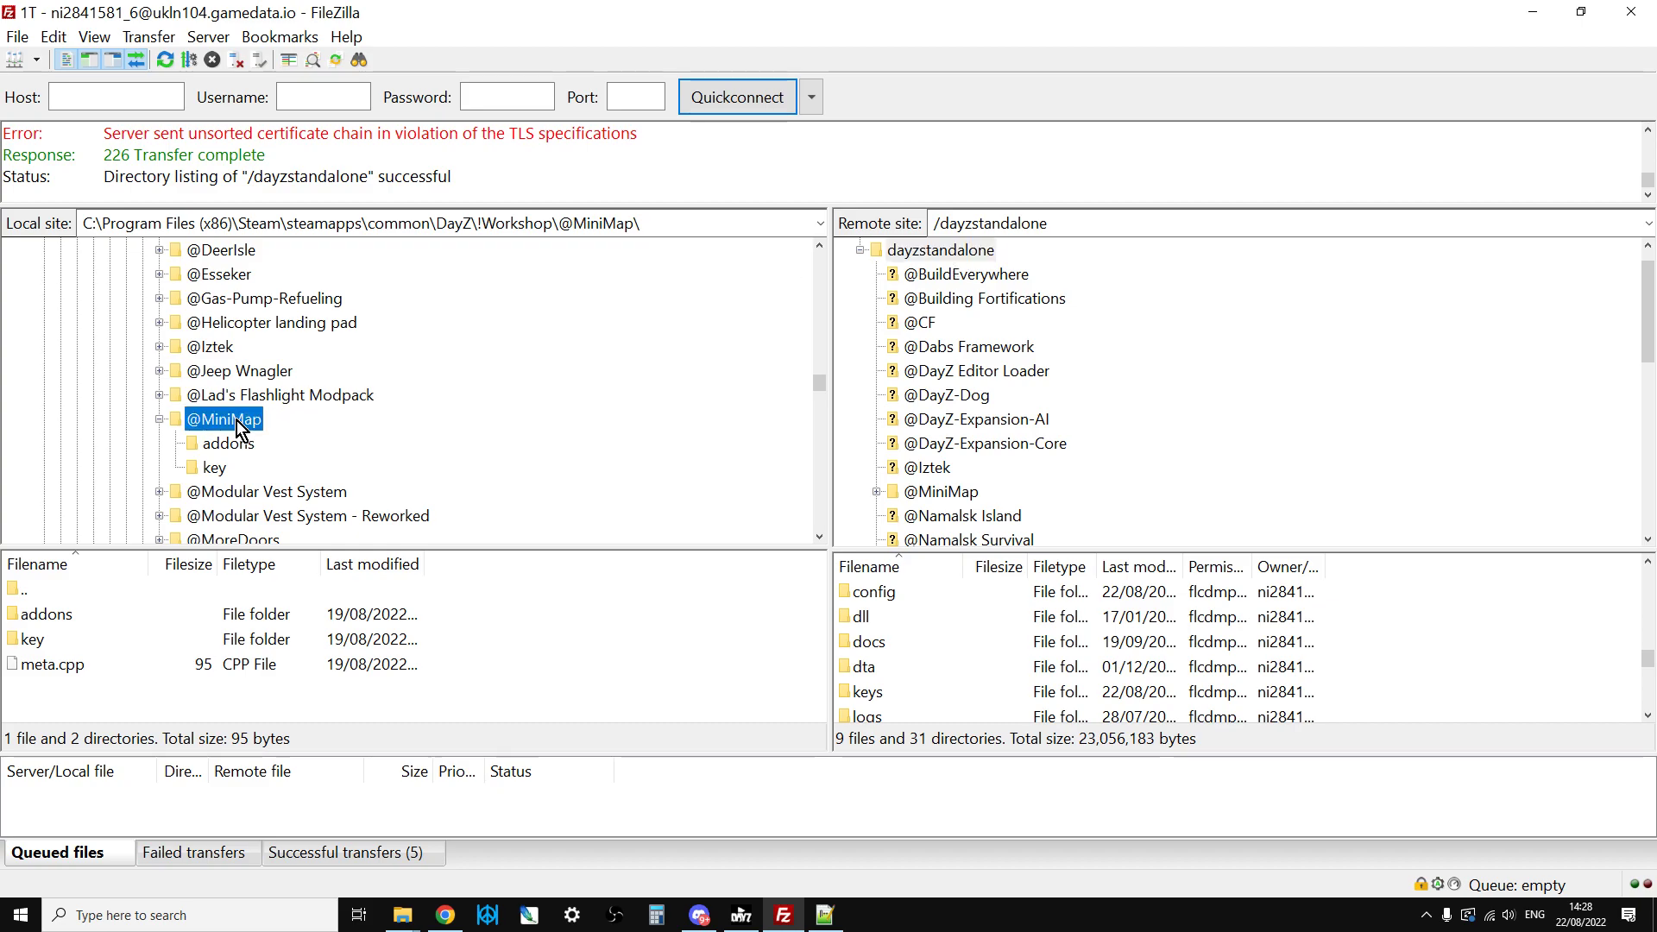
right_click(223, 419)
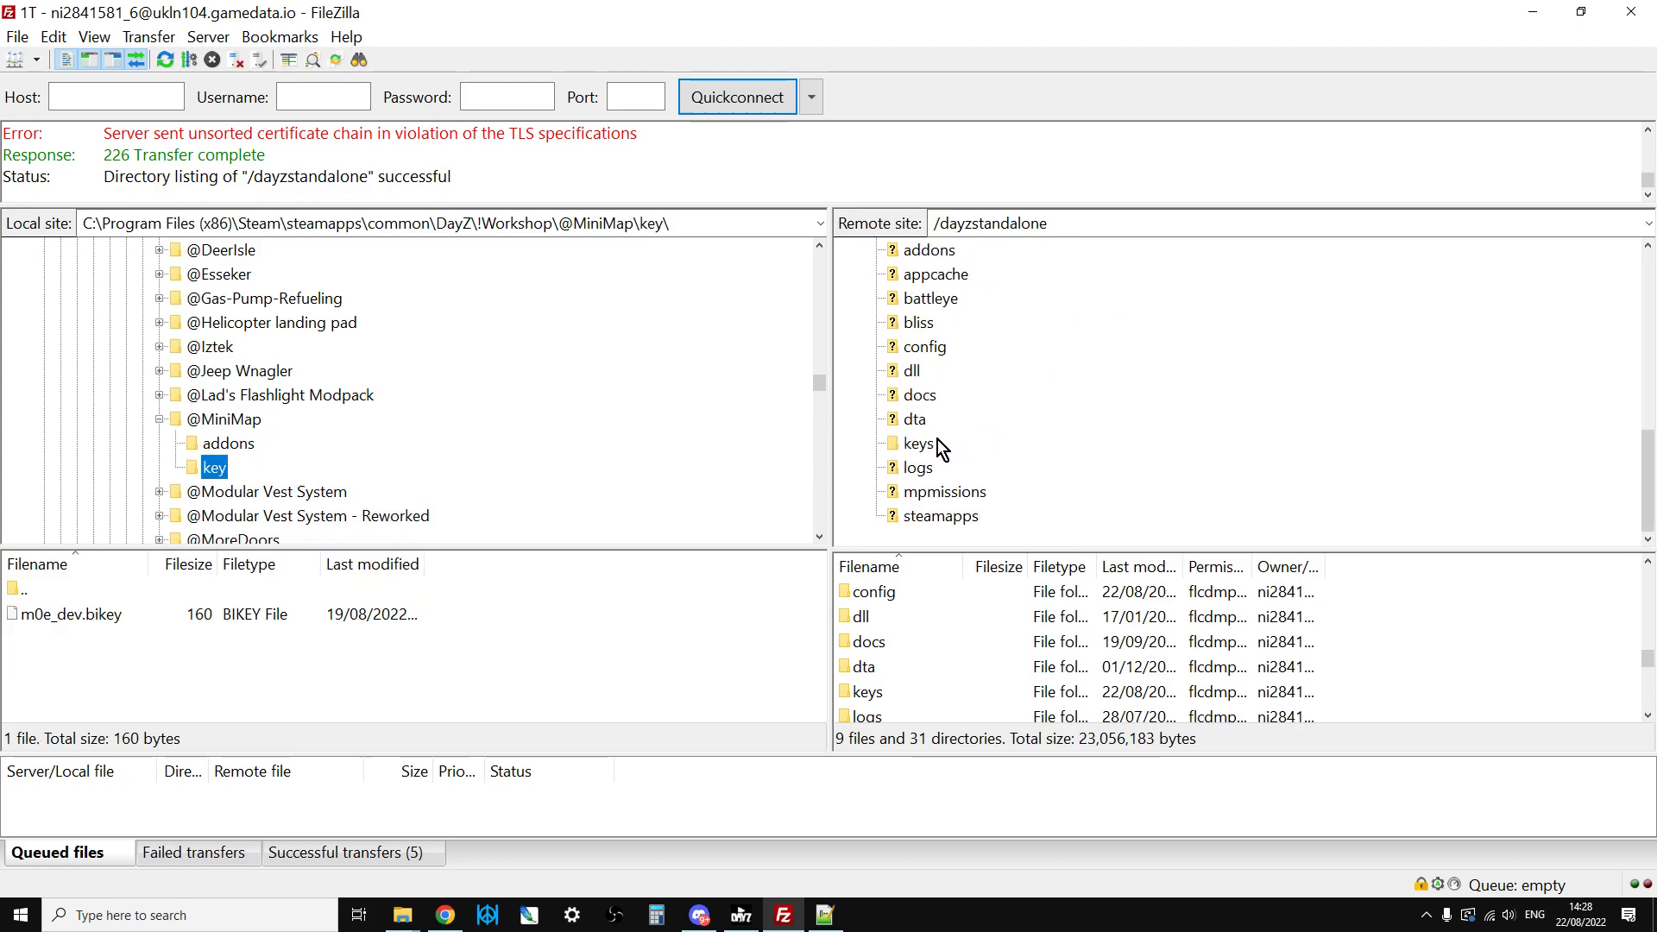
Step: Open the server's dayzstandalone/keys folder opposite the local m0e_dev.bikey file
double_click(918, 443)
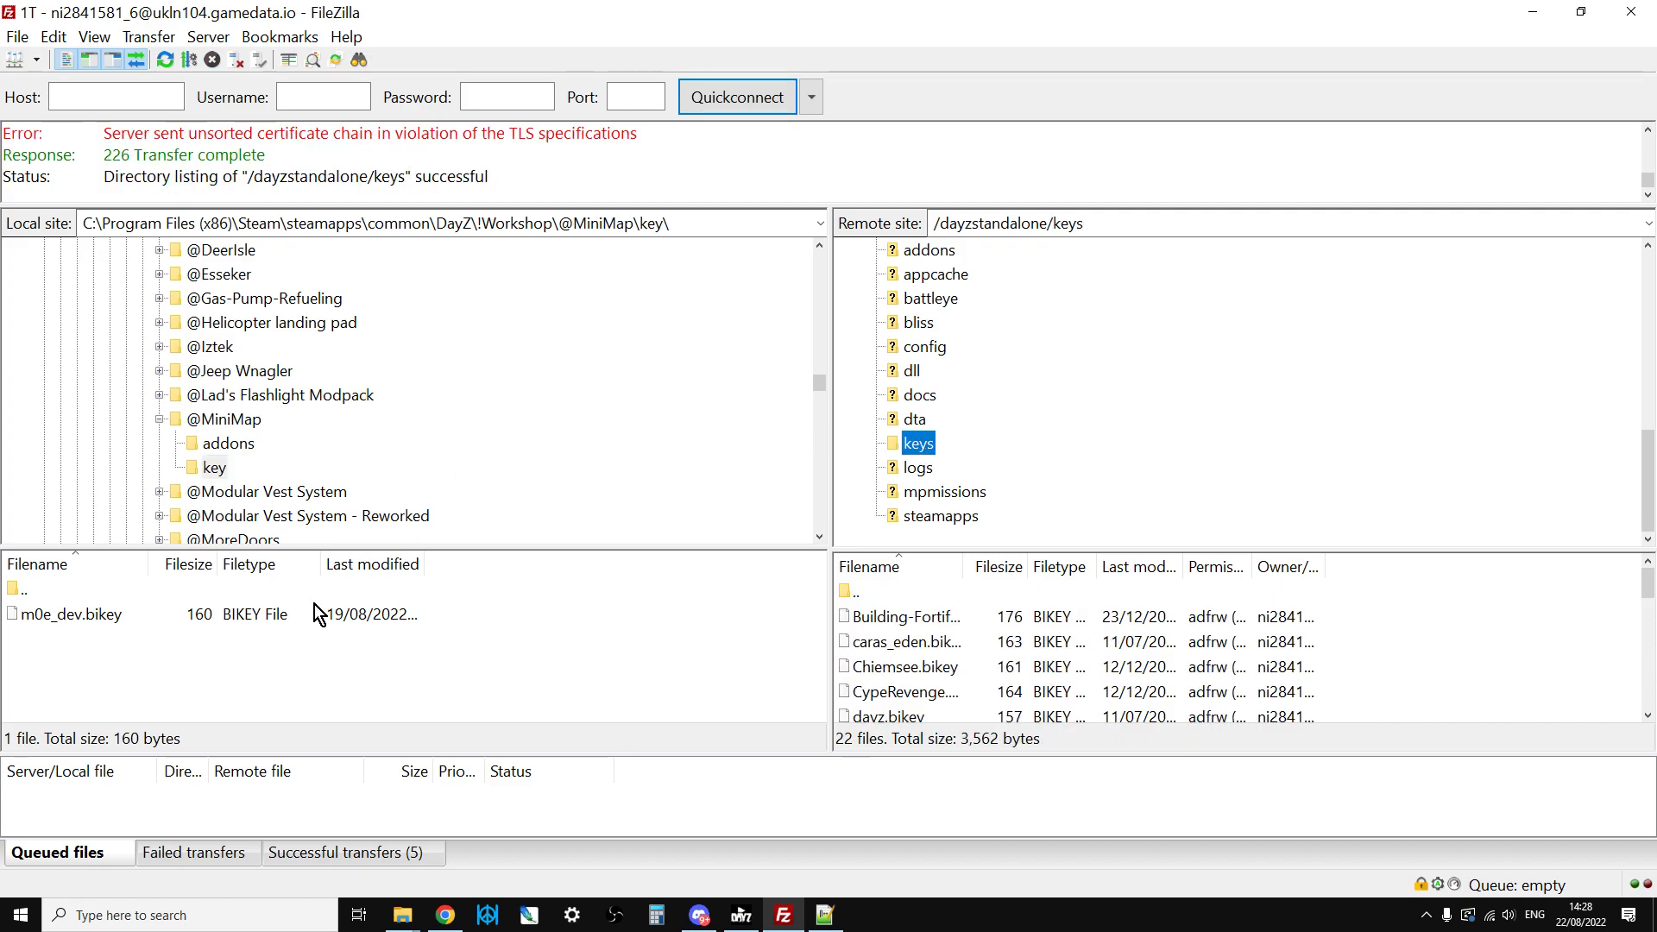
mouse_move(71, 622)
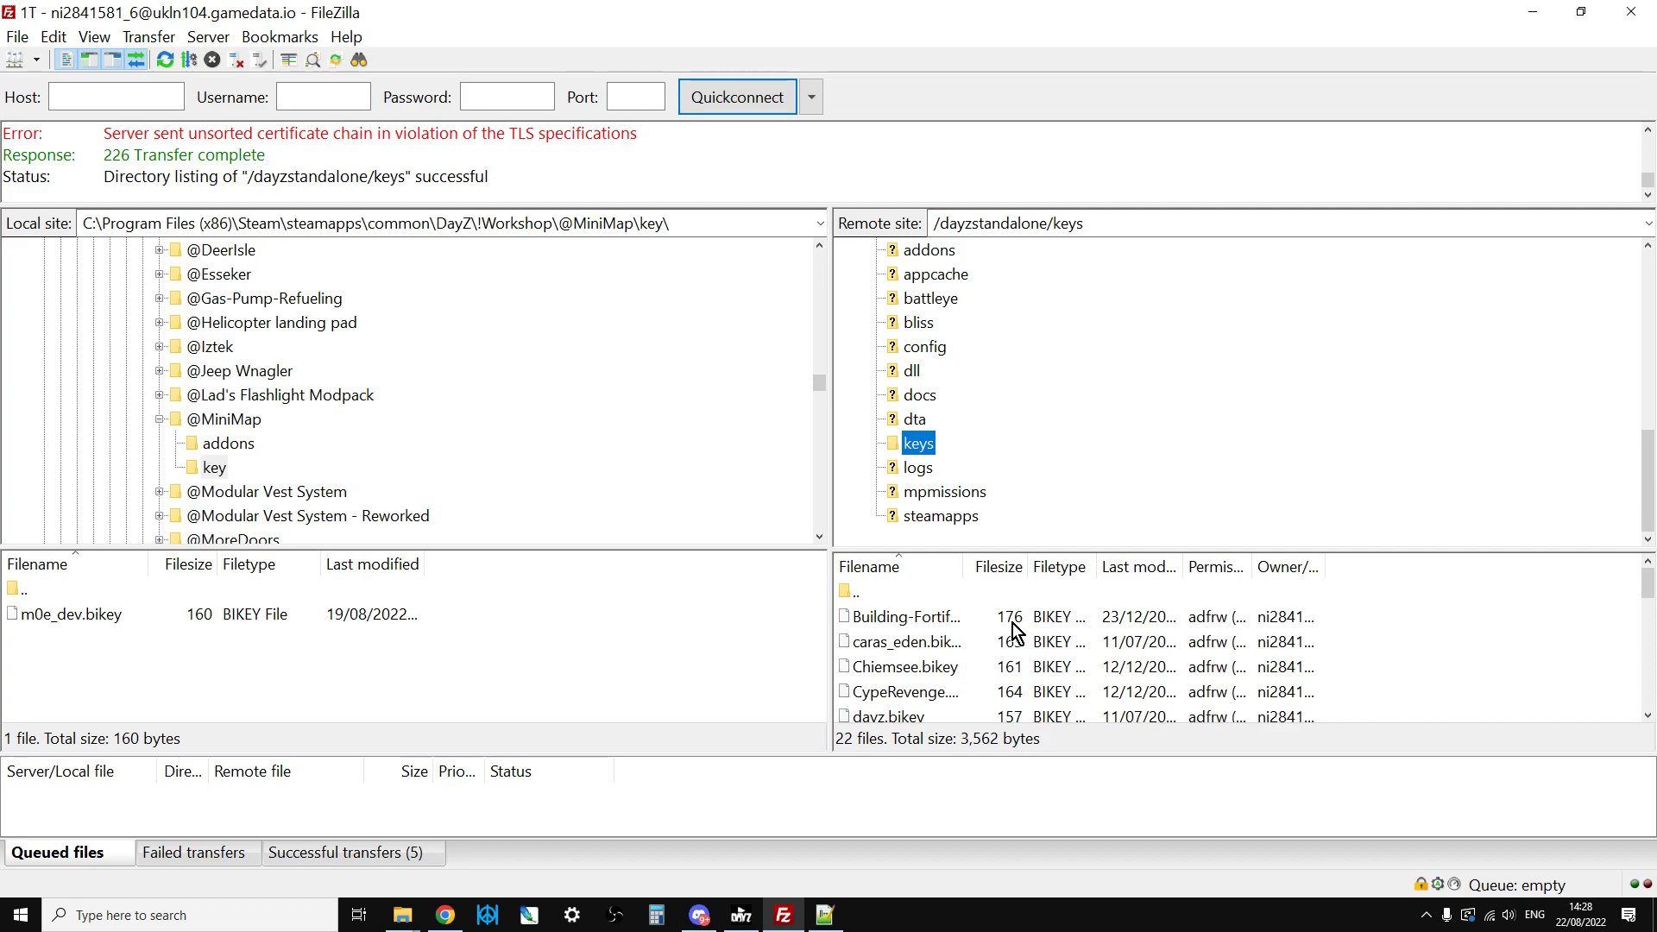
right_click(69, 615)
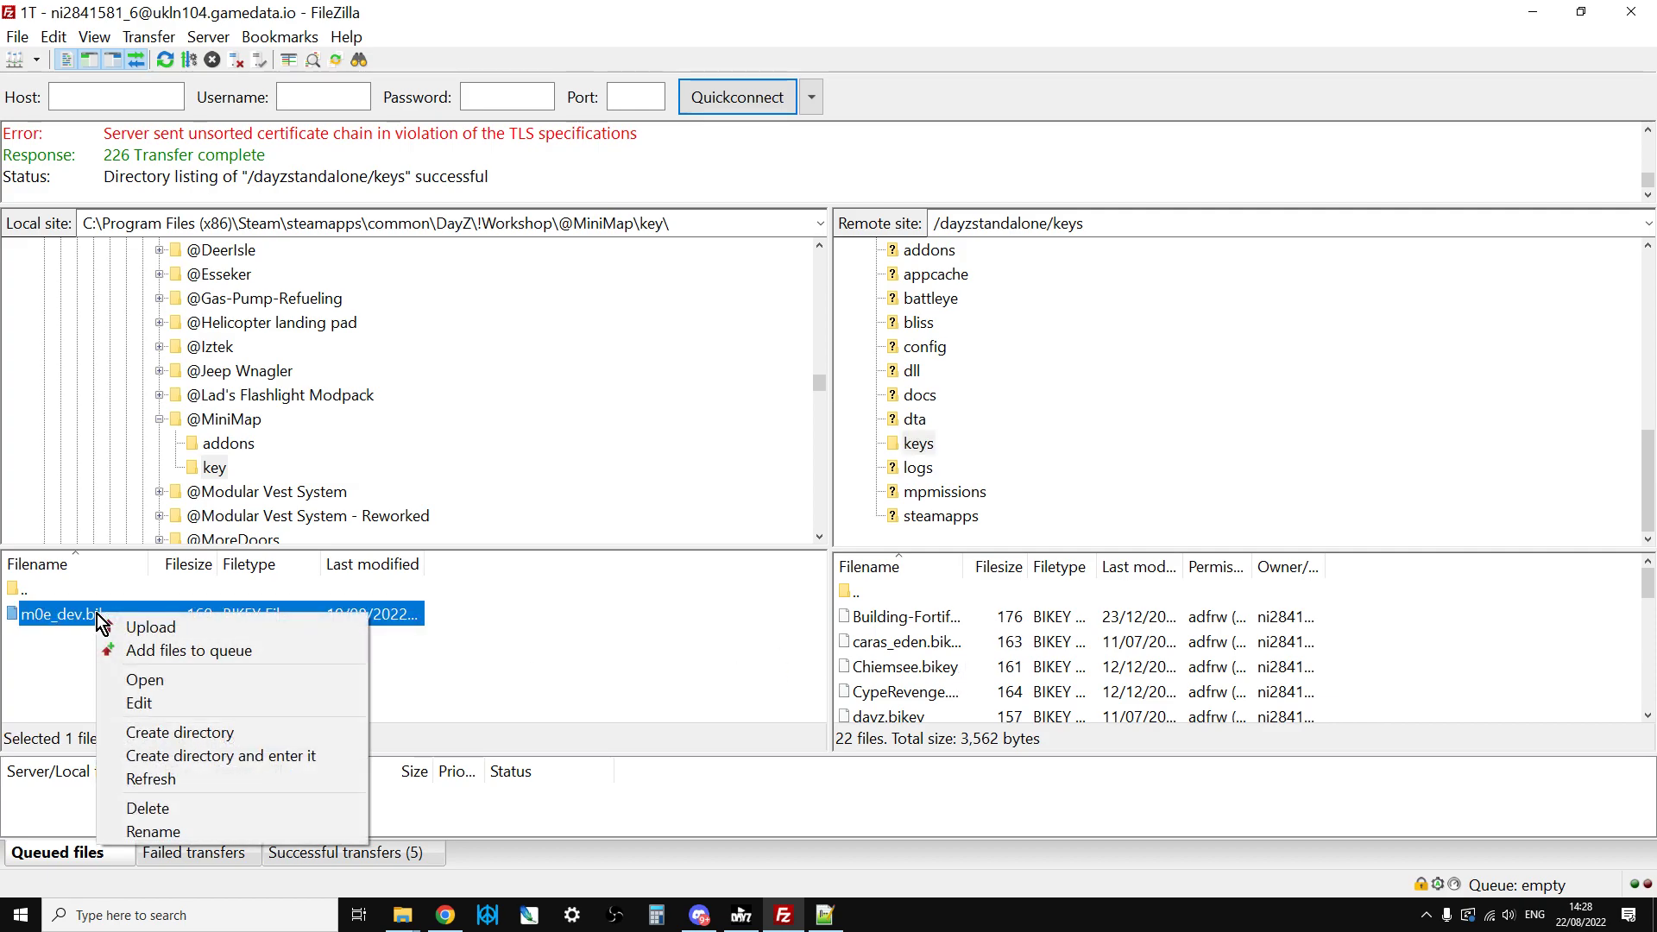
mouse_move(436, 443)
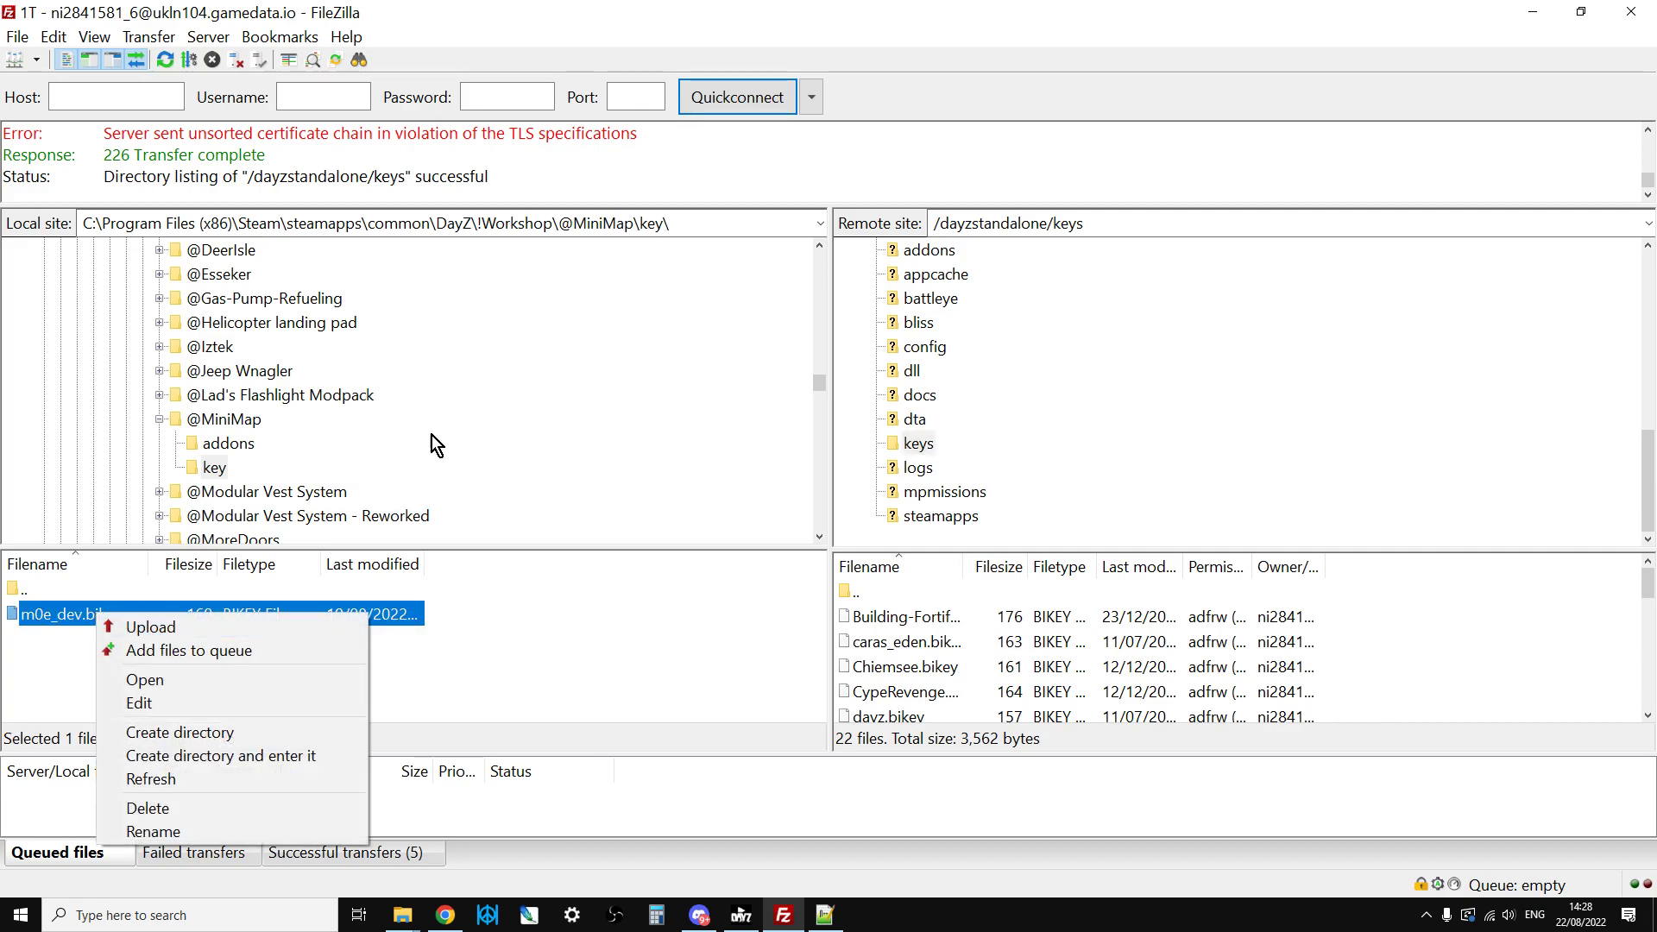
click(788, 648)
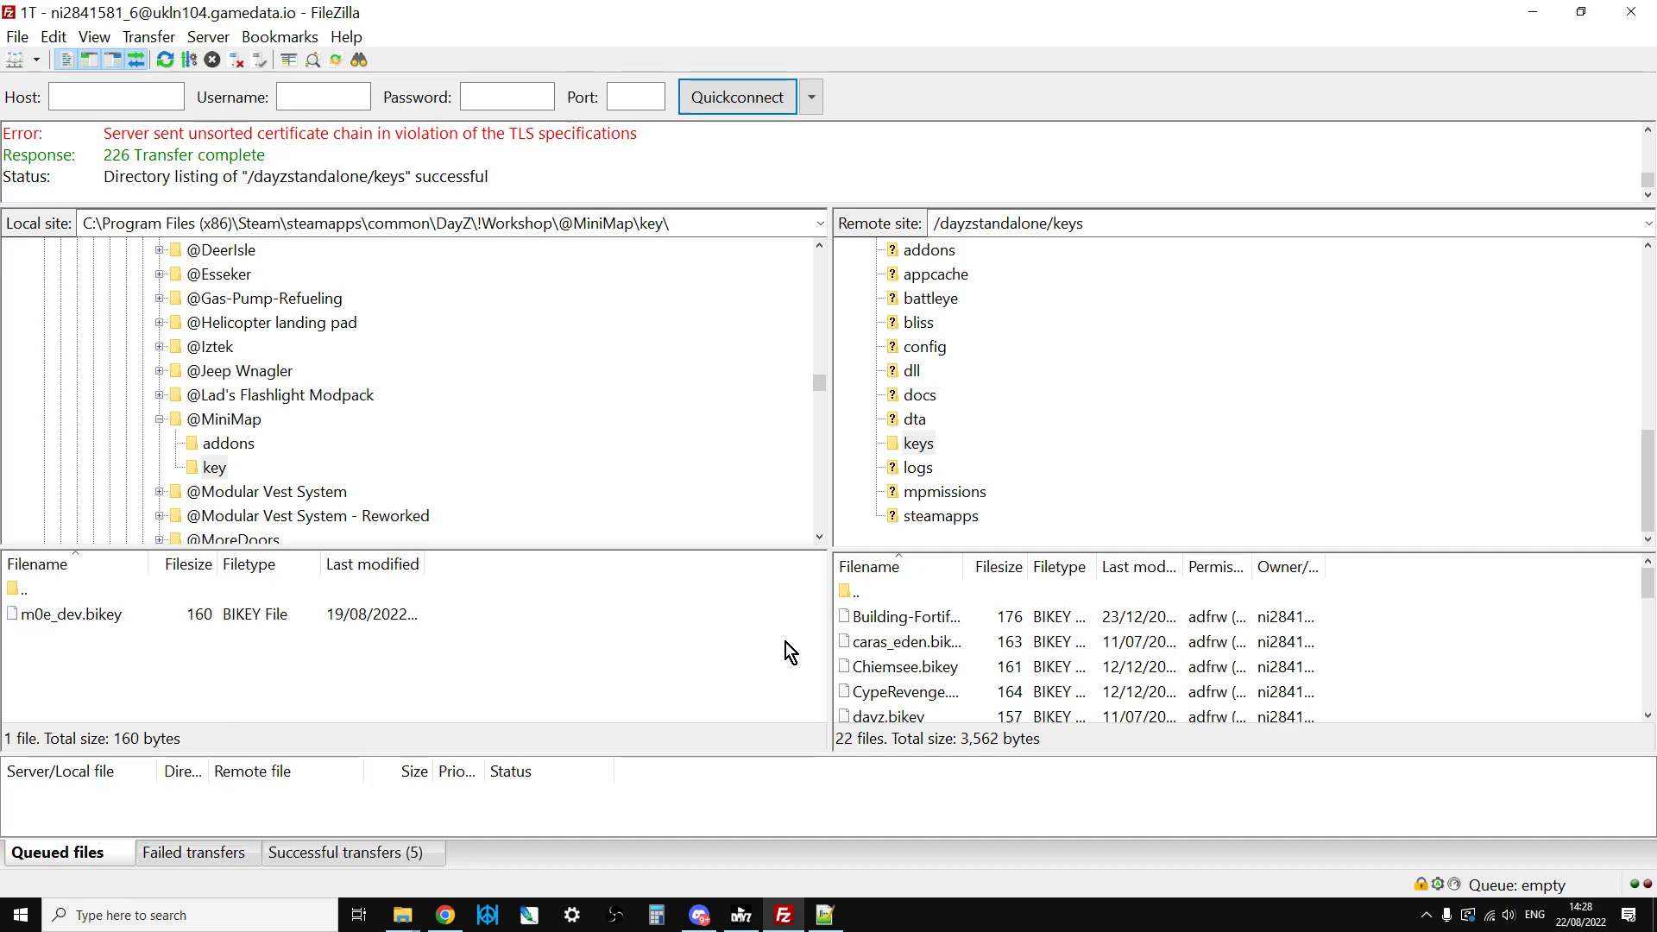
mouse_move(756, 666)
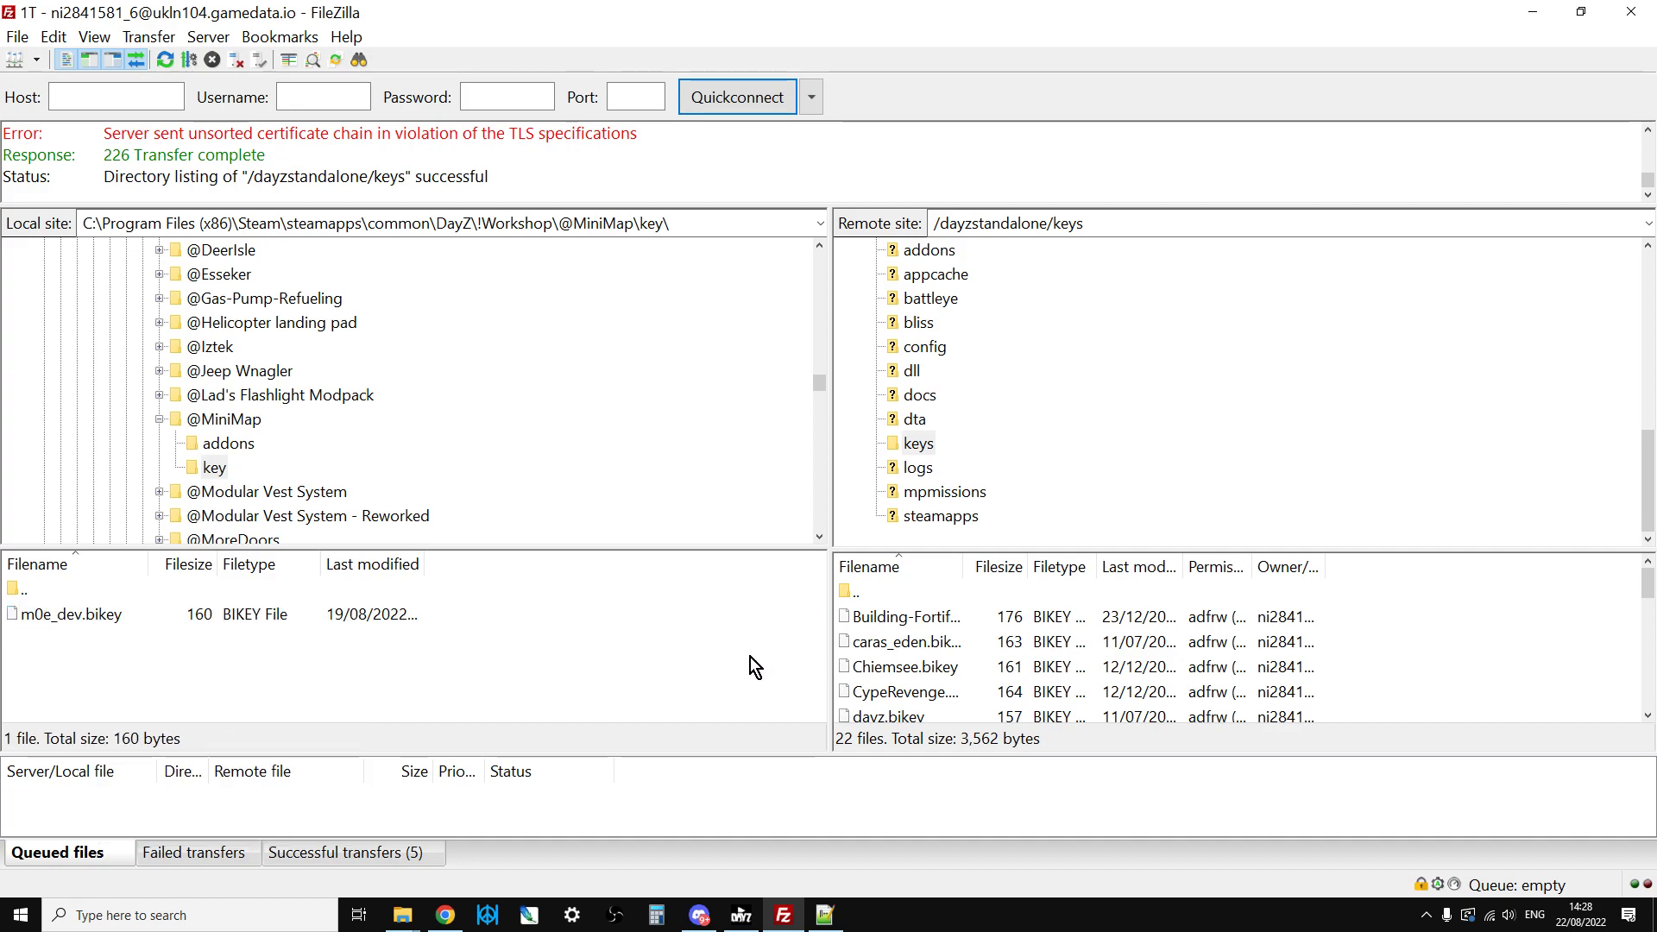
mouse_move(455, 677)
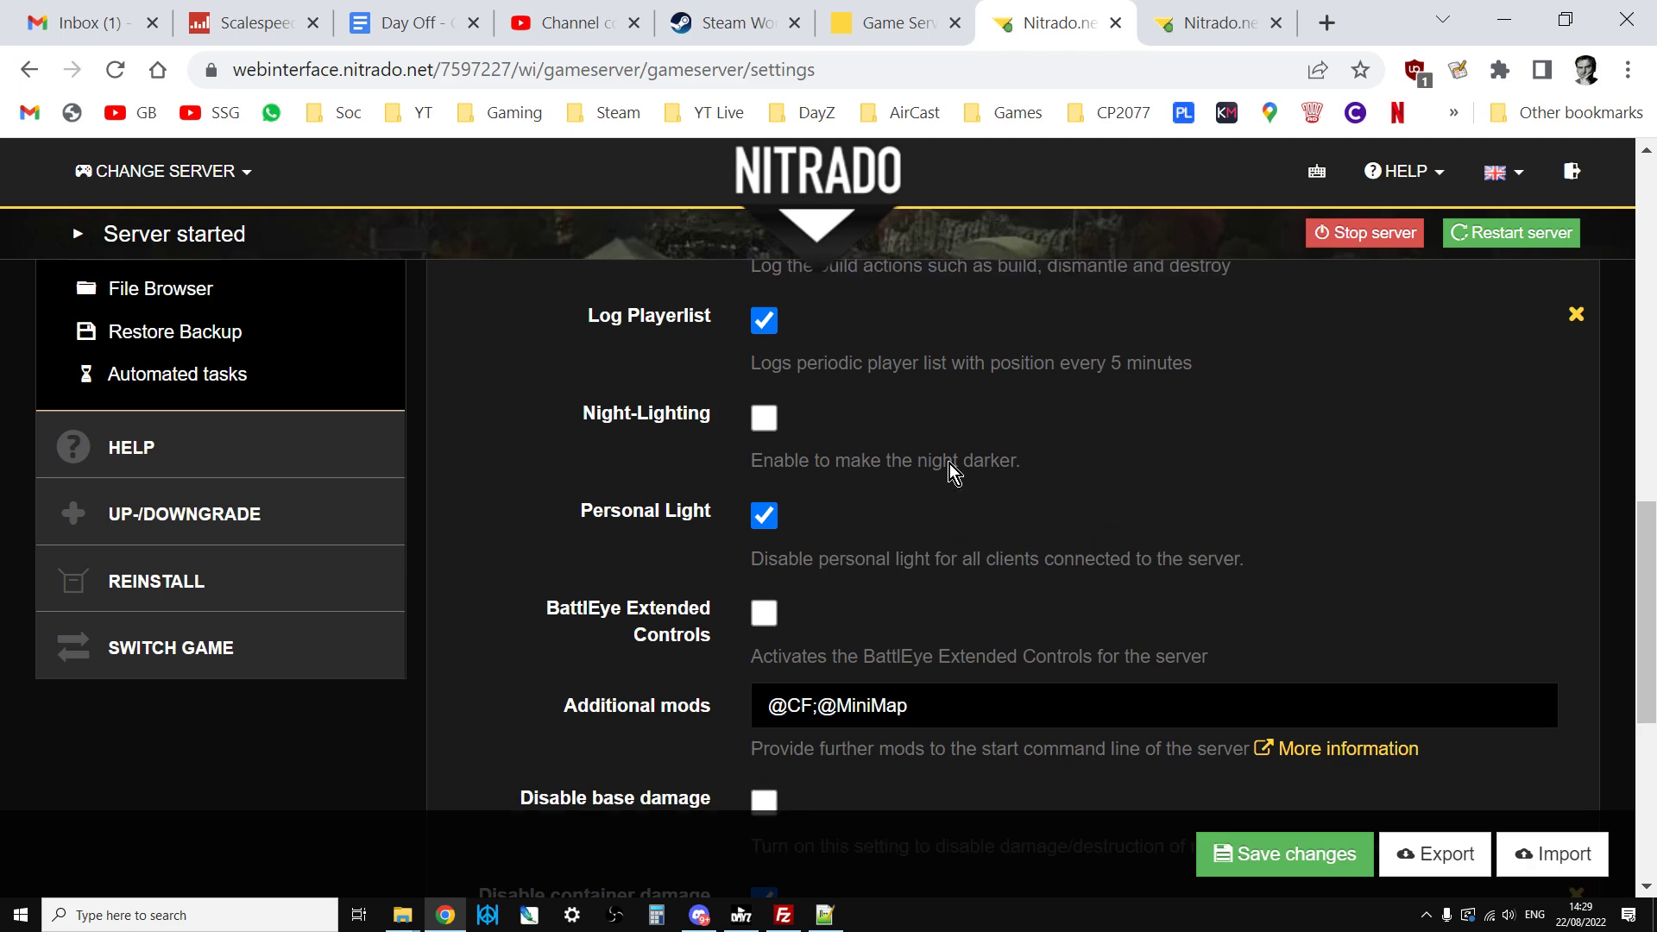
scroll(down, 3)
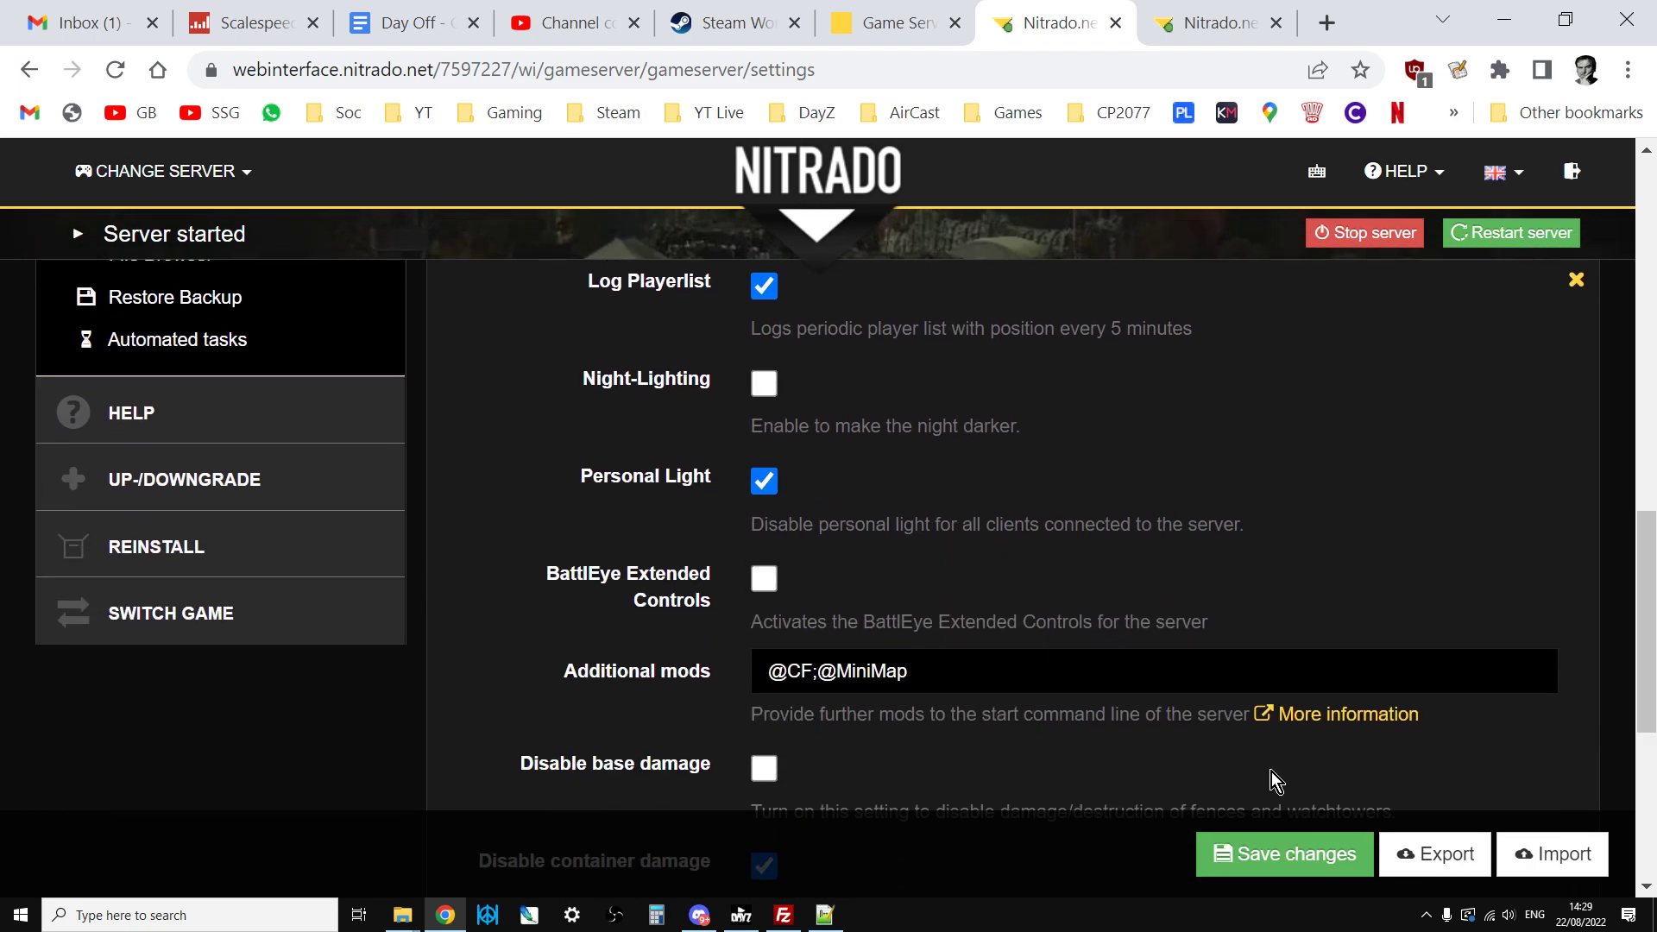
mouse_move(1524, 241)
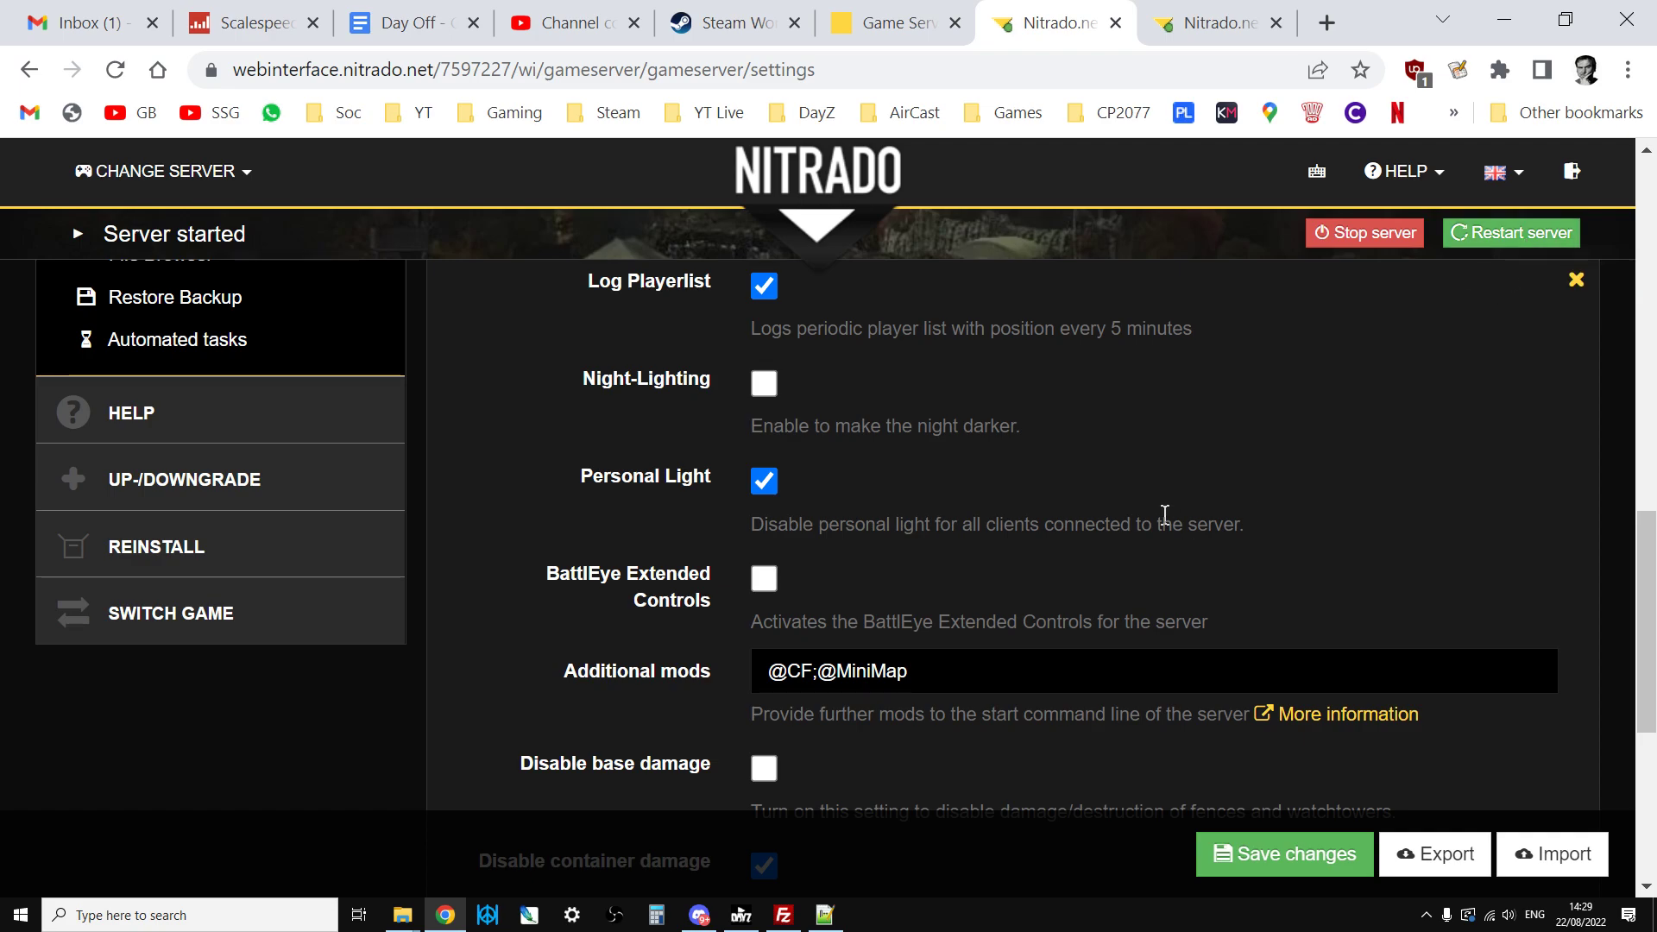
mouse_move(1068, 612)
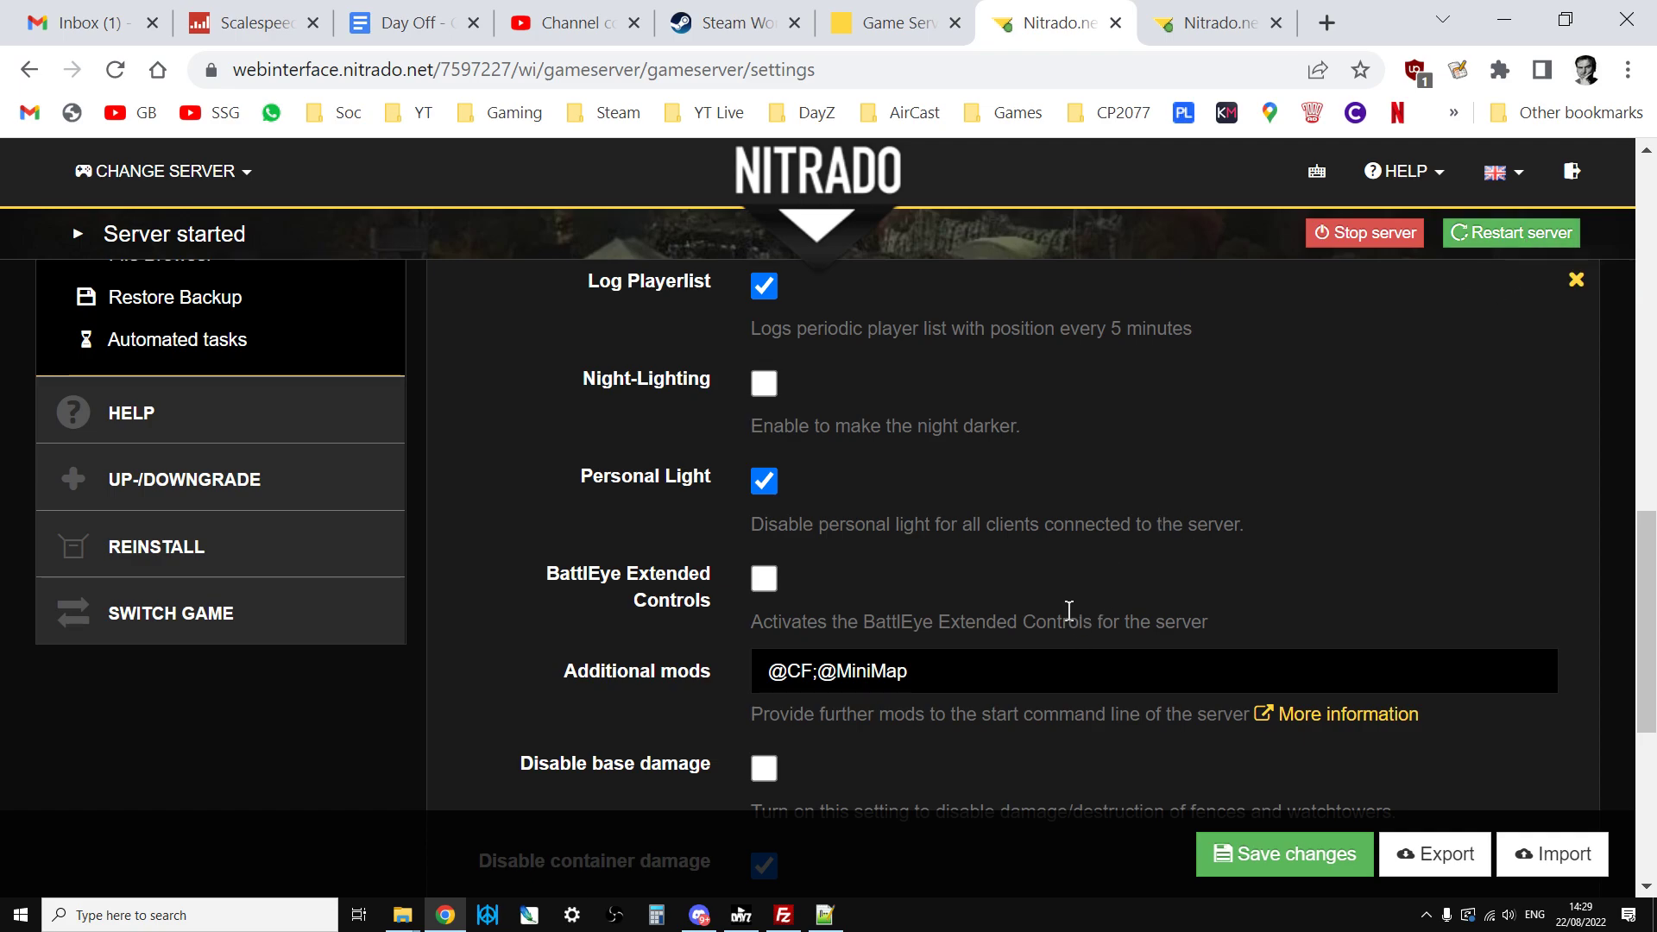
mouse_move(1066, 610)
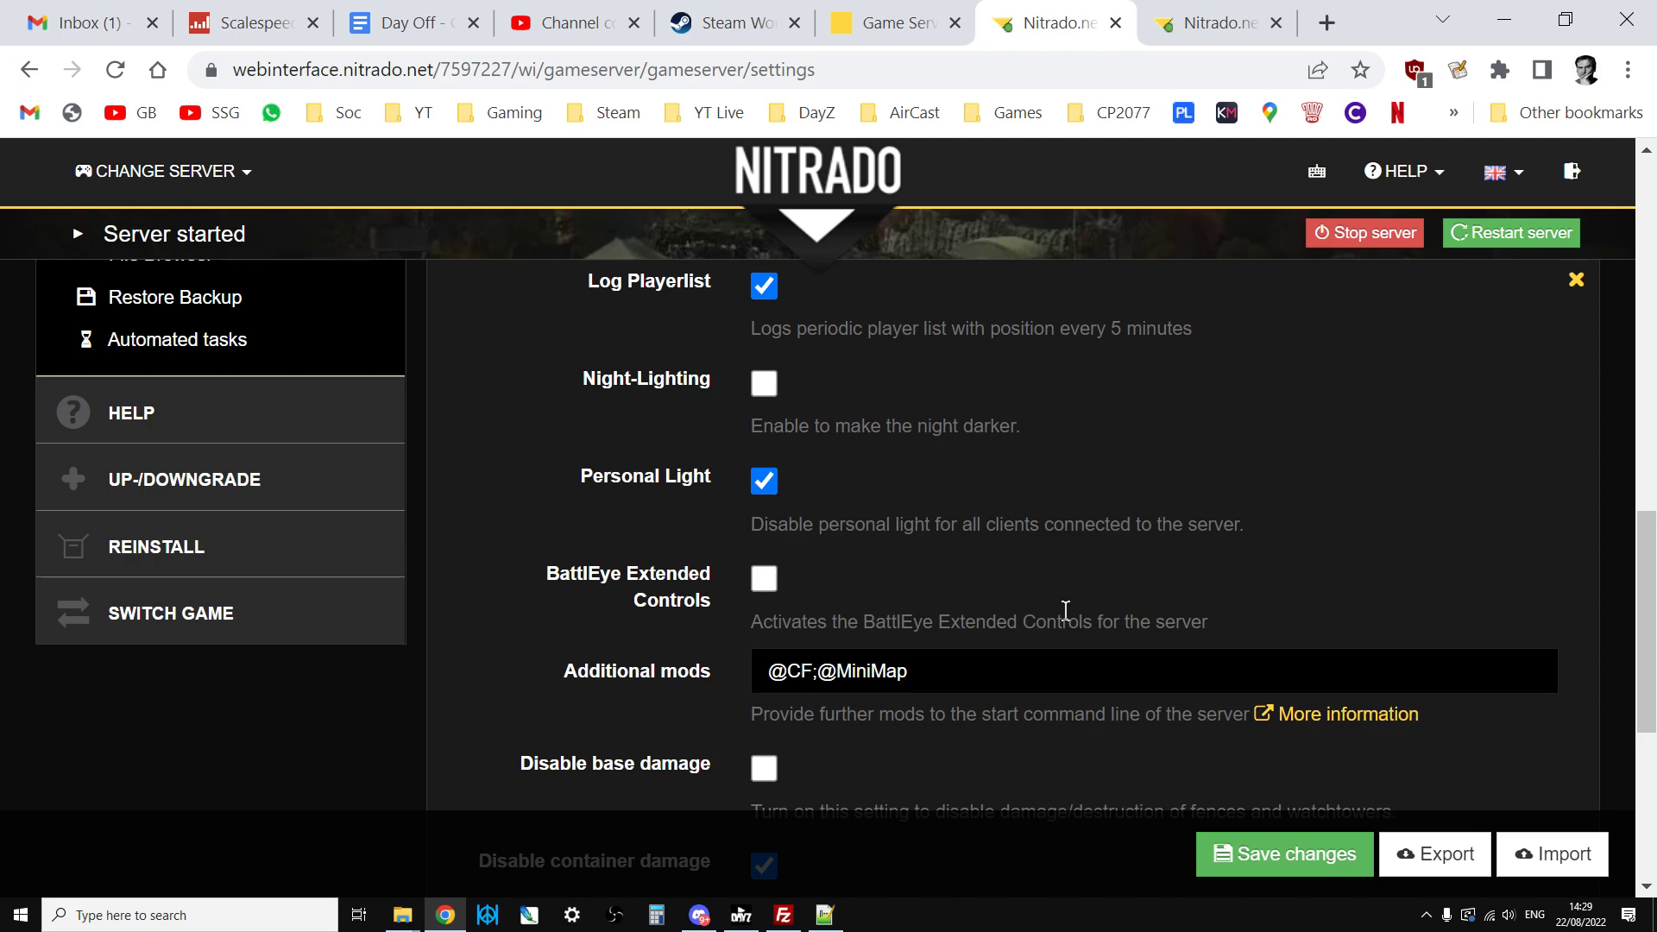
mouse_move(1053, 621)
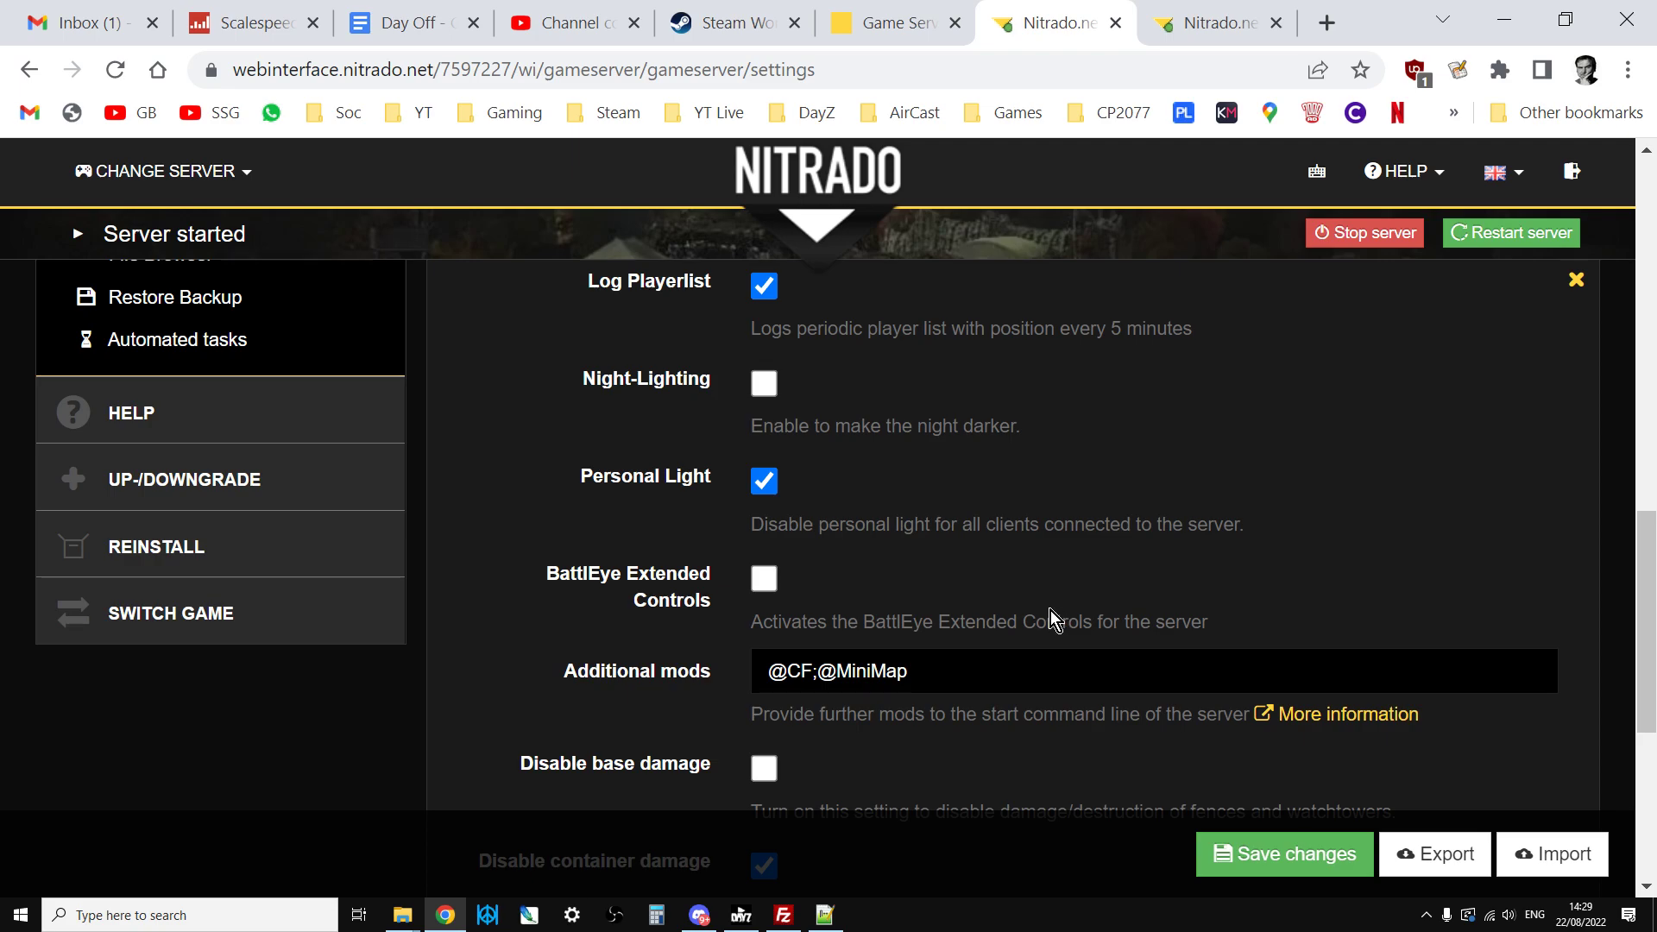
click(730, 23)
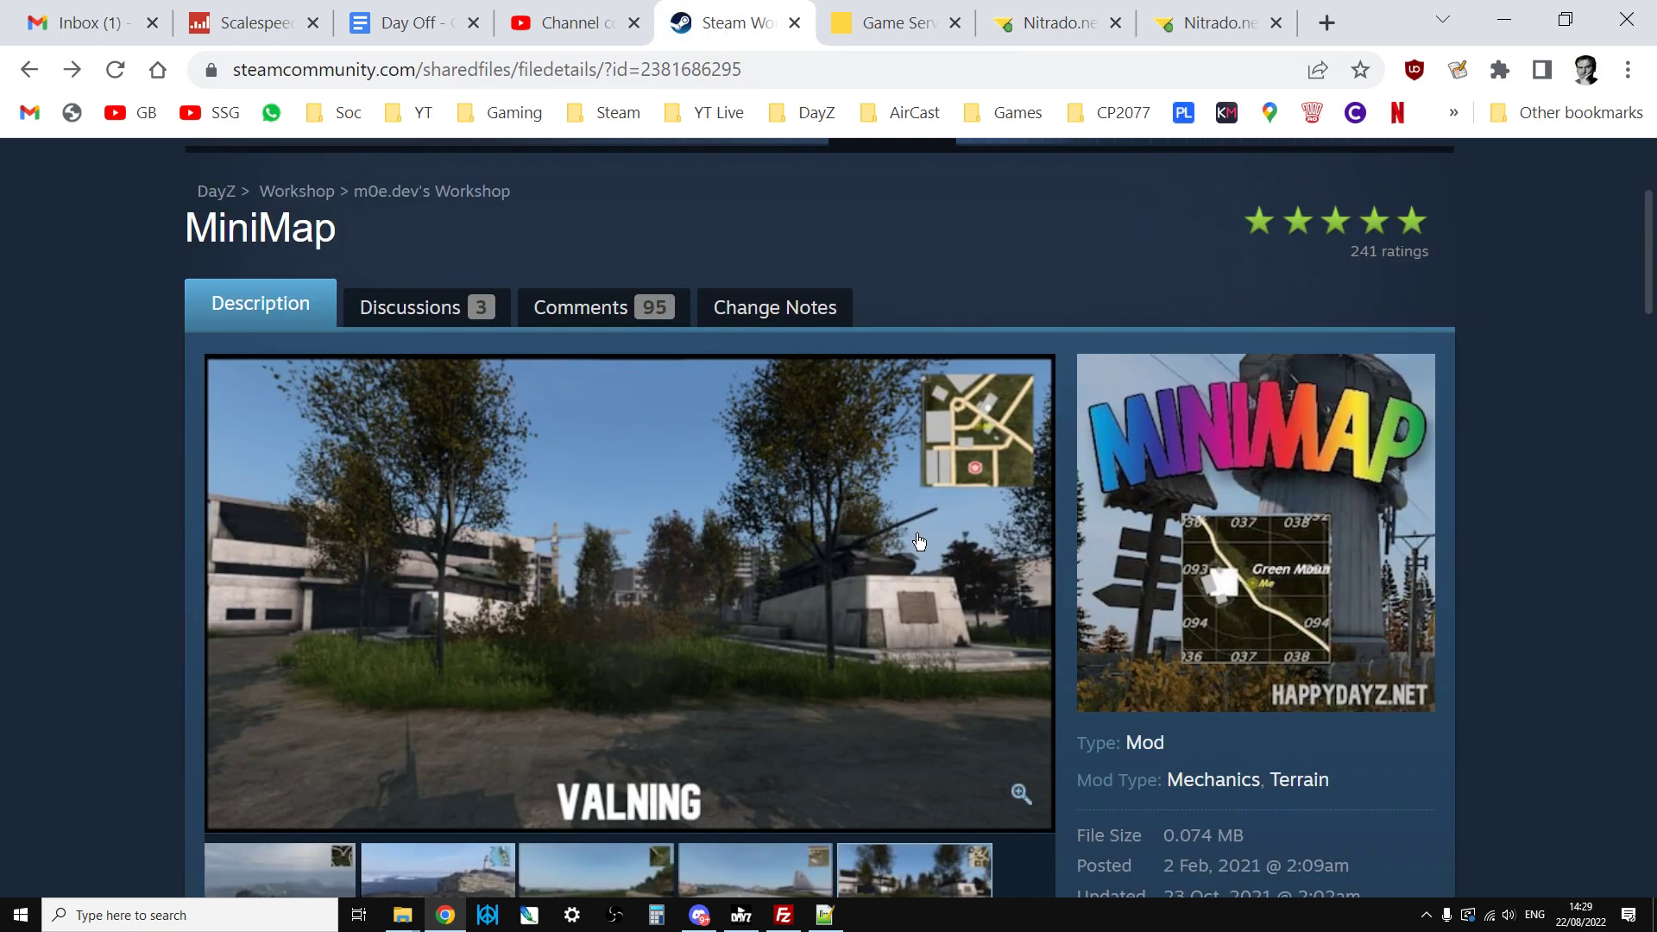
scroll(down, 3)
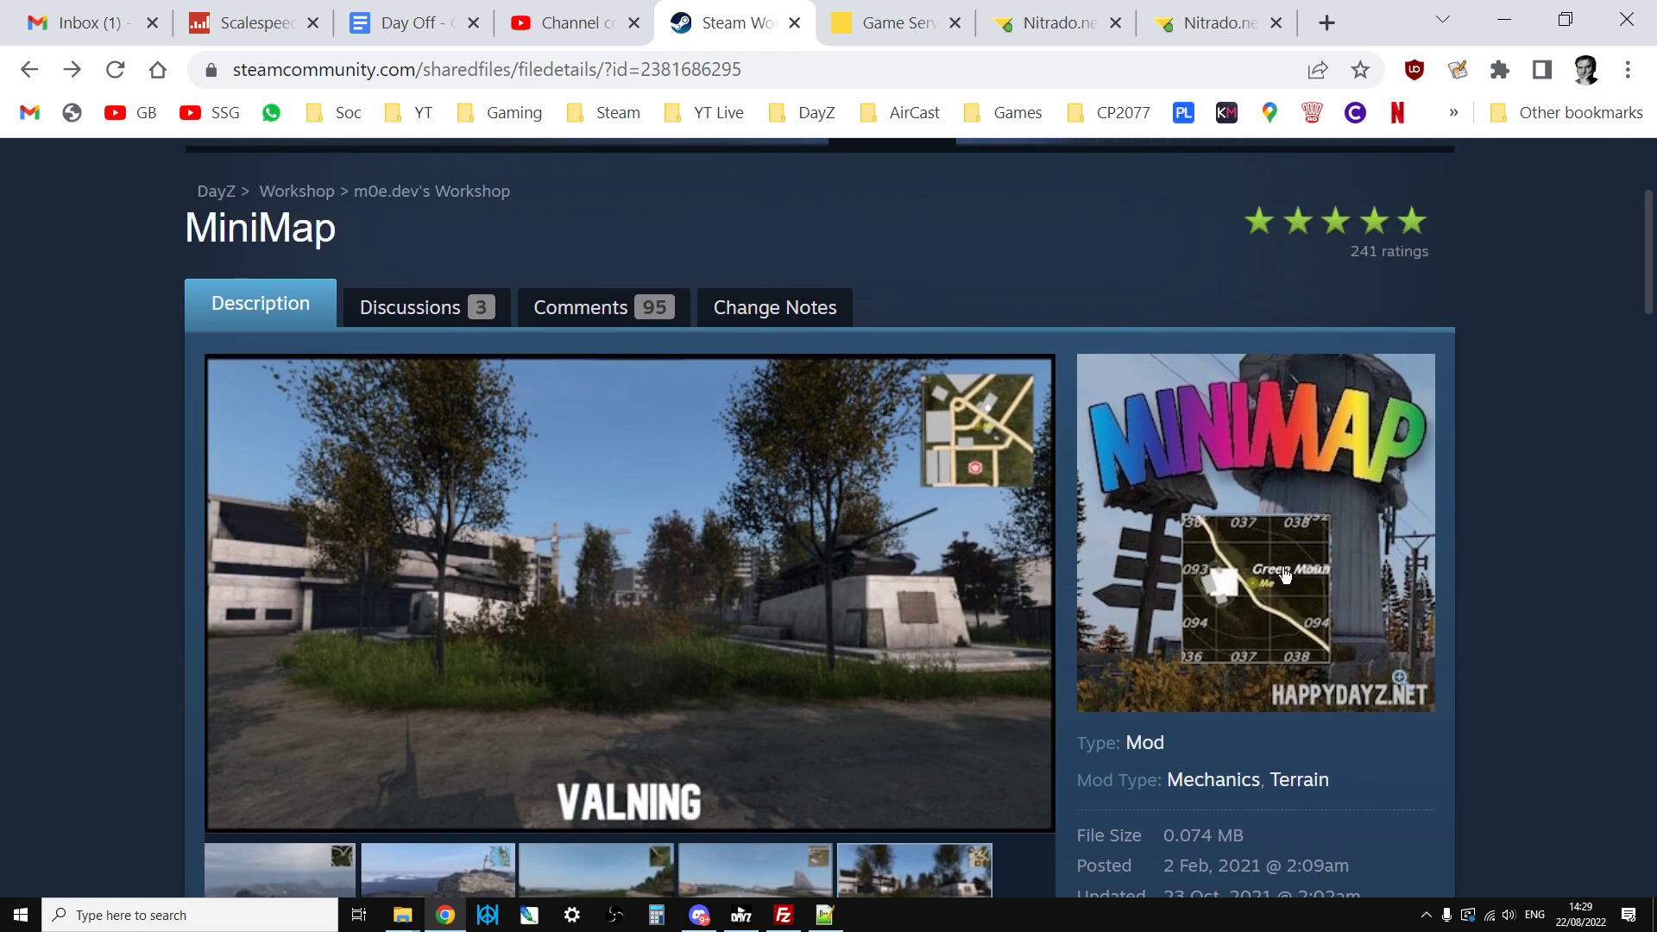
mouse_move(1238, 602)
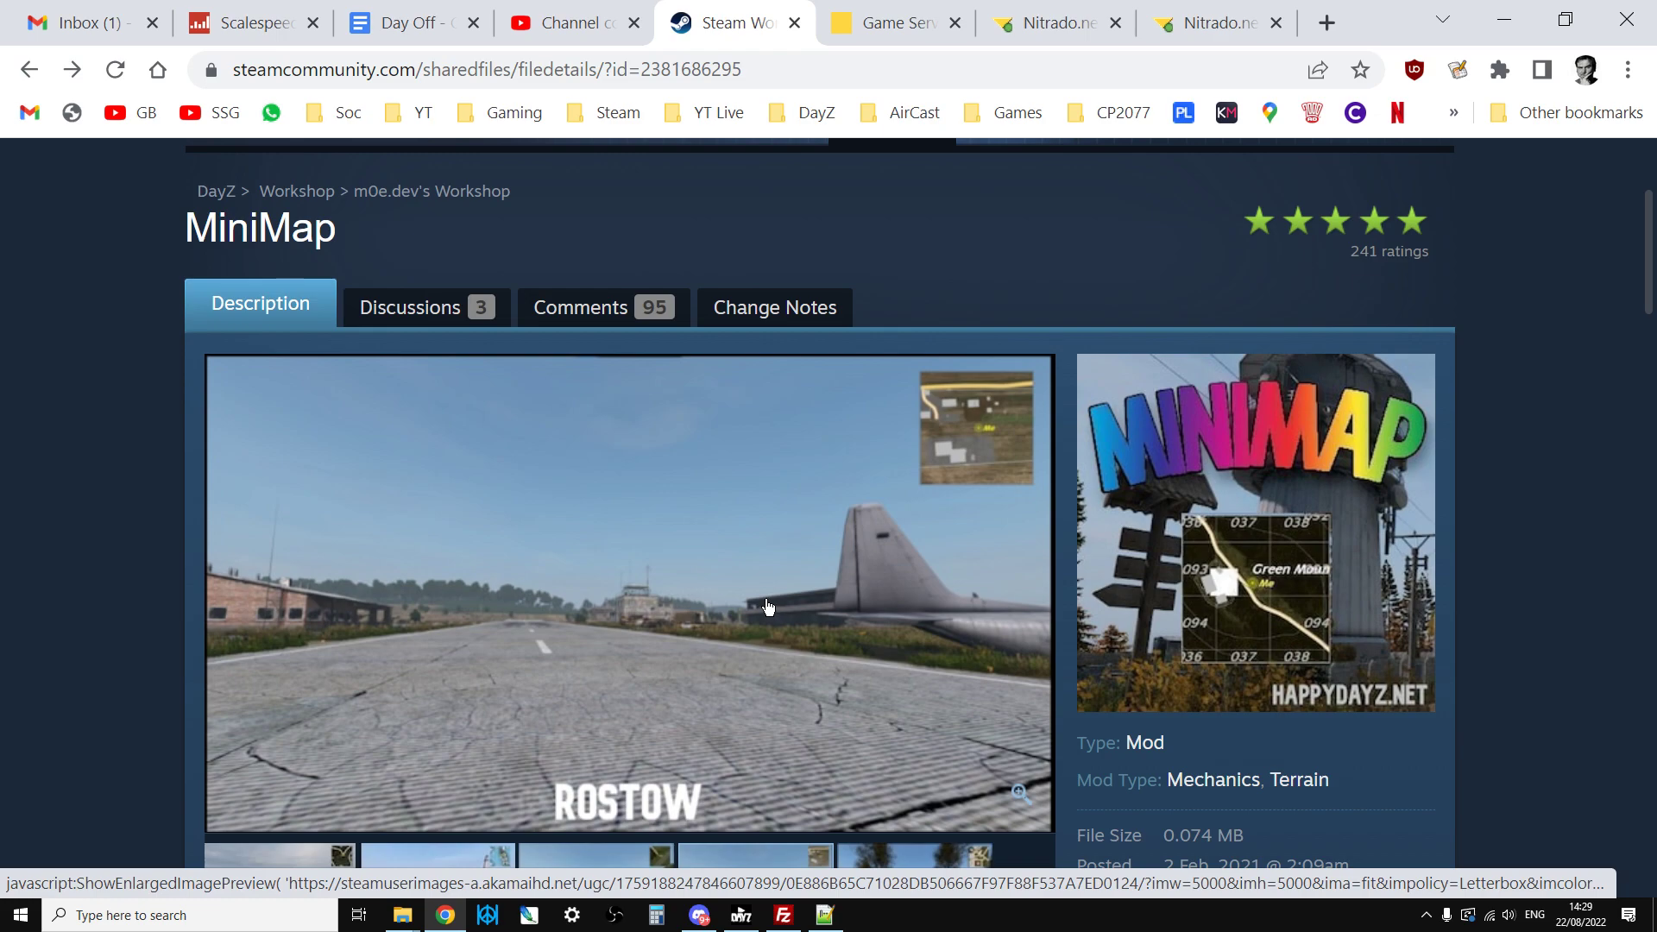
mouse_move(1009, 526)
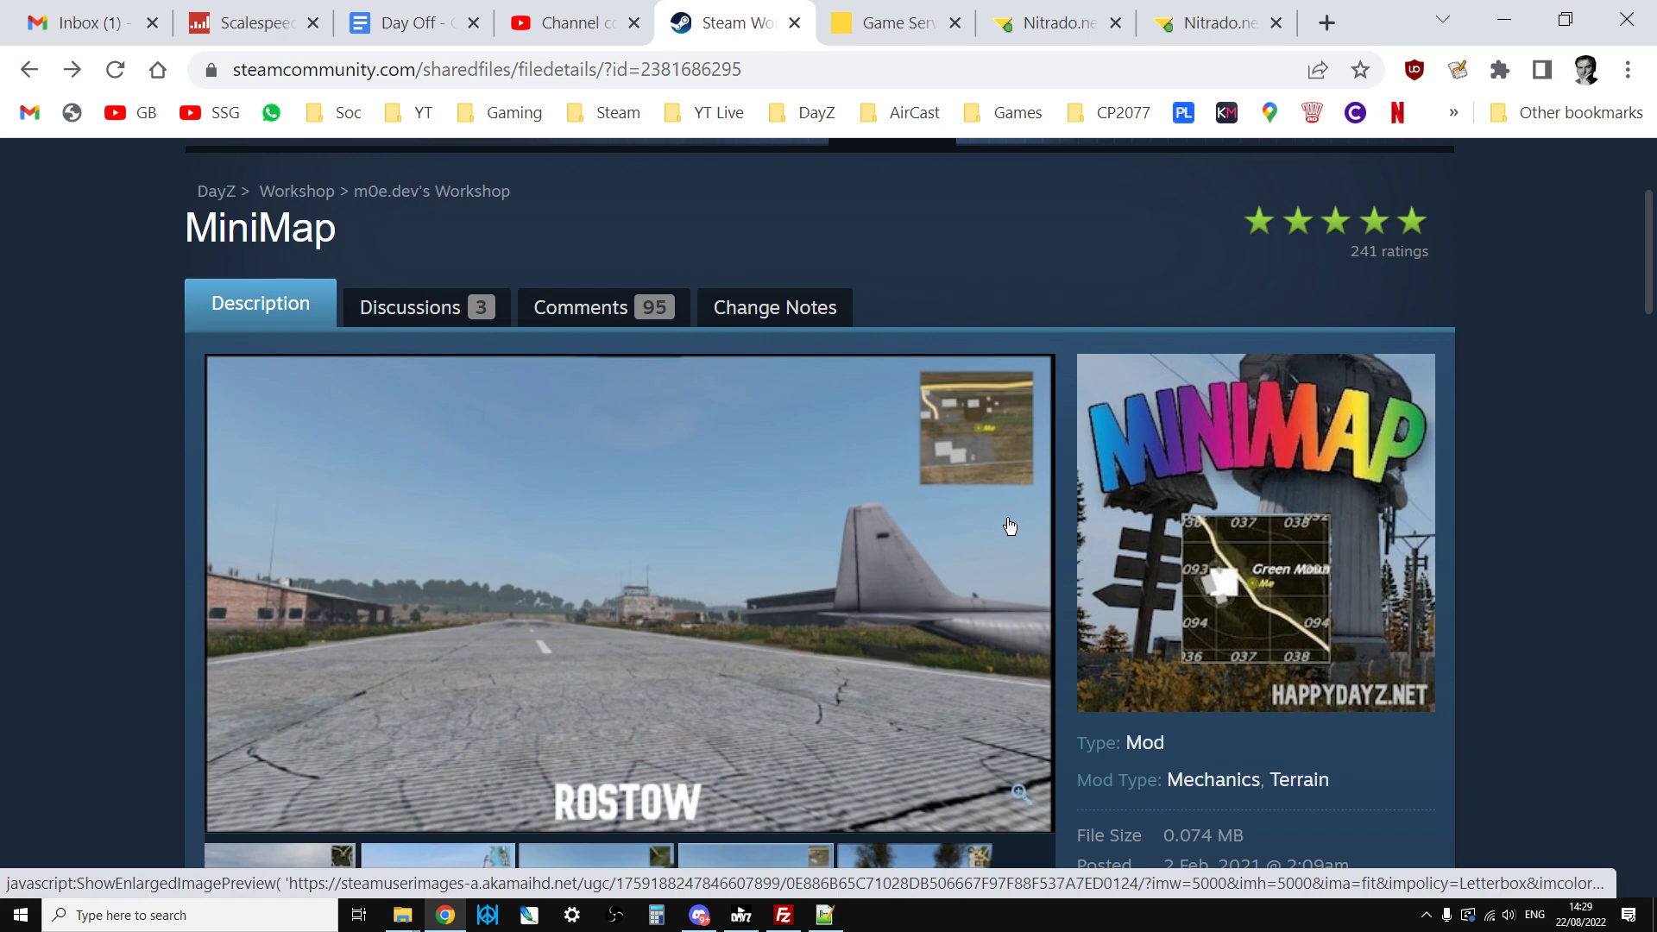